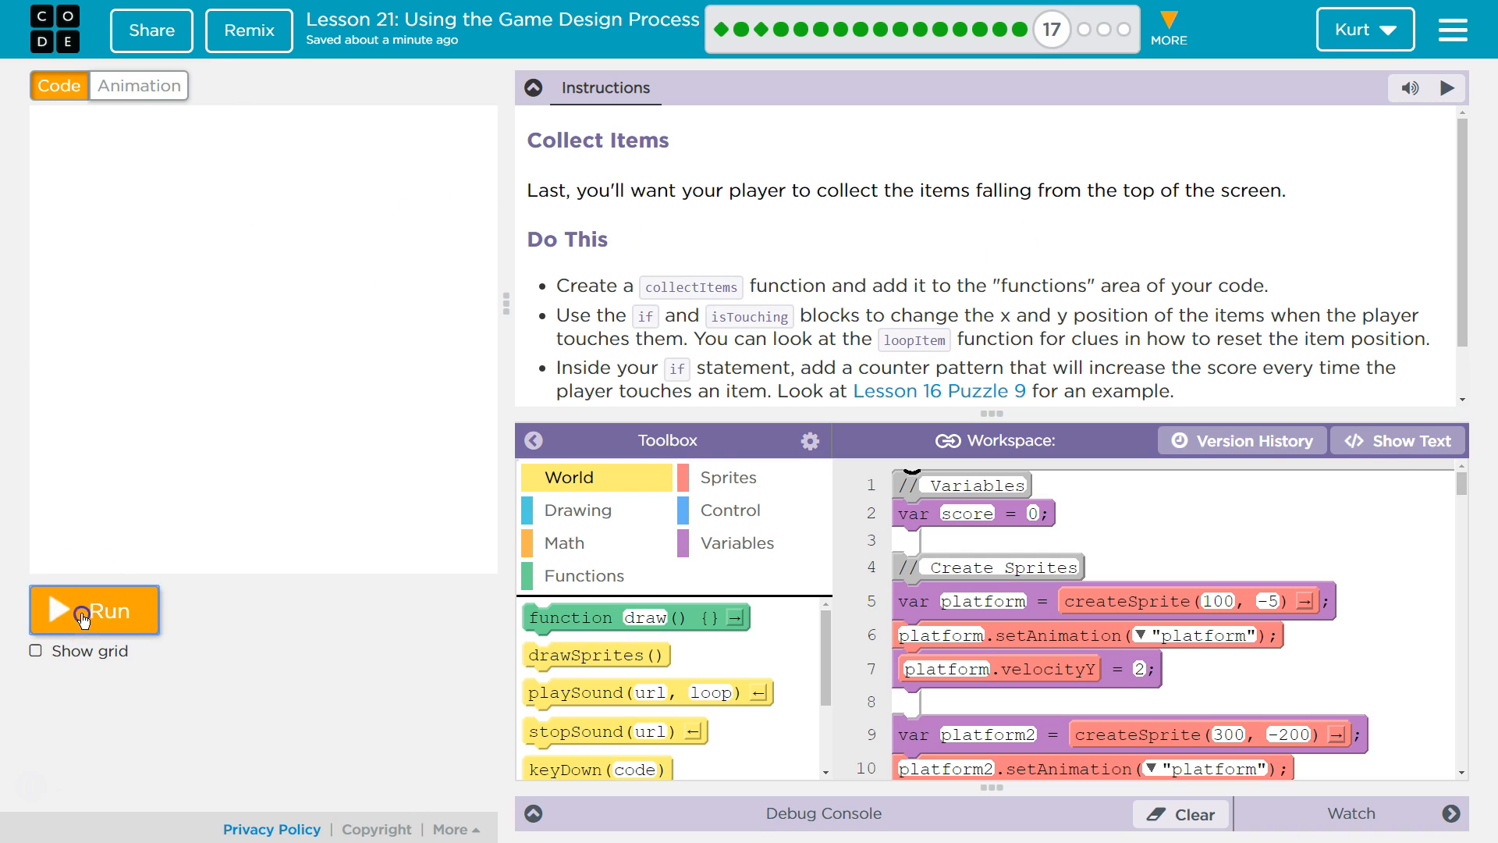
Run the game to watch the player, platforms and stars play out with Score: 0
{"action": "left_click", "coordinate": [92, 610]}
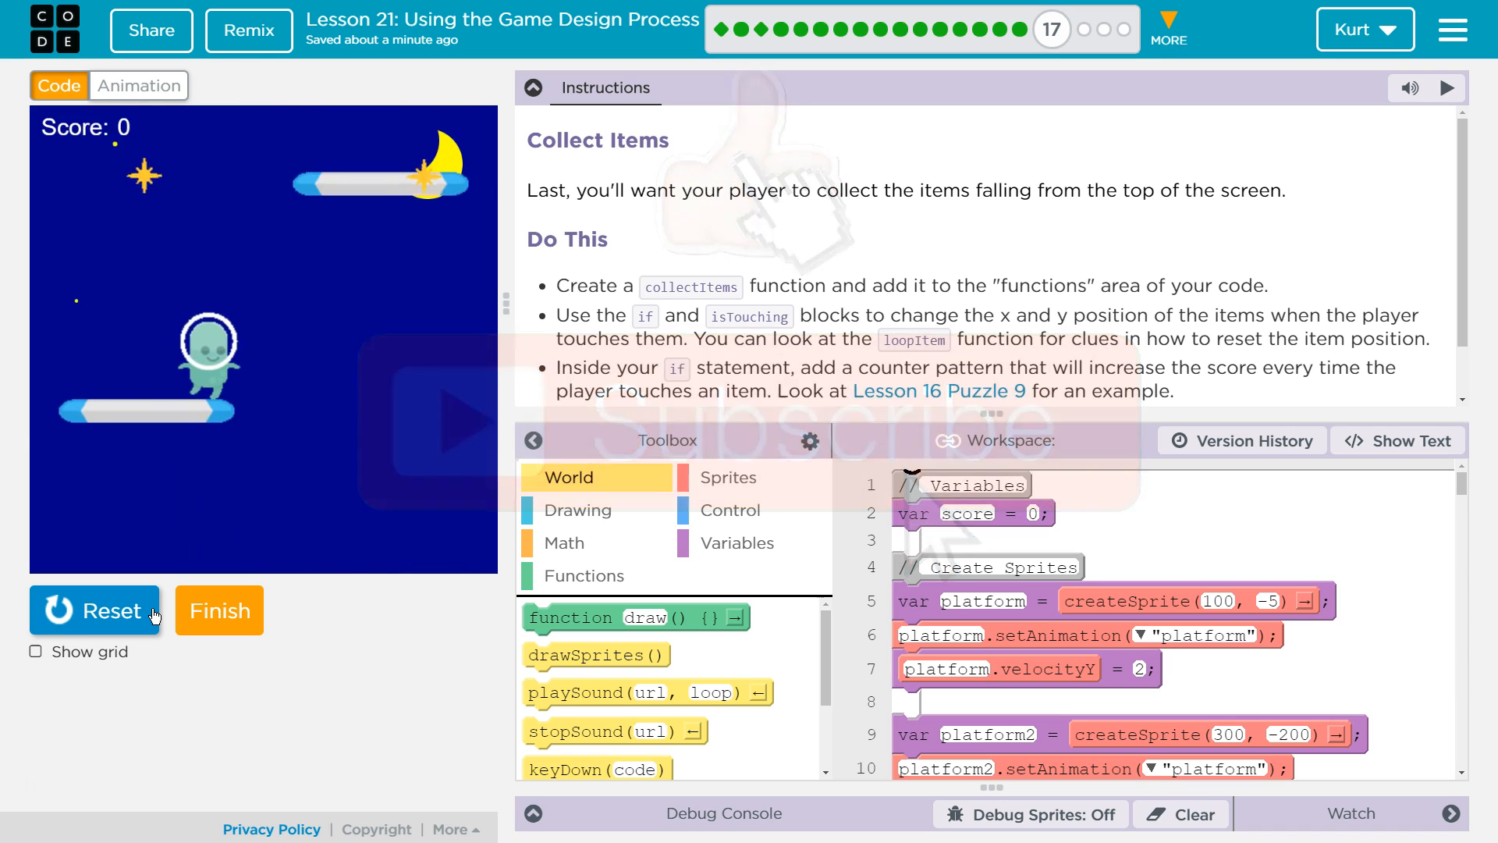
Reset the game and scroll the workspace down past the playerLands function
{"action": "left_click", "coordinate": [94, 610]}
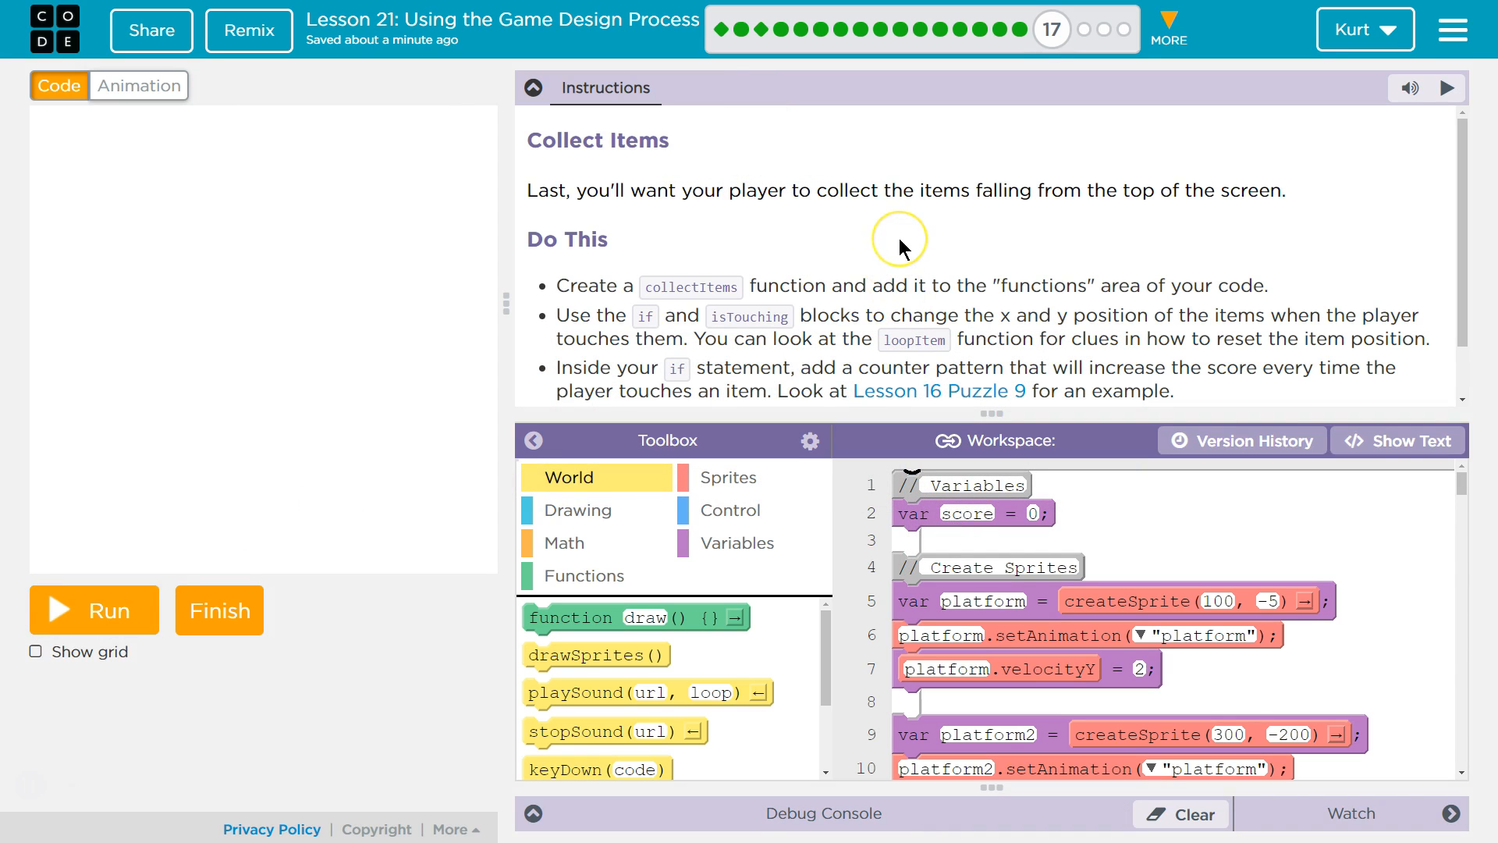
{"action": "mouse_move", "coordinate": [917, 222]}
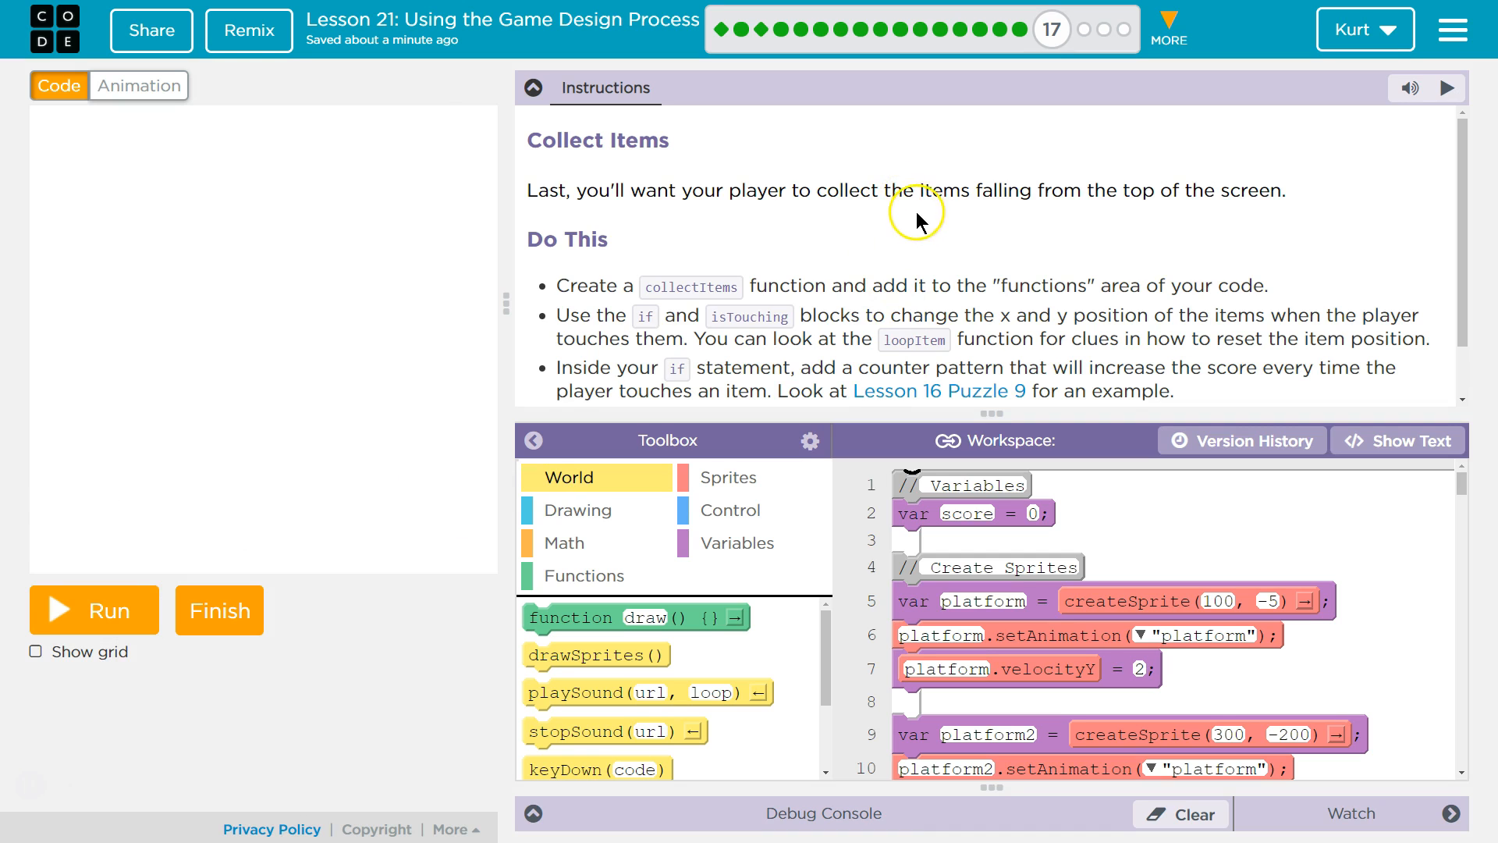
{"action": "mouse_move", "coordinate": [1044, 198]}
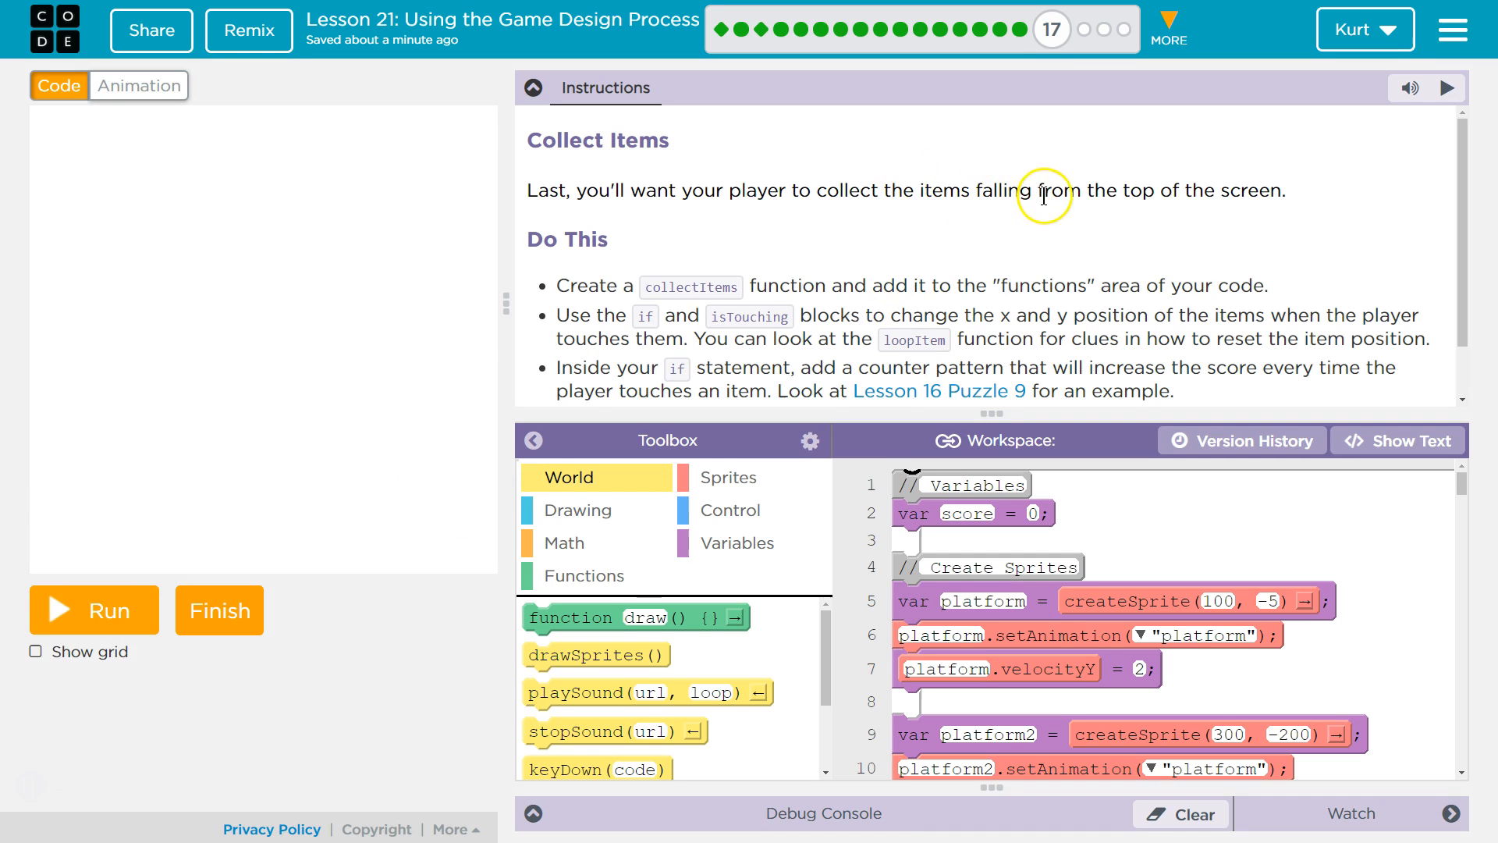
{"action": "scroll", "scroll_direction": "down", "scroll_amount": 3}
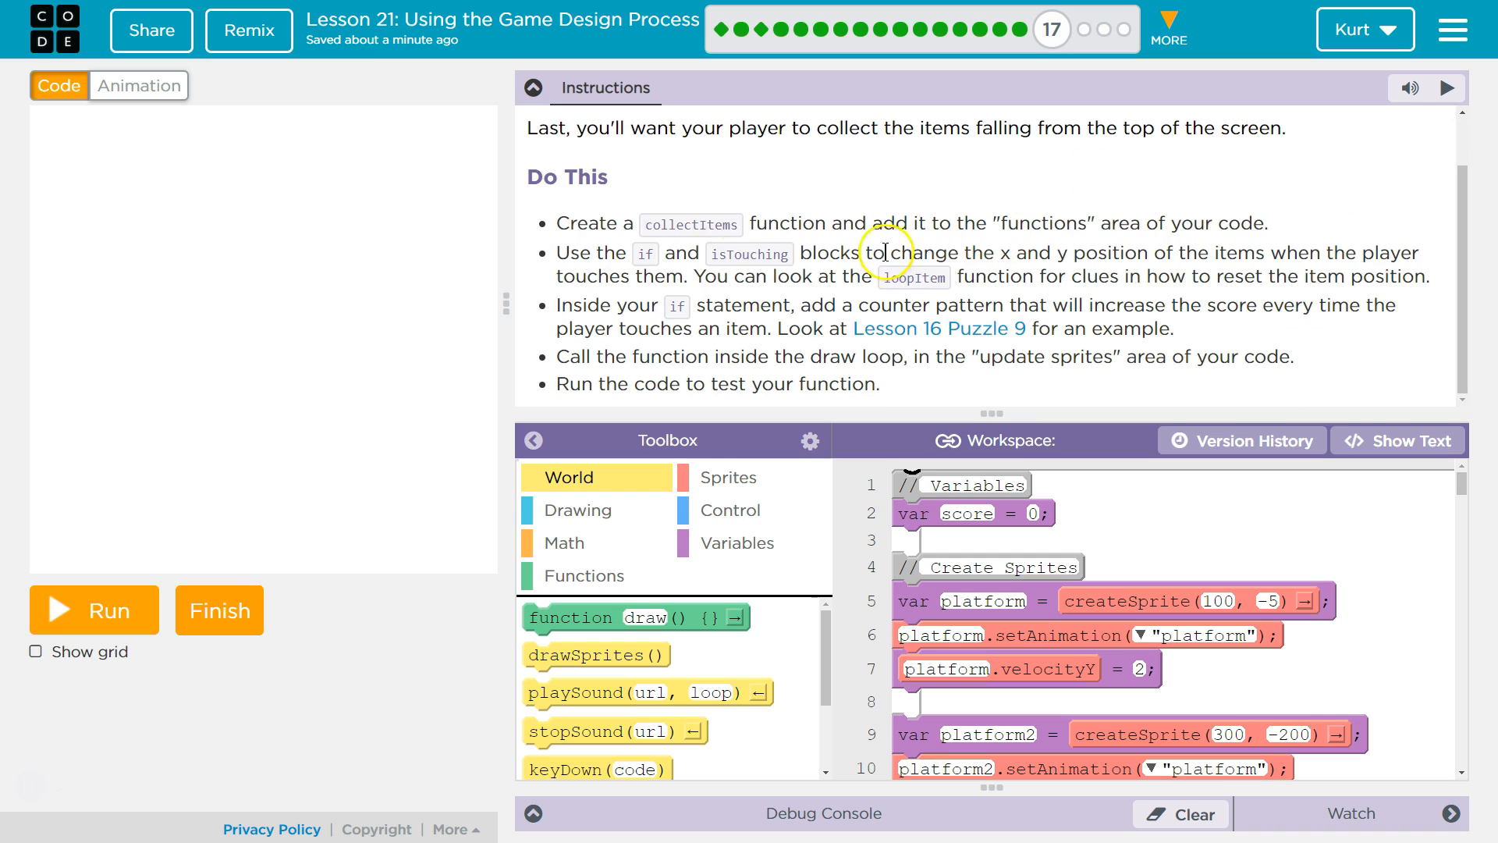
{"action": "mouse_move", "coordinate": [1014, 229]}
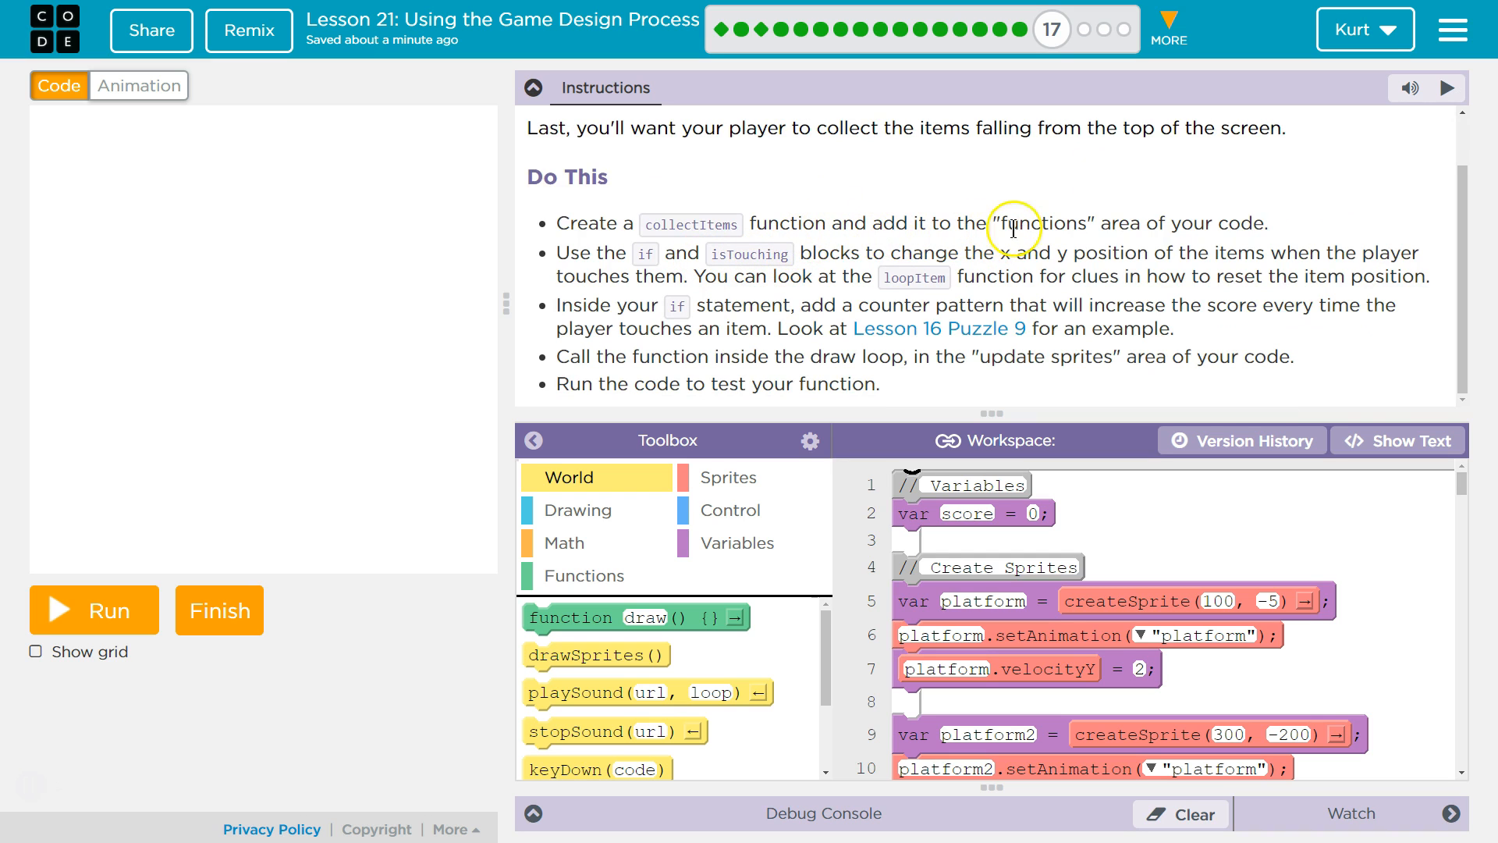
{"action": "mouse_move", "coordinate": [1127, 637]}
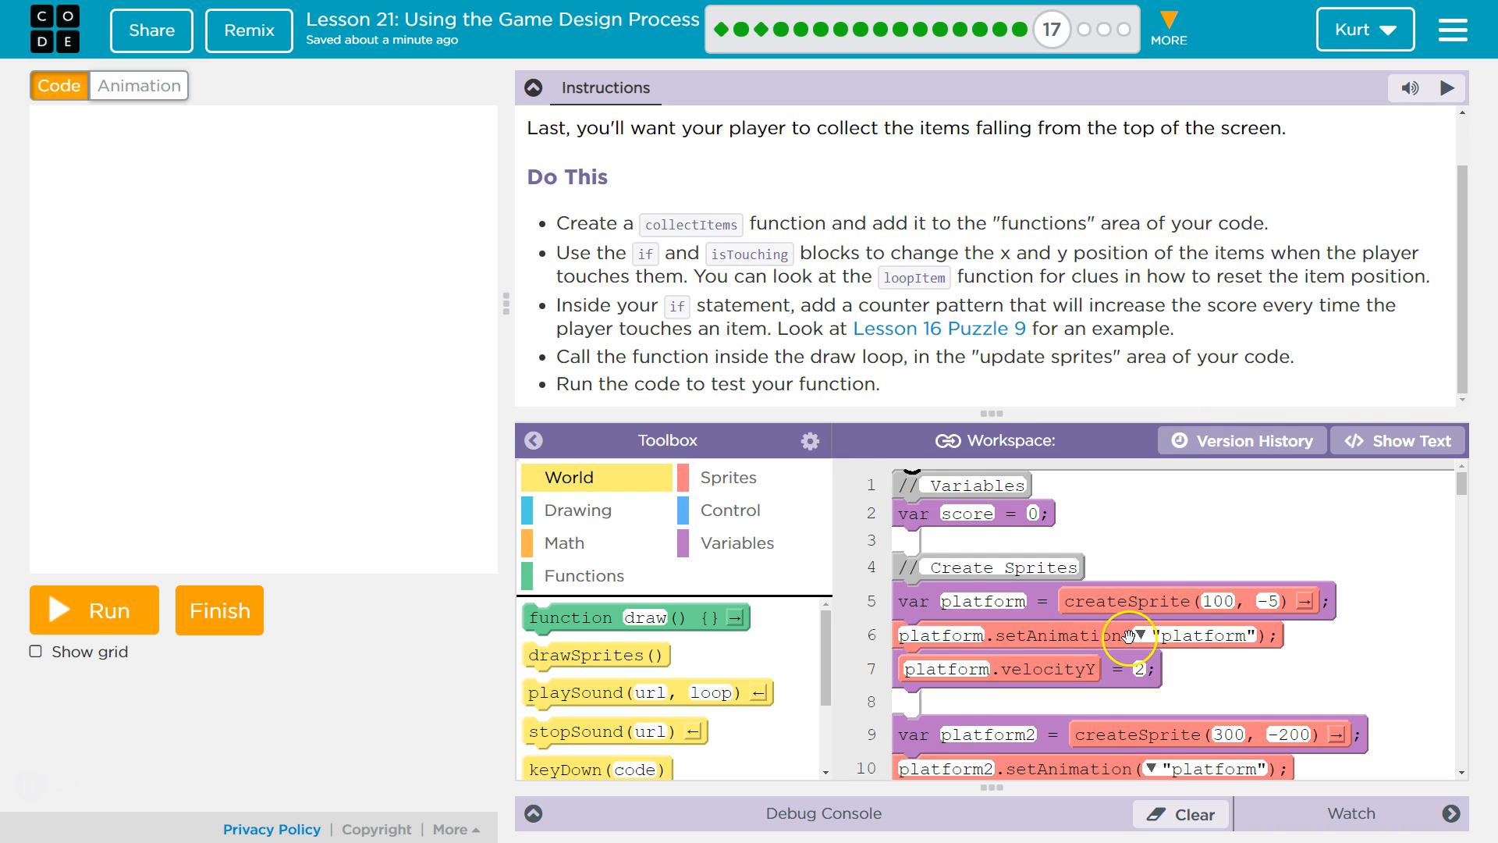
{"action": "scroll", "scroll_direction": "down", "scroll_amount": 3}
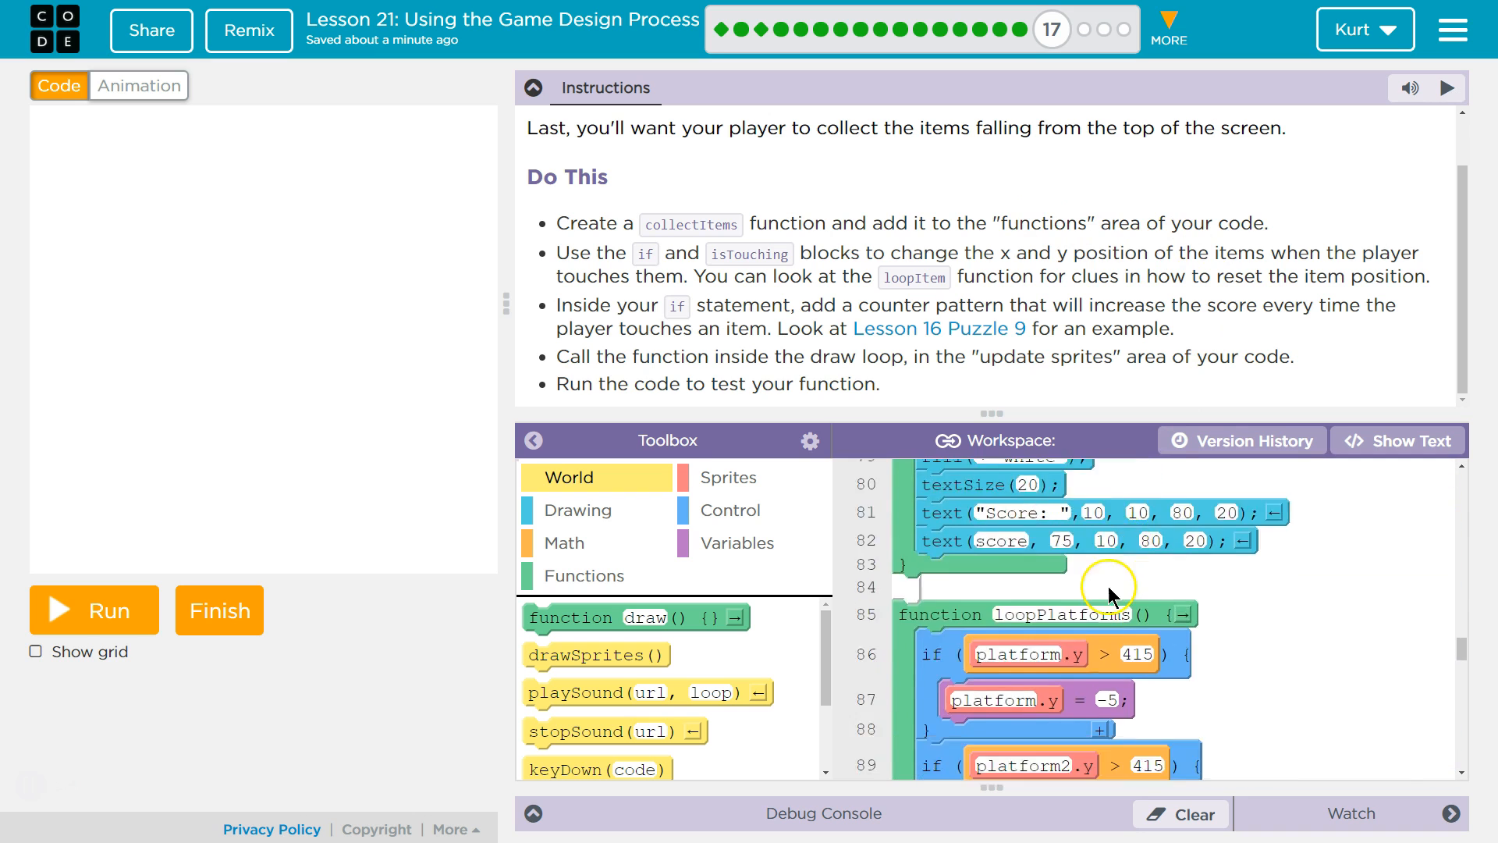
{"action": "scroll", "scroll_direction": "down", "scroll_amount": 3}
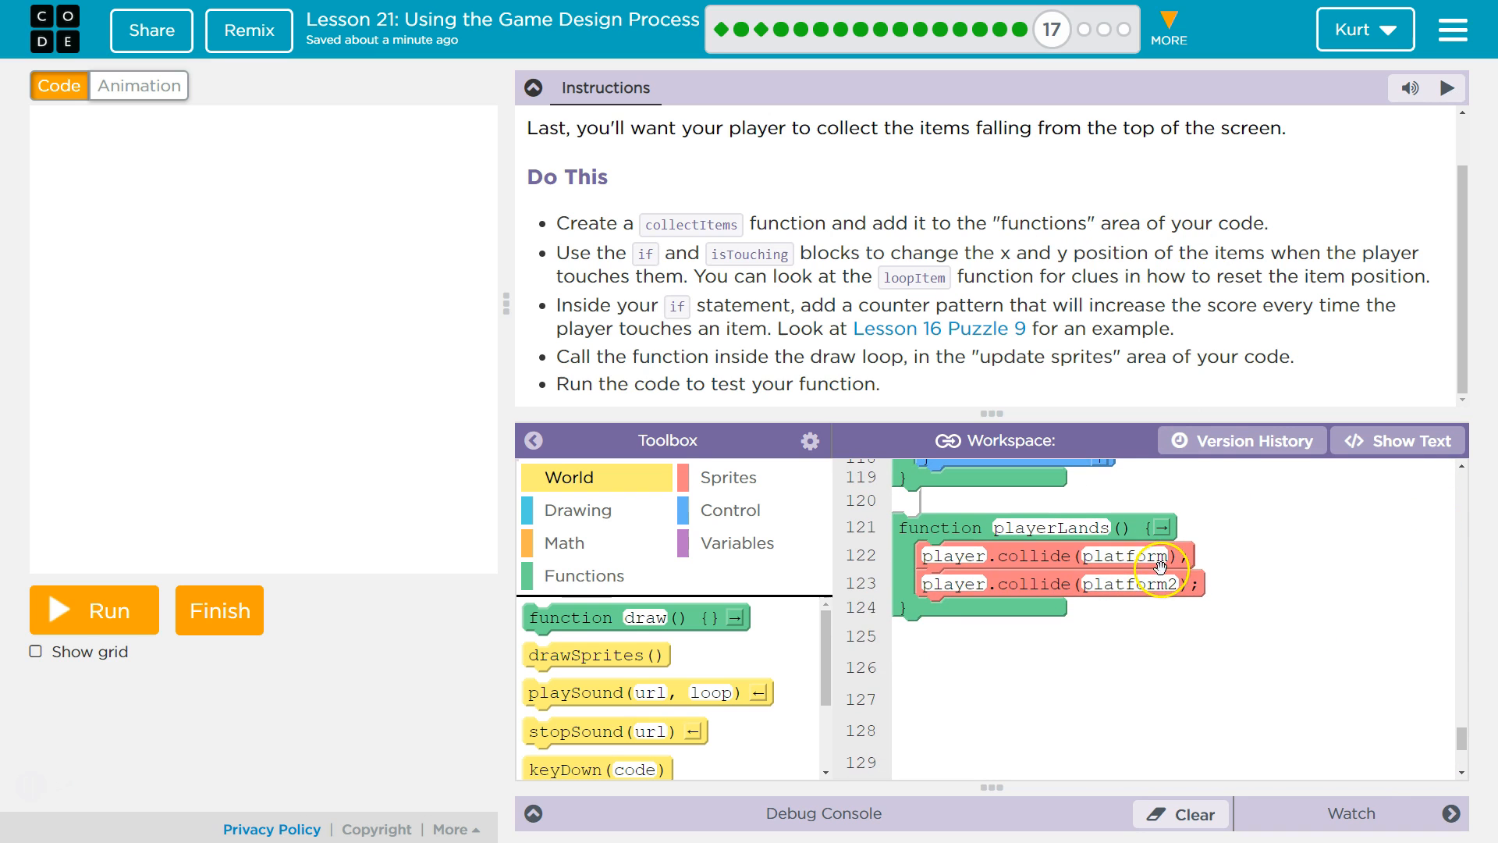
Add a new empty function below playerLands and rename it collectItems
{"action": "left_click", "coordinate": [584, 576]}
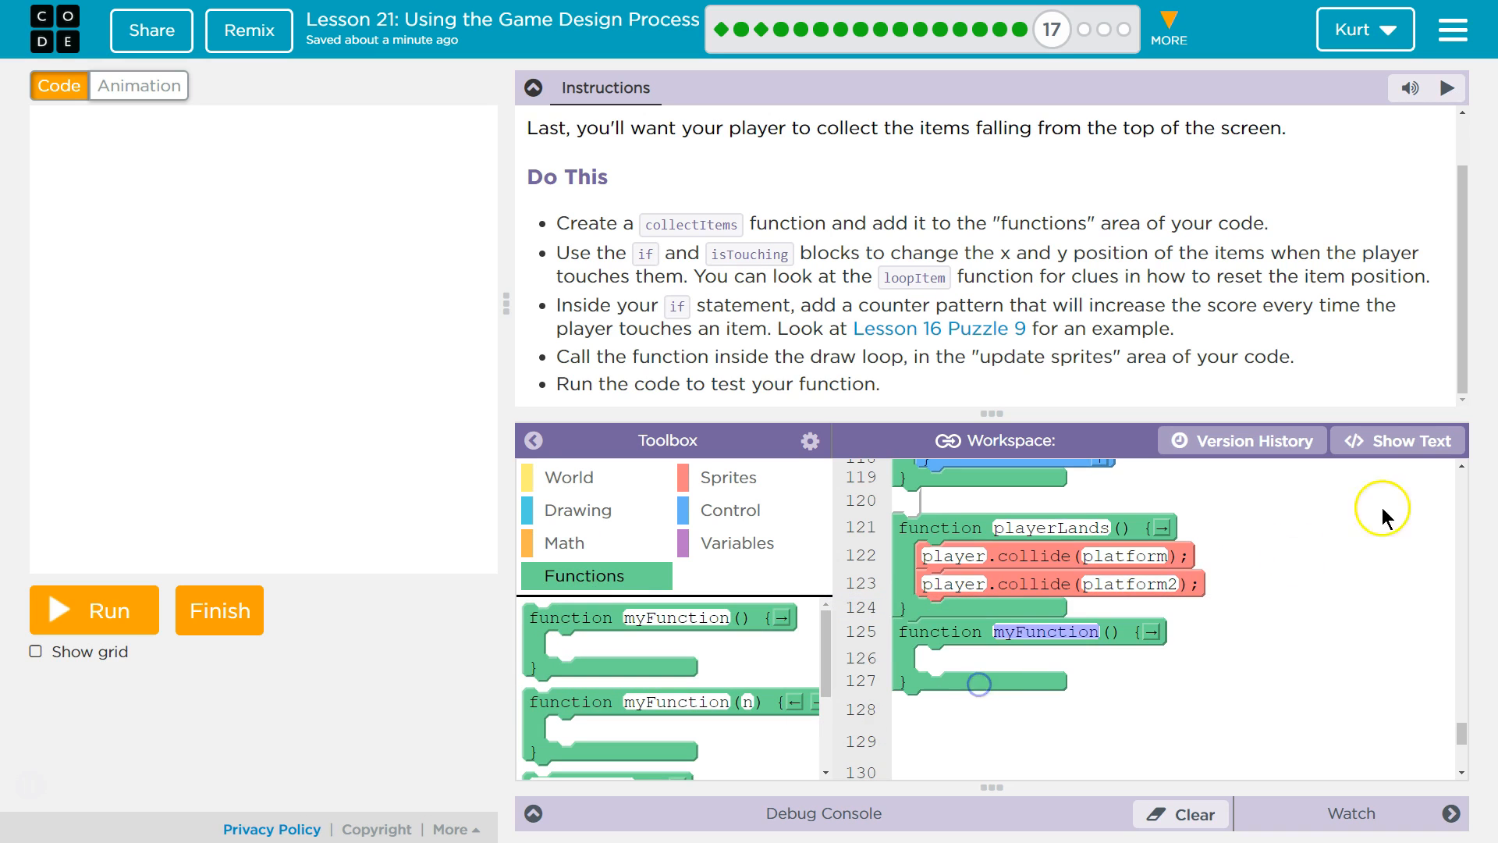
{"action": "left_click", "coordinate": [1395, 440]}
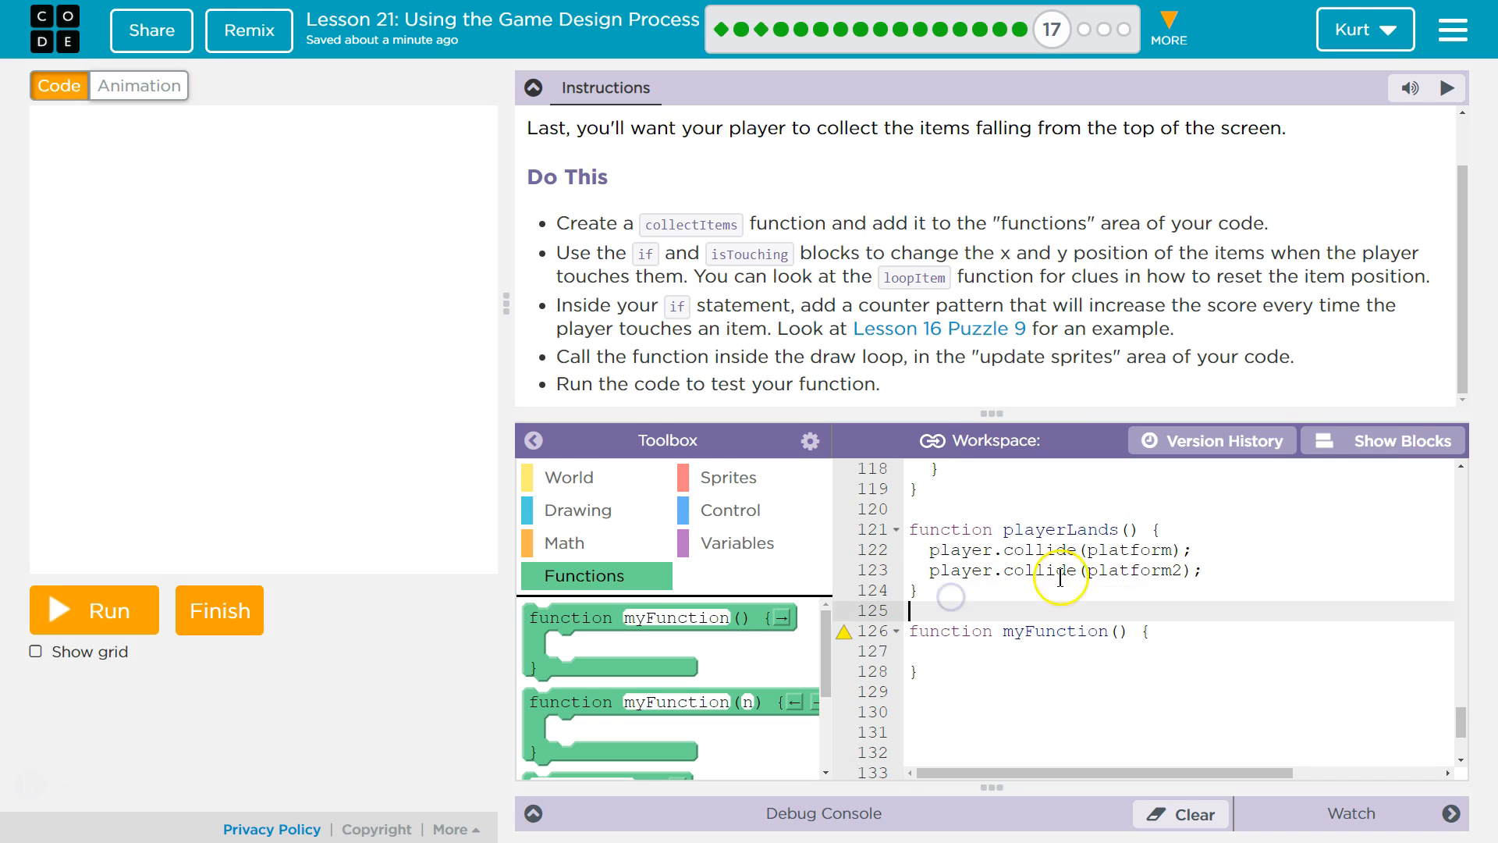
{"action": "left_click", "coordinate": [1384, 440]}
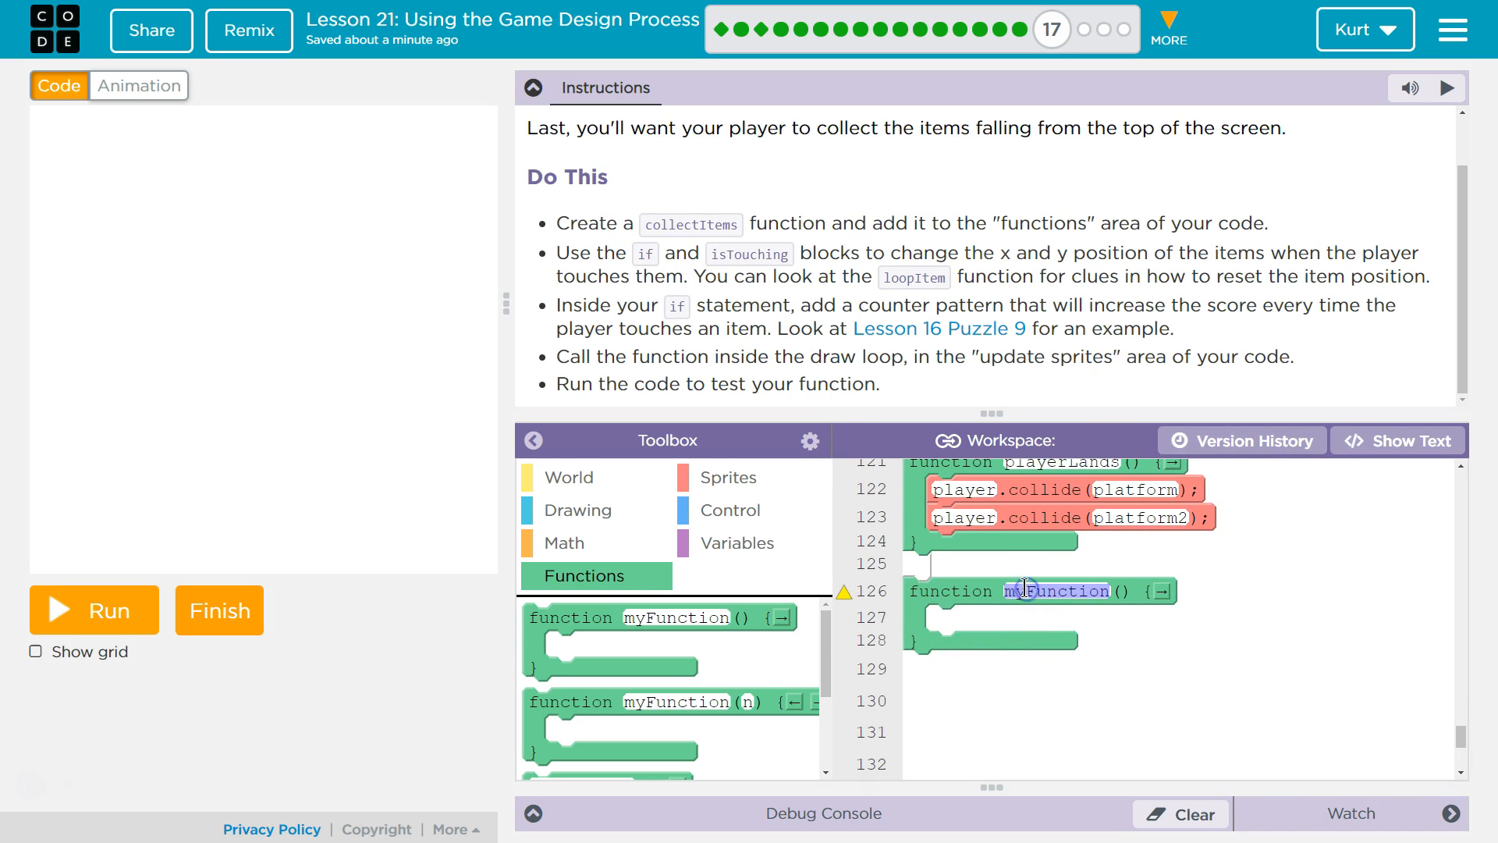
{"action": "type", "text": "collectItems"}
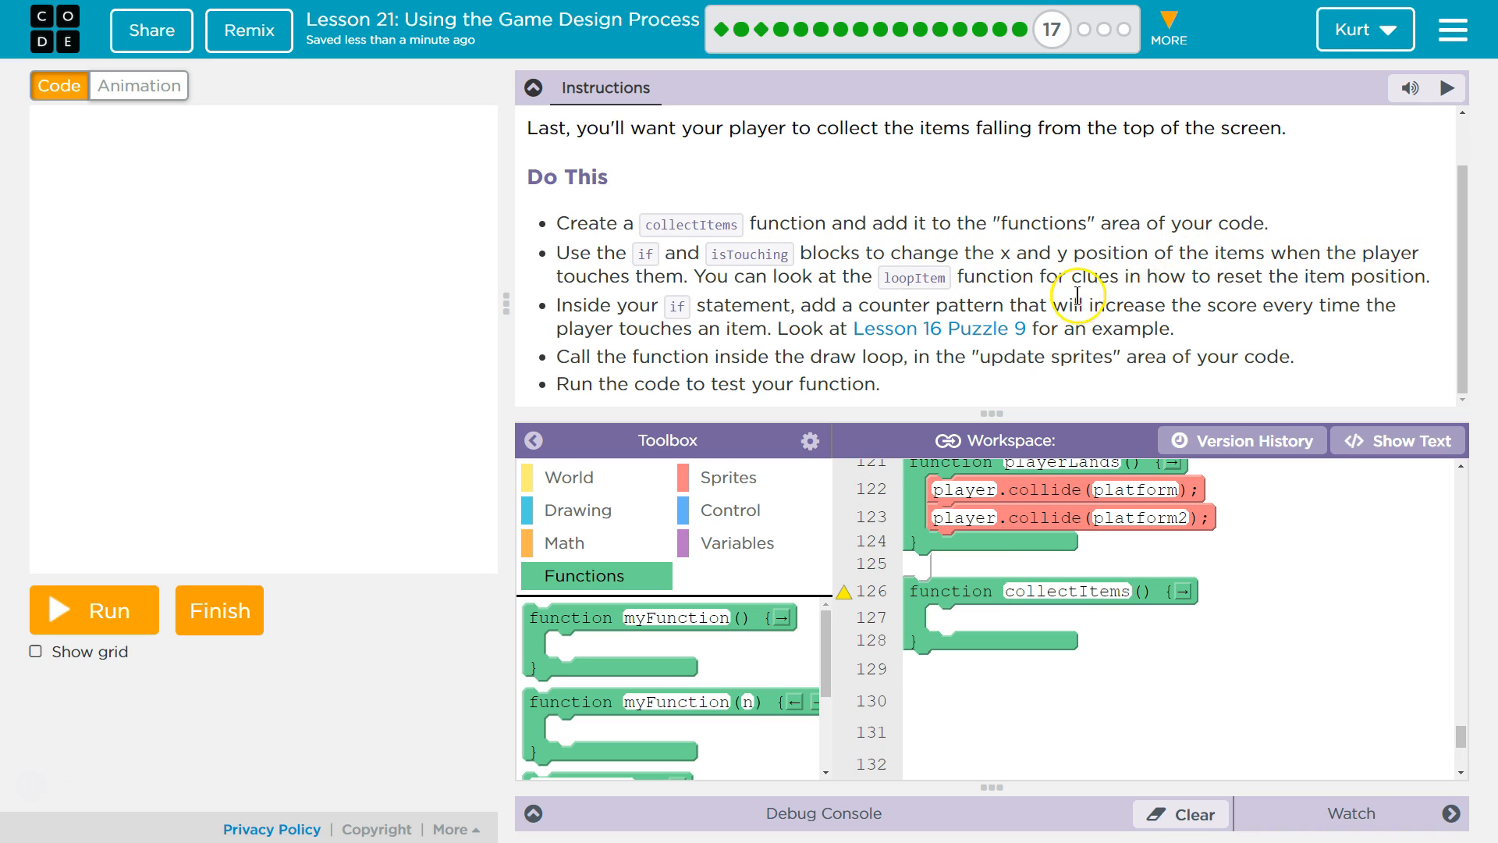
{"action": "mouse_move", "coordinate": [830, 287]}
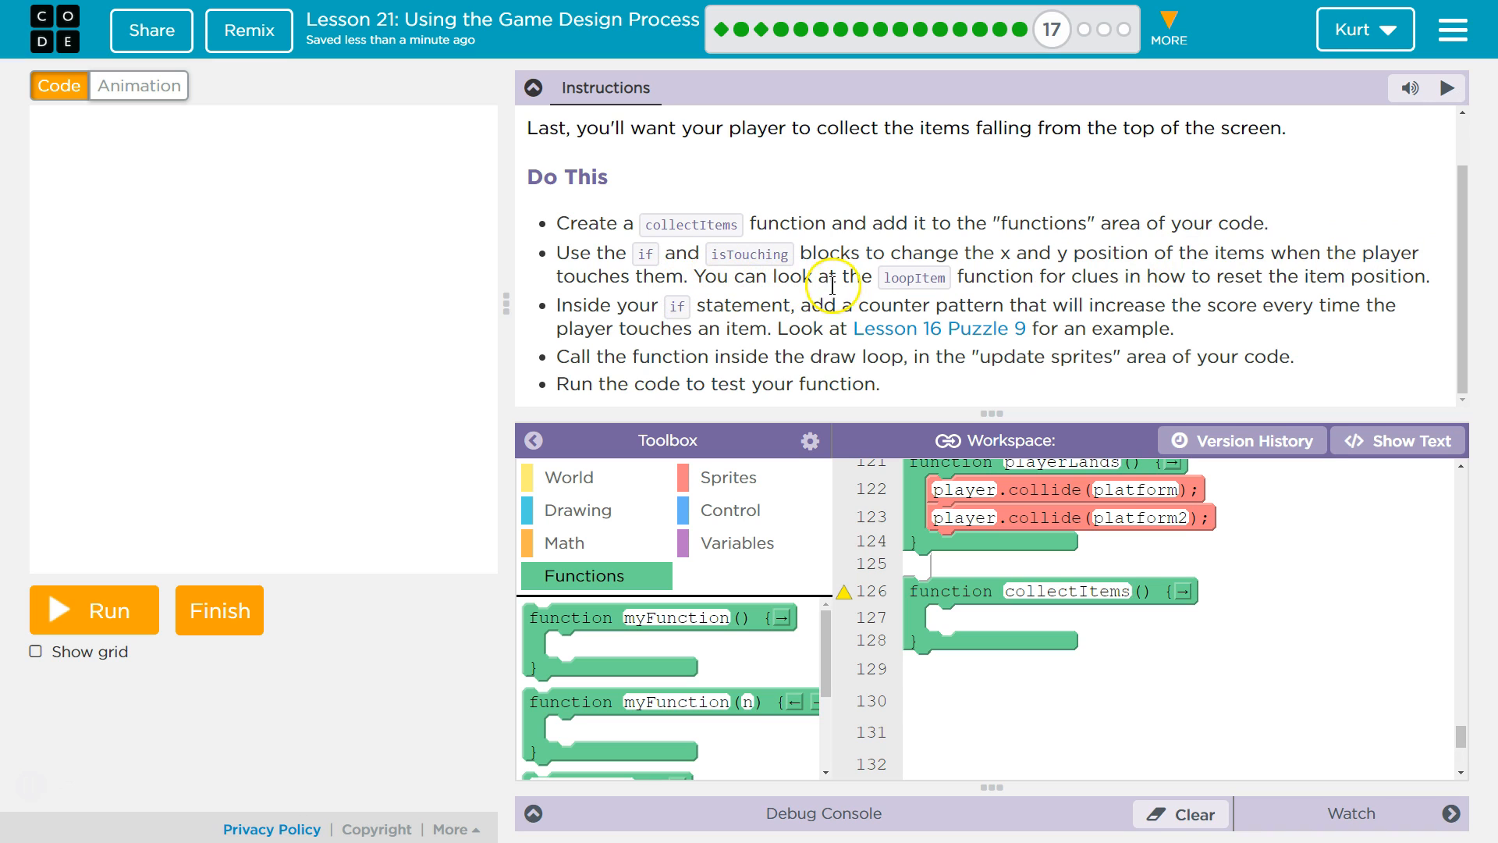
{"action": "mouse_move", "coordinate": [1047, 283]}
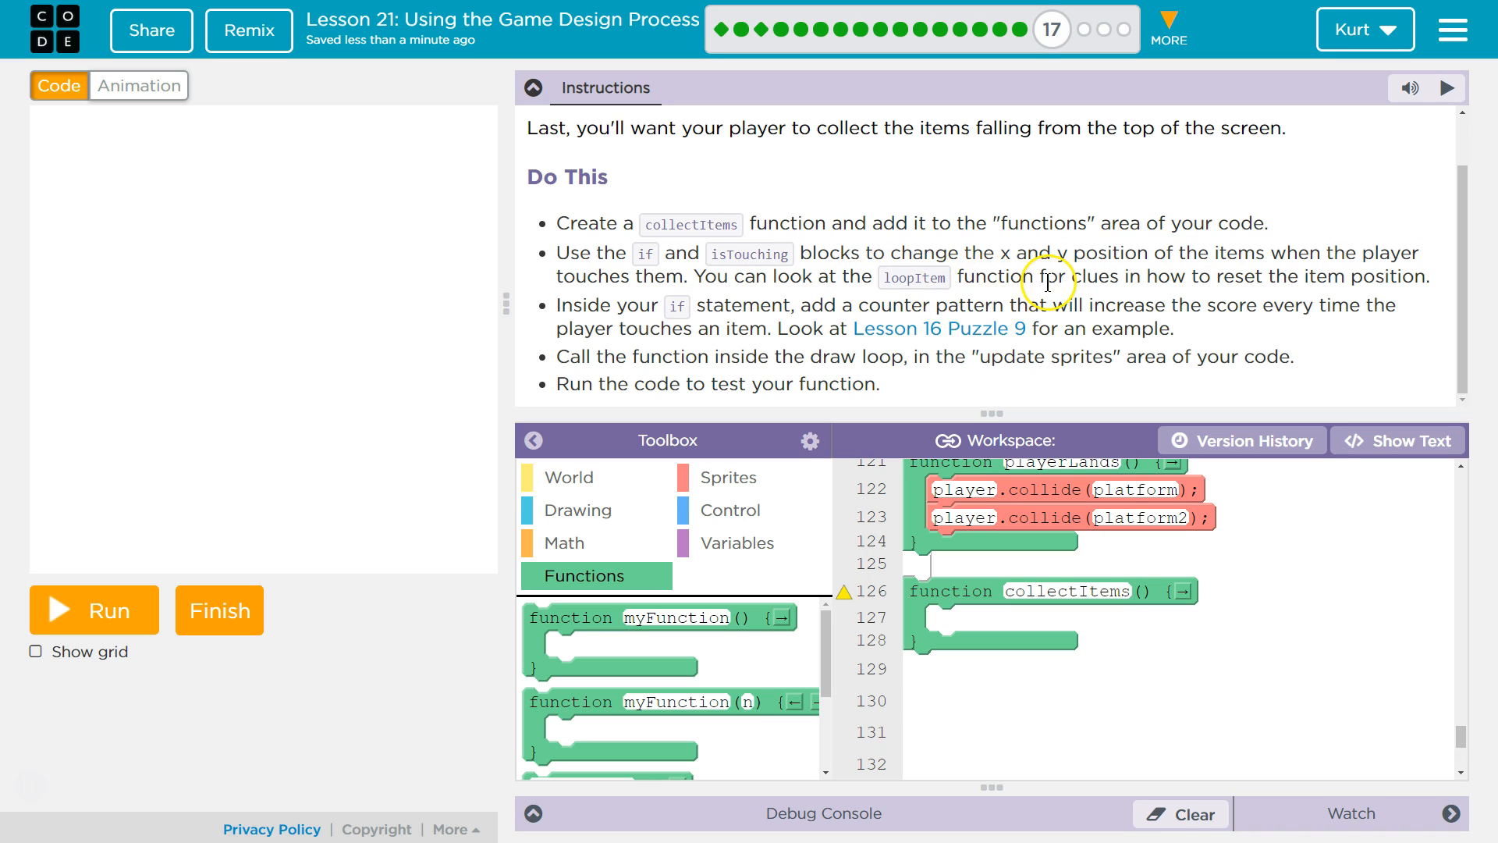
{"action": "mouse_move", "coordinate": [969, 467]}
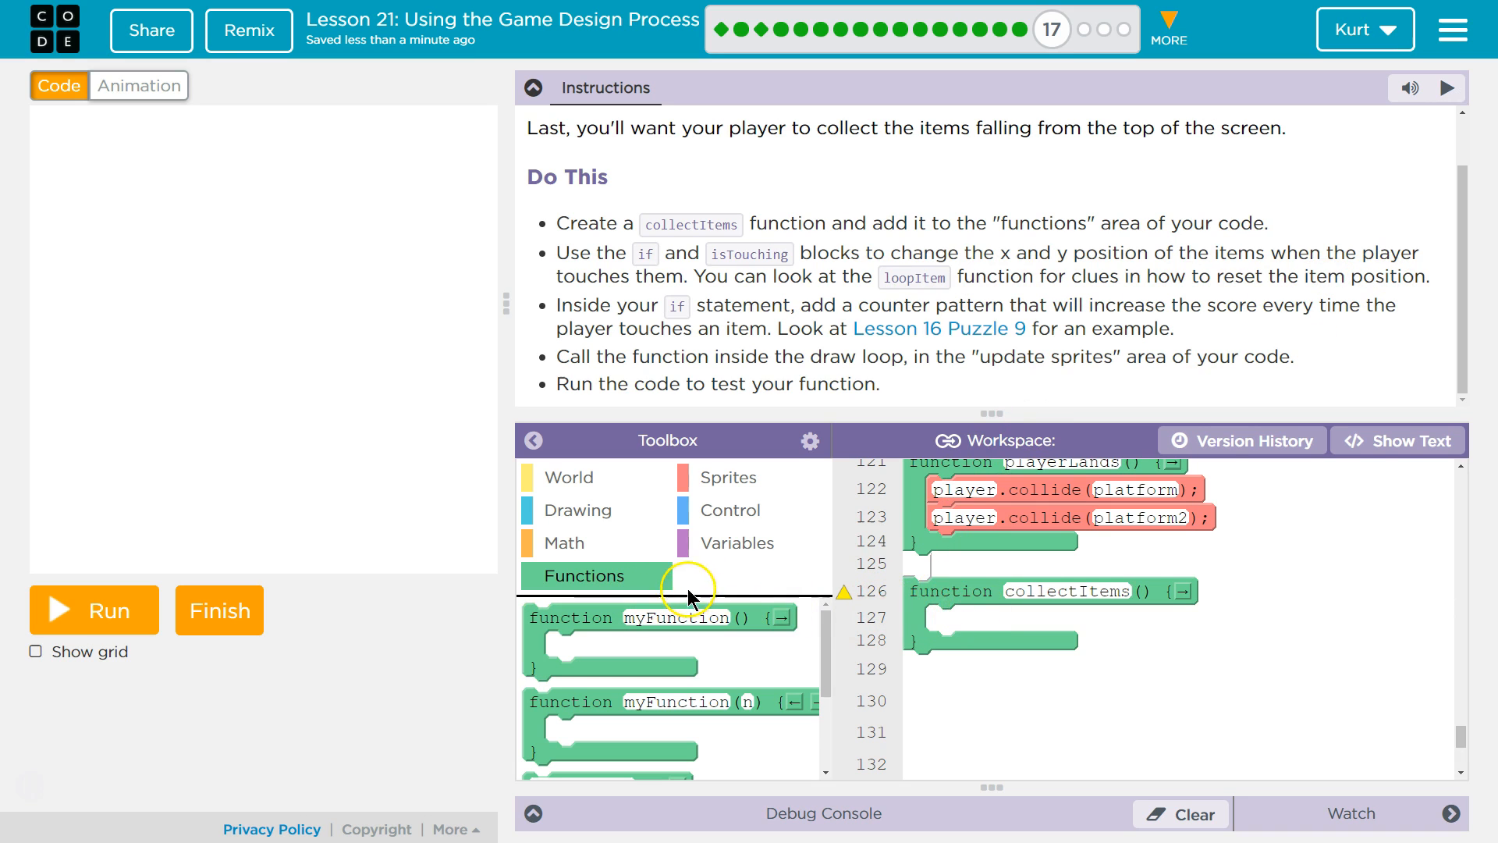
{"action": "mouse_move", "coordinate": [670, 516]}
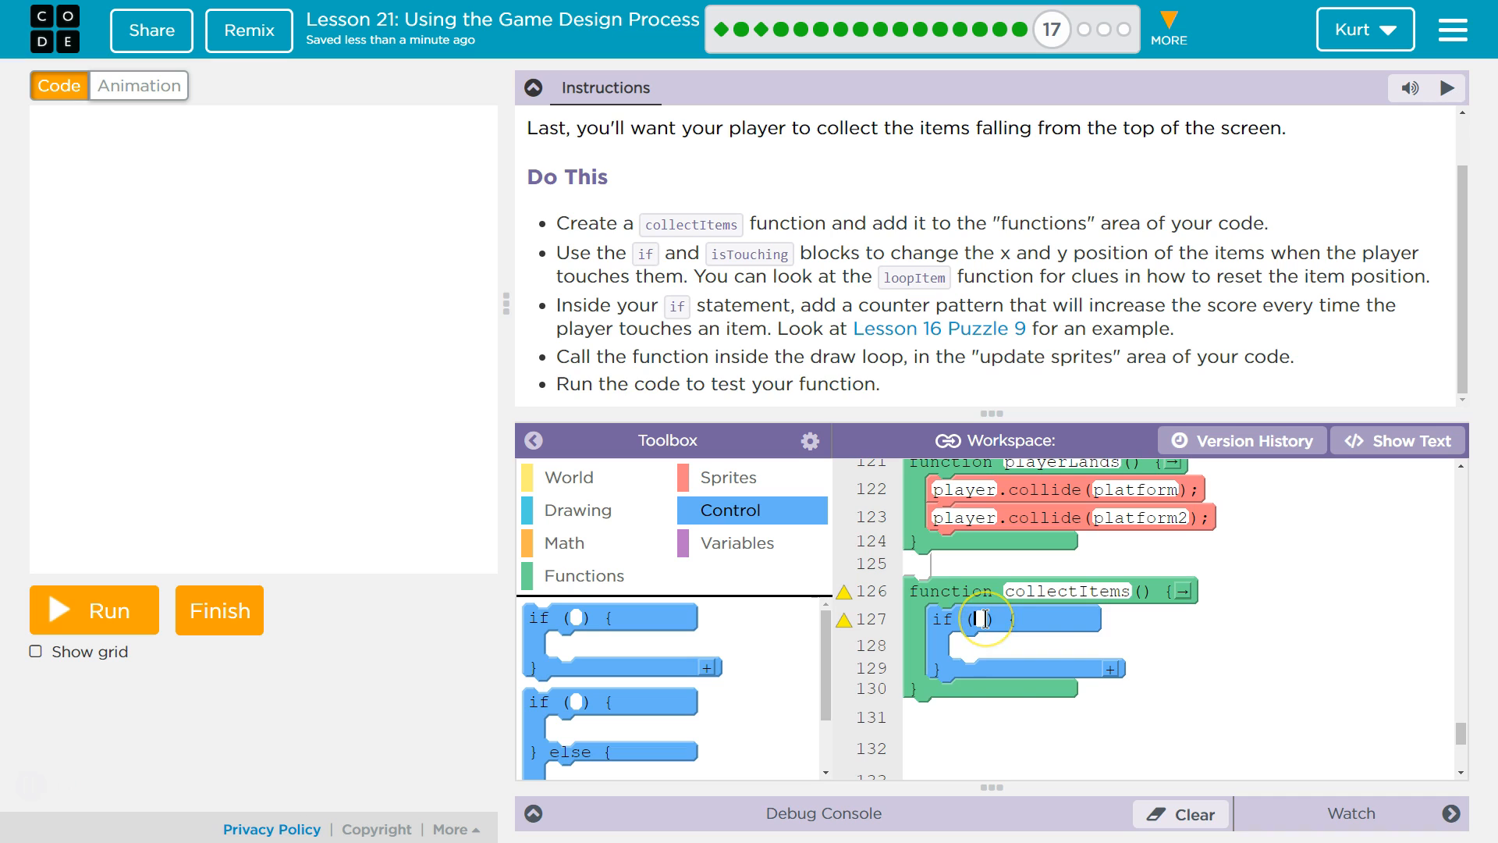
{"action": "mouse_move", "coordinate": [819, 351]}
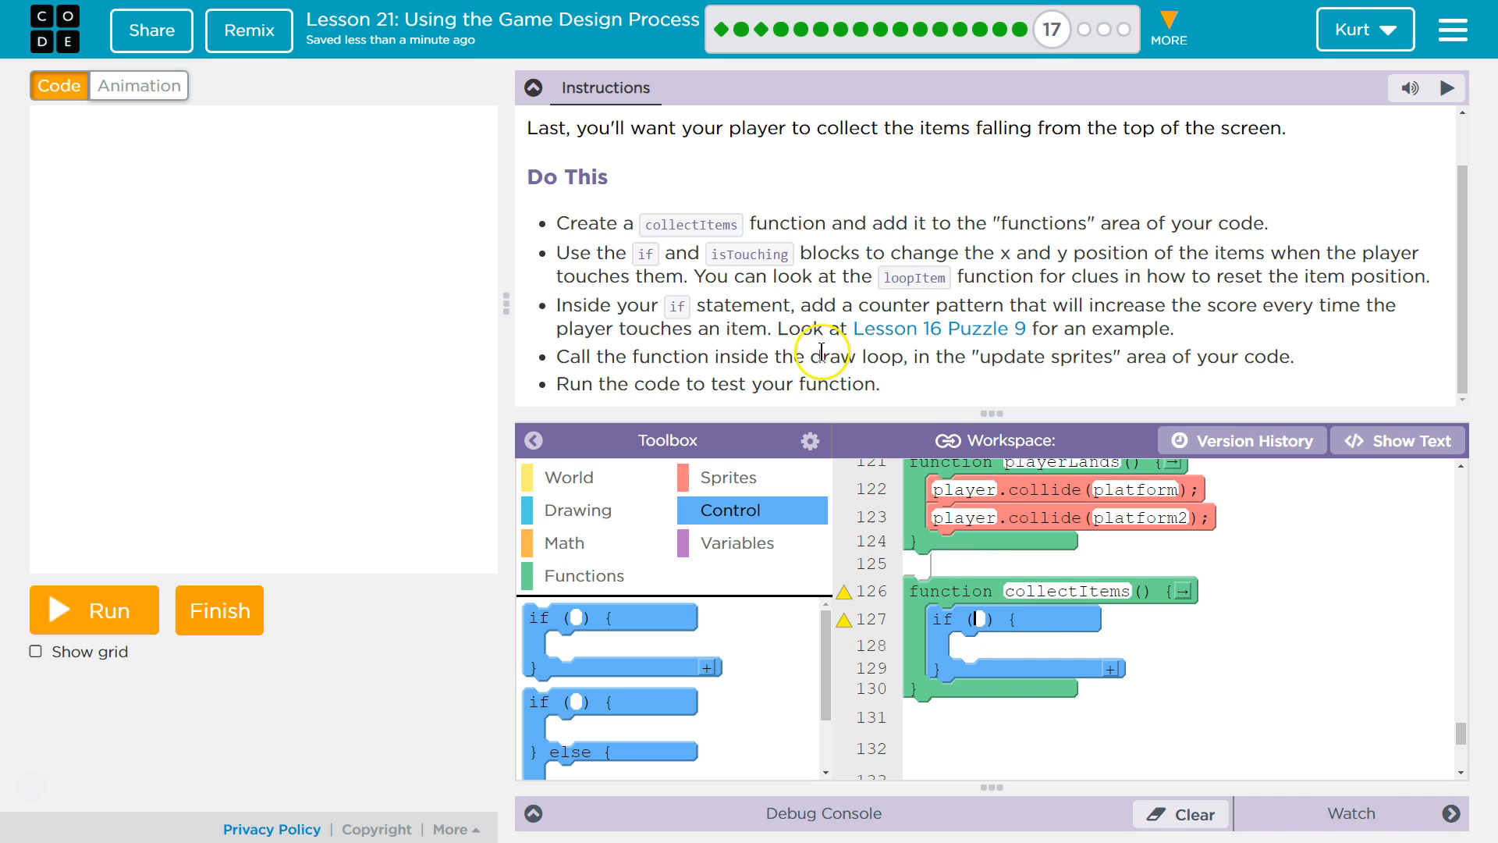
{"action": "mouse_move", "coordinate": [768, 270]}
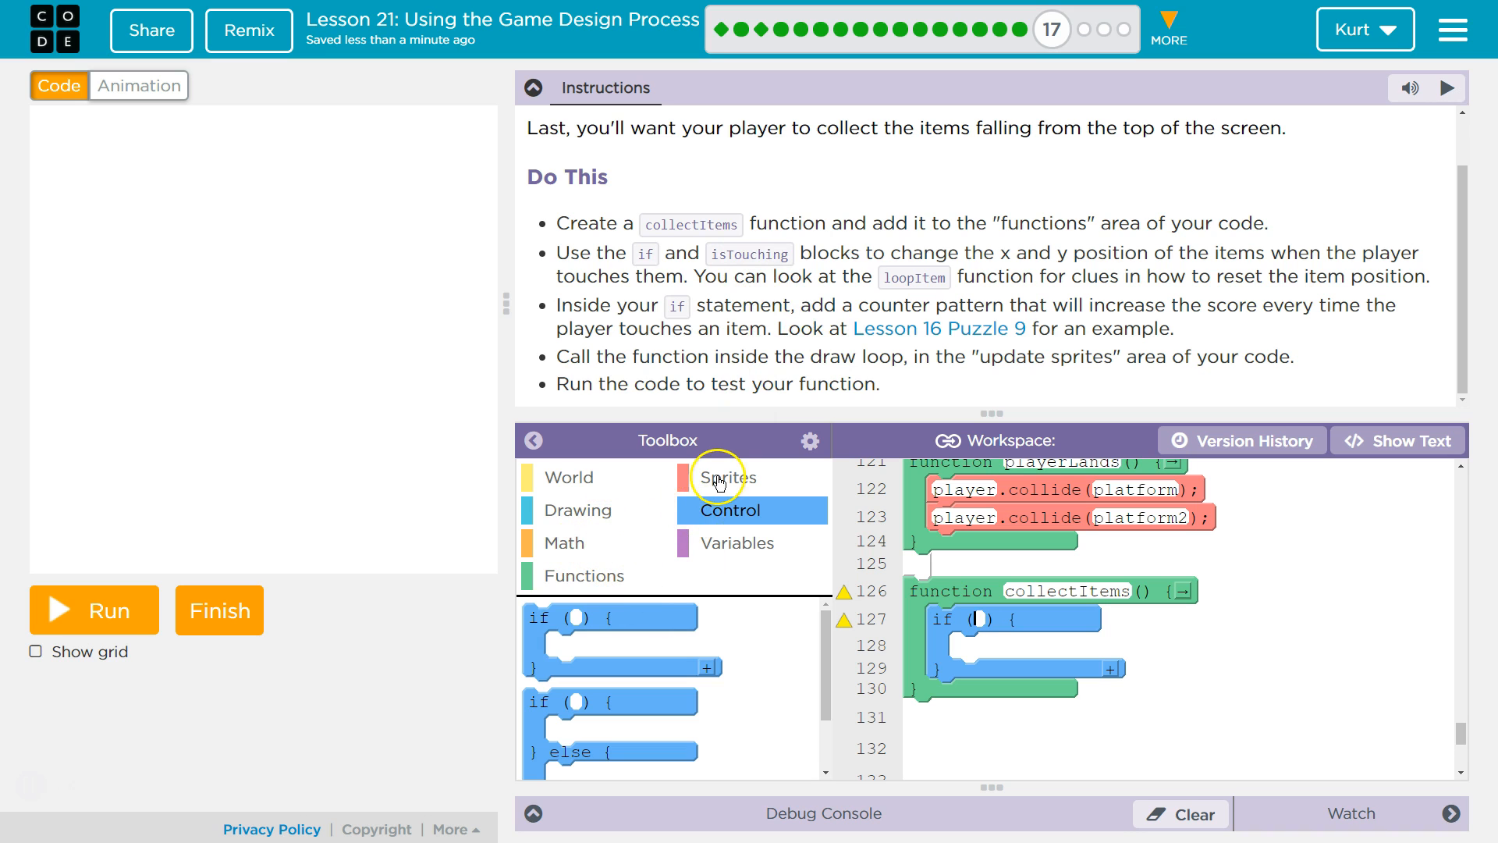
Give collectItems an if condition of player.isTouching(star)
{"action": "left_click", "coordinate": [729, 477]}
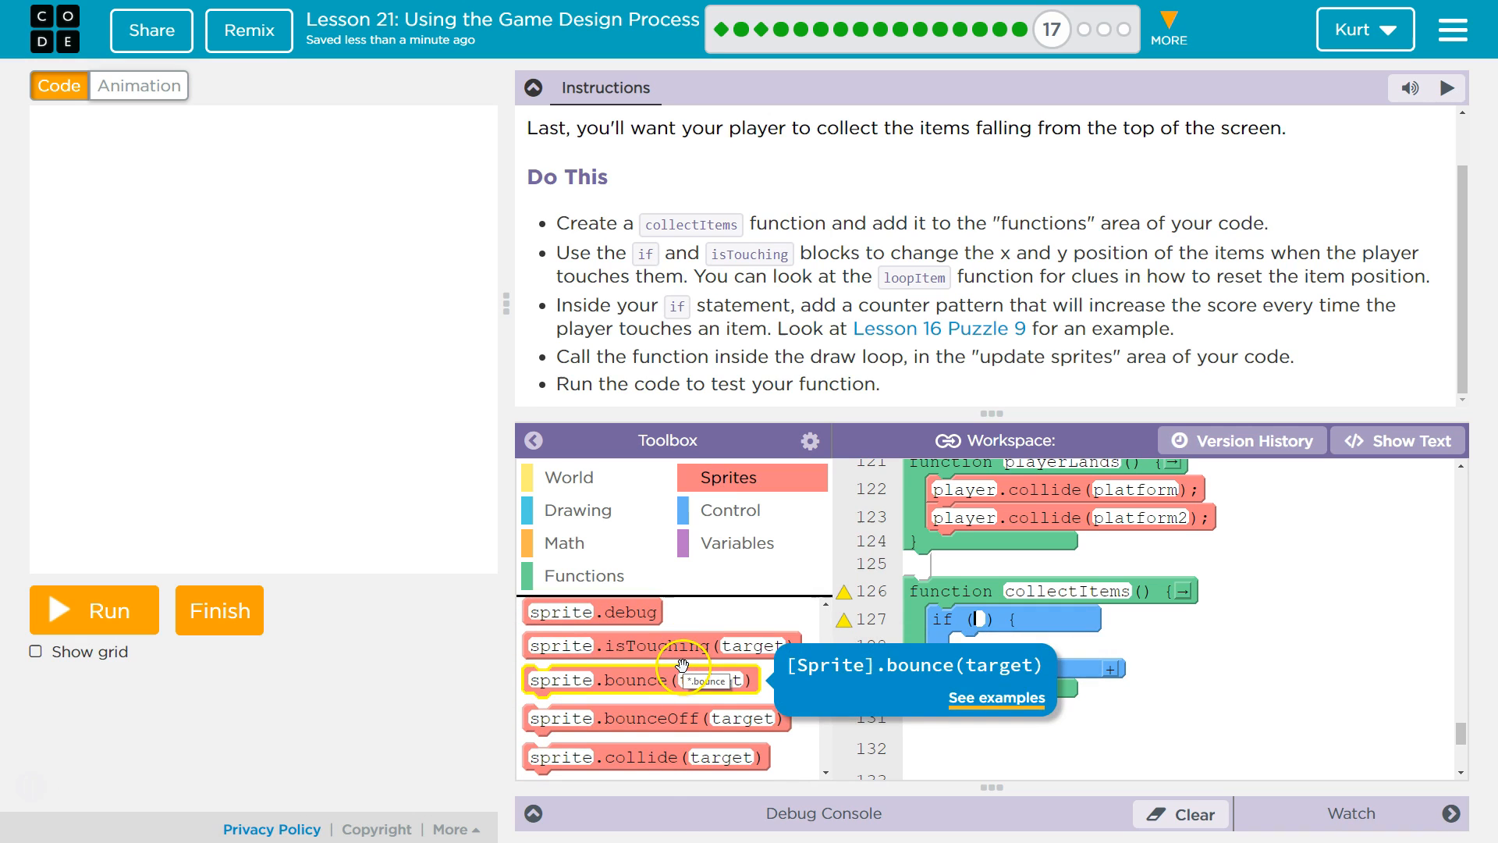
{"action": "left_click_drag", "start_coordinate": [653, 644], "coordinate": [1099, 626]}
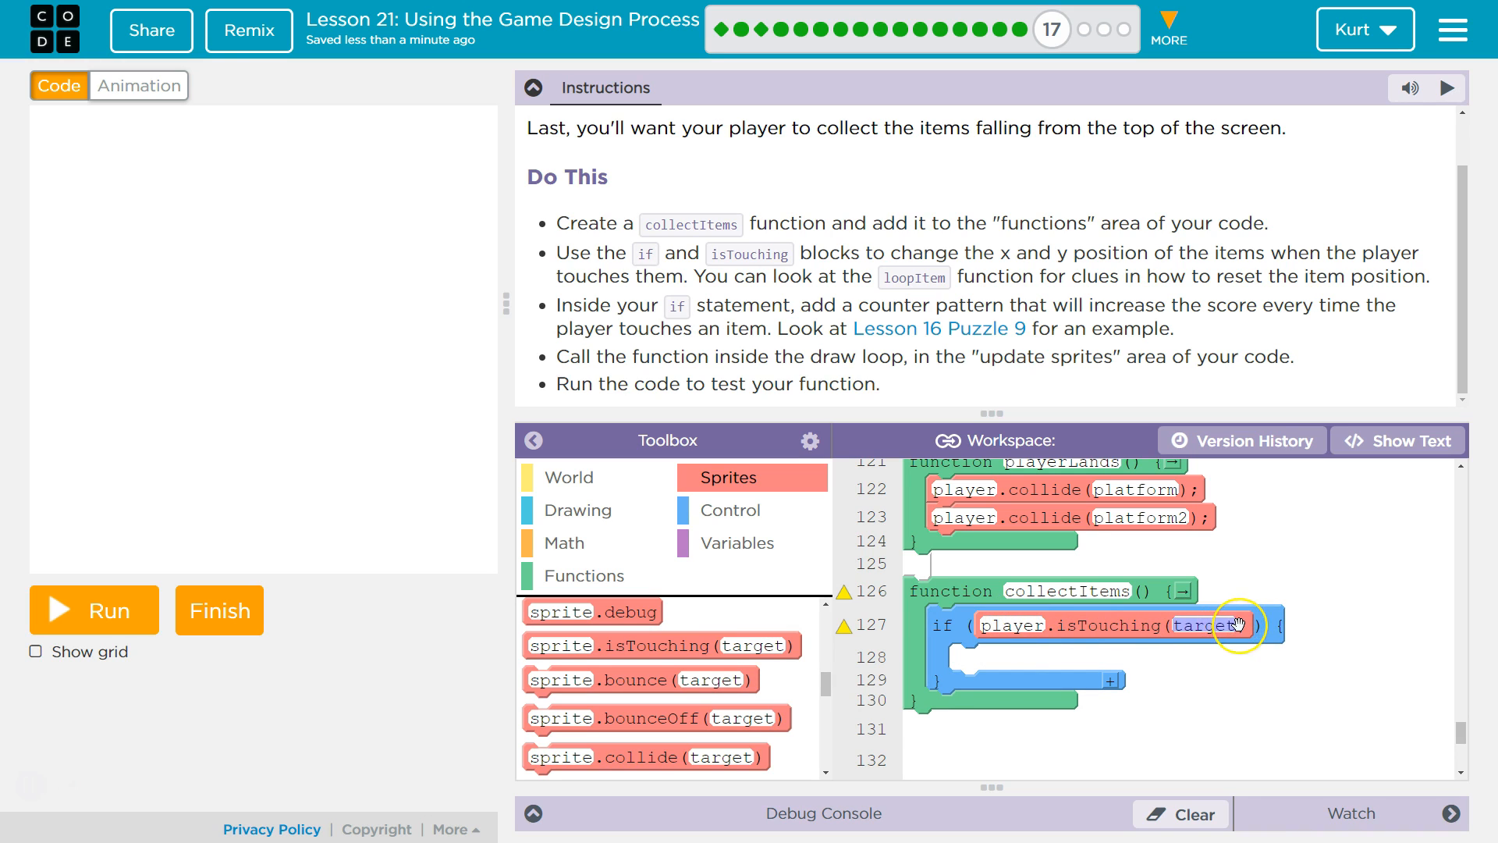
{"action": "type", "text": "star"}
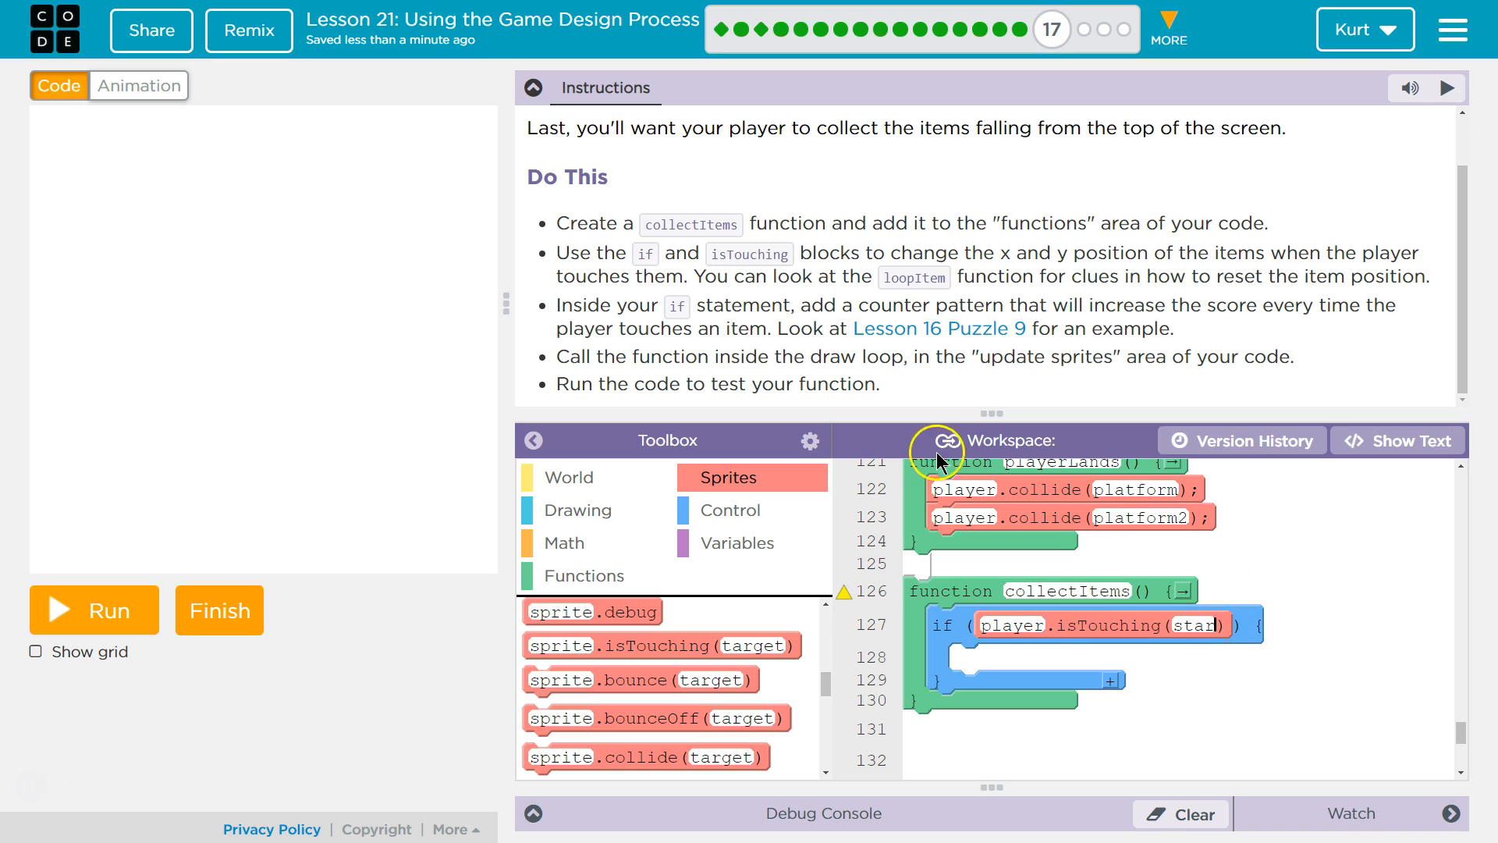
{"action": "mouse_move", "coordinate": [1137, 232]}
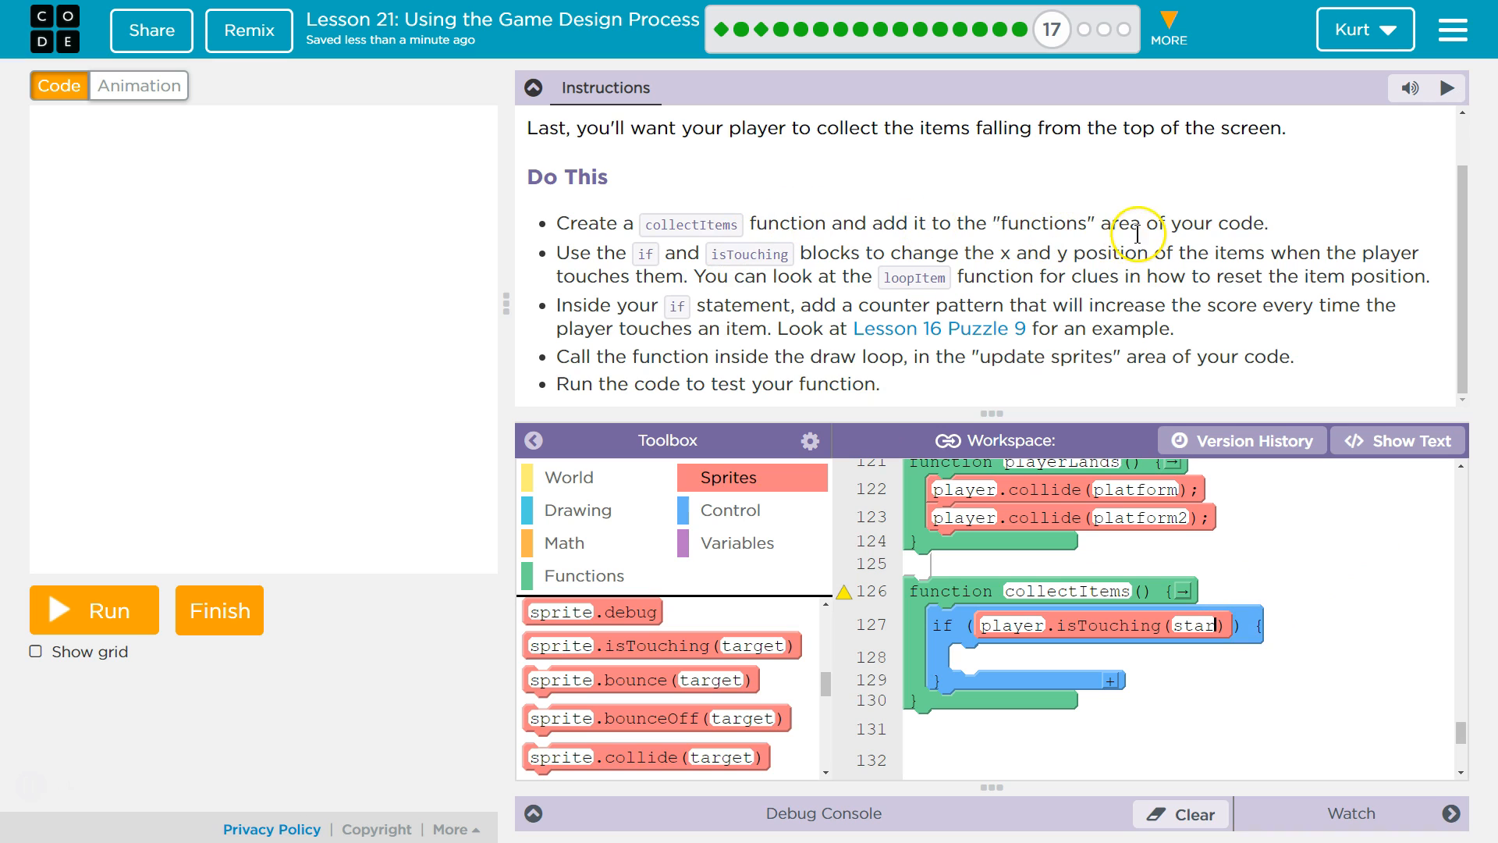
{"action": "mouse_move", "coordinate": [751, 252]}
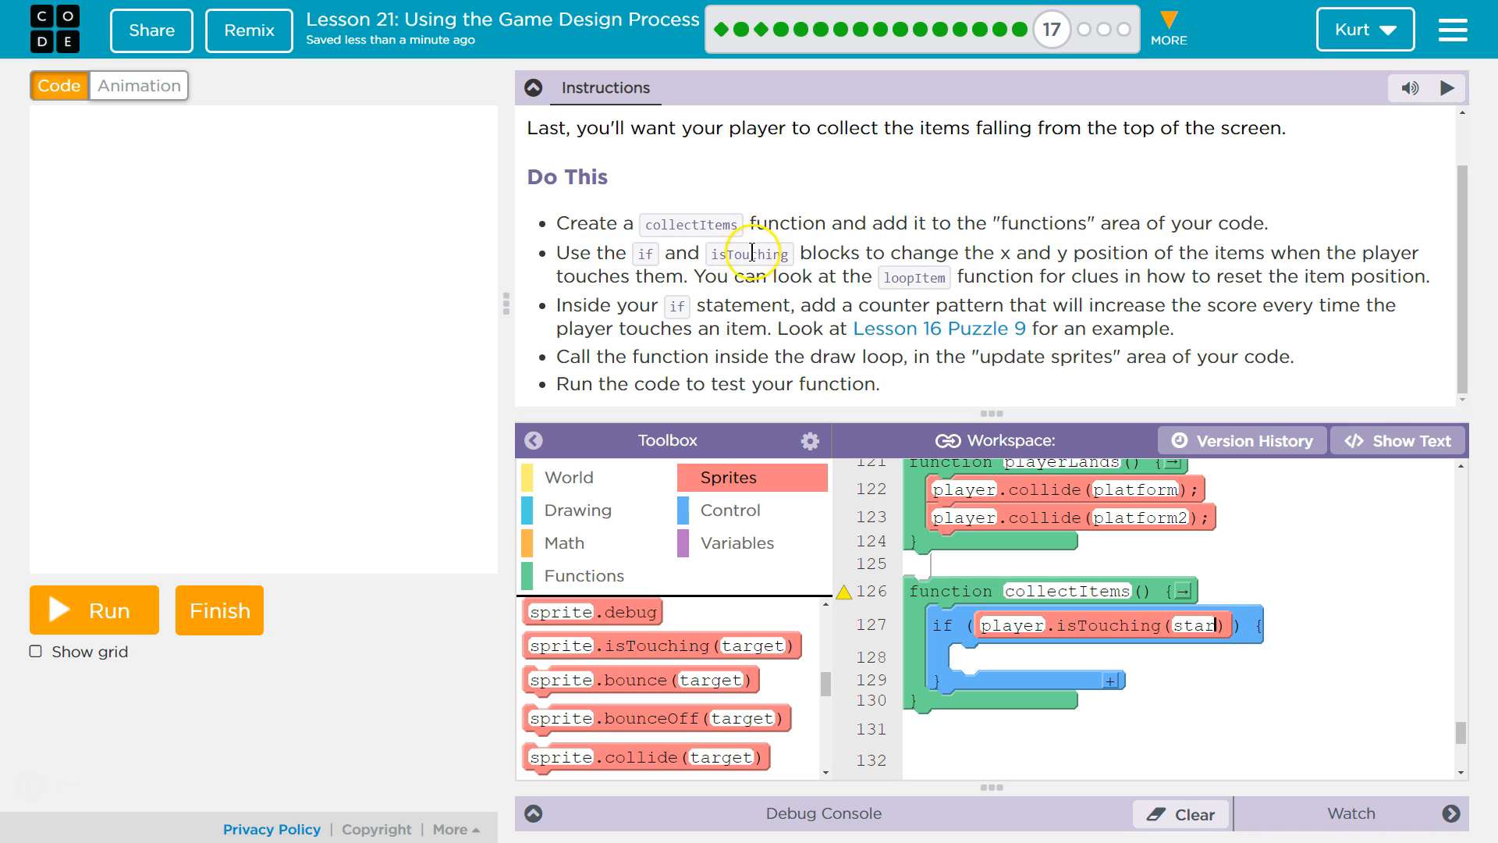
{"action": "mouse_move", "coordinate": [1256, 253]}
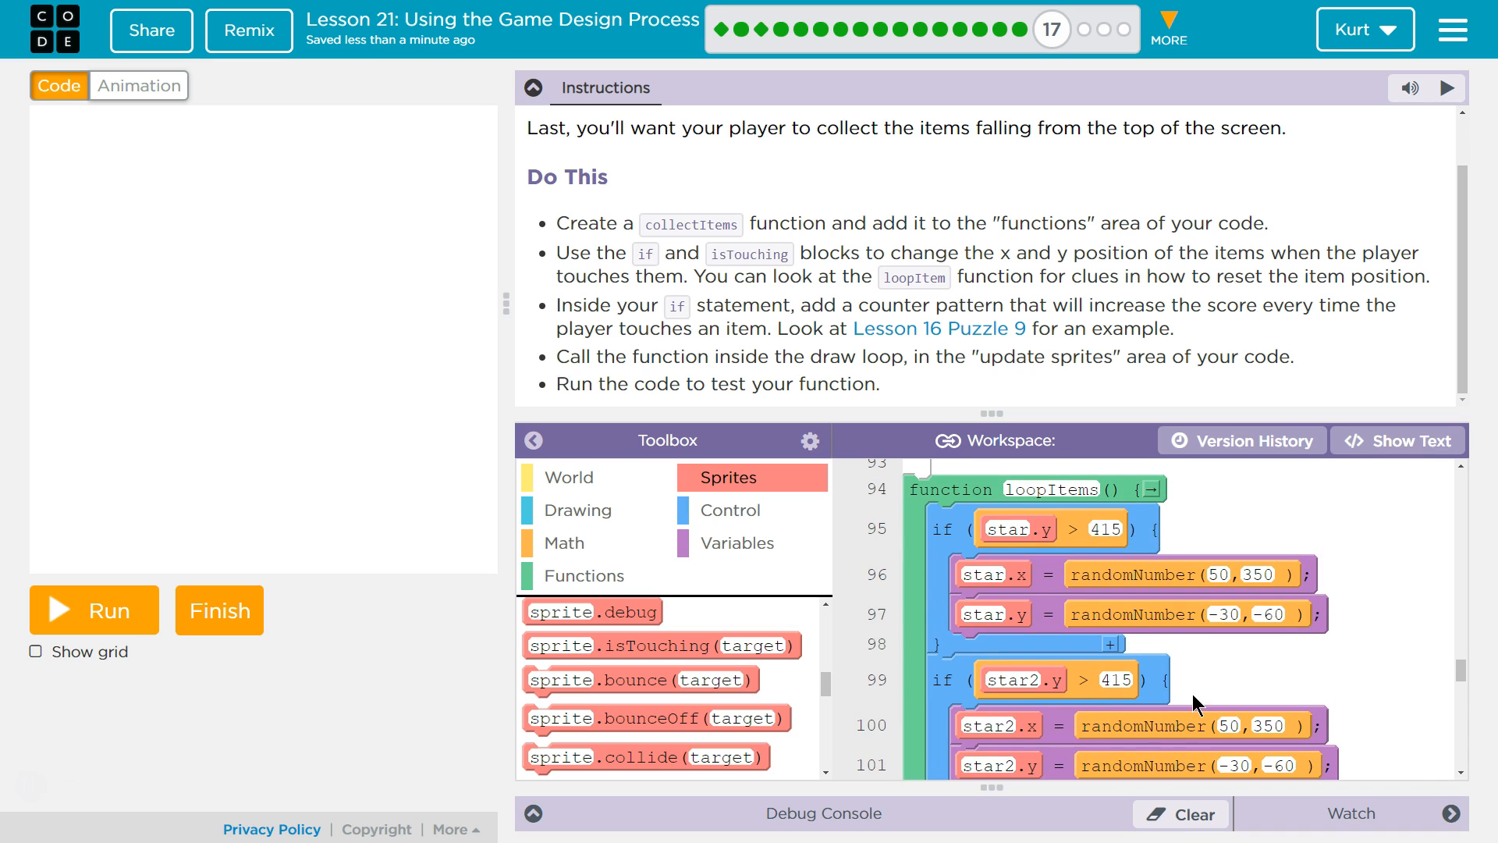
{"action": "mouse_move", "coordinate": [1210, 693]}
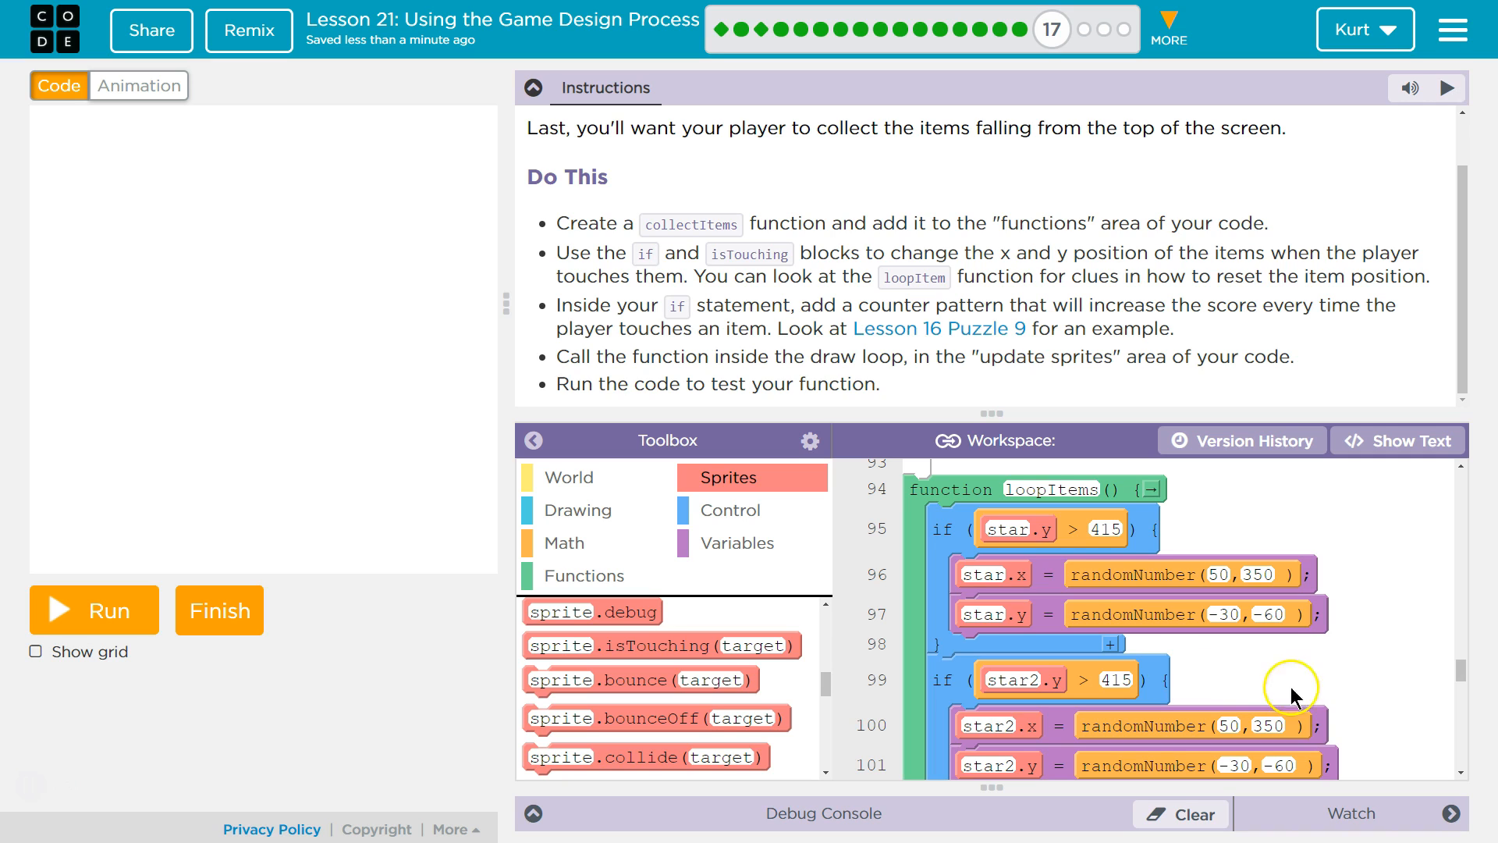
{"action": "mouse_move", "coordinate": [1407, 440]}
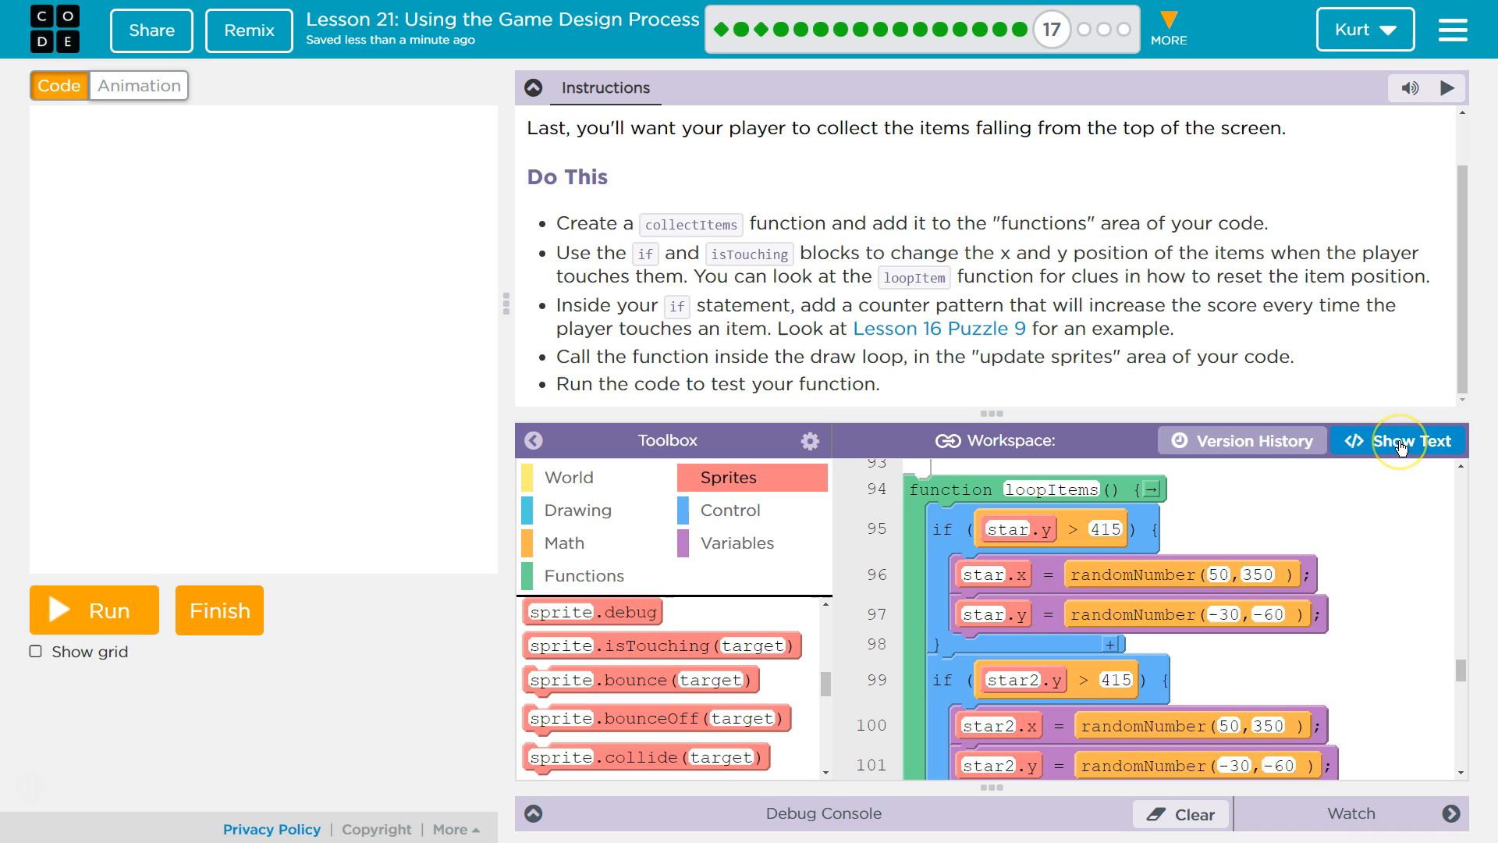
{"action": "left_click", "coordinate": [1412, 440]}
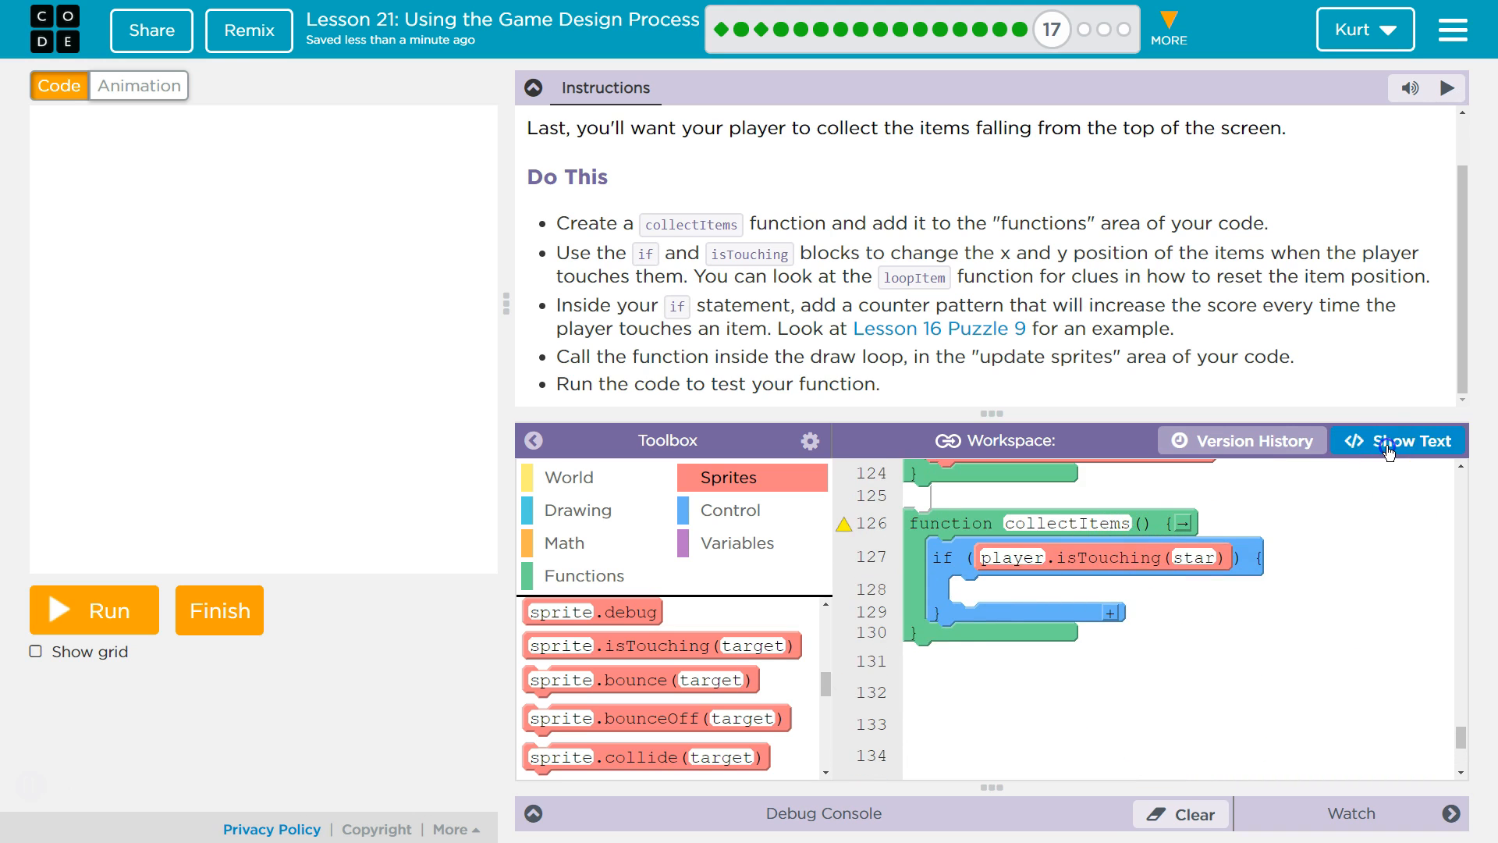
In text view, paste the copied star reset lines into the empty if body
{"action": "left_click", "coordinate": [1406, 440]}
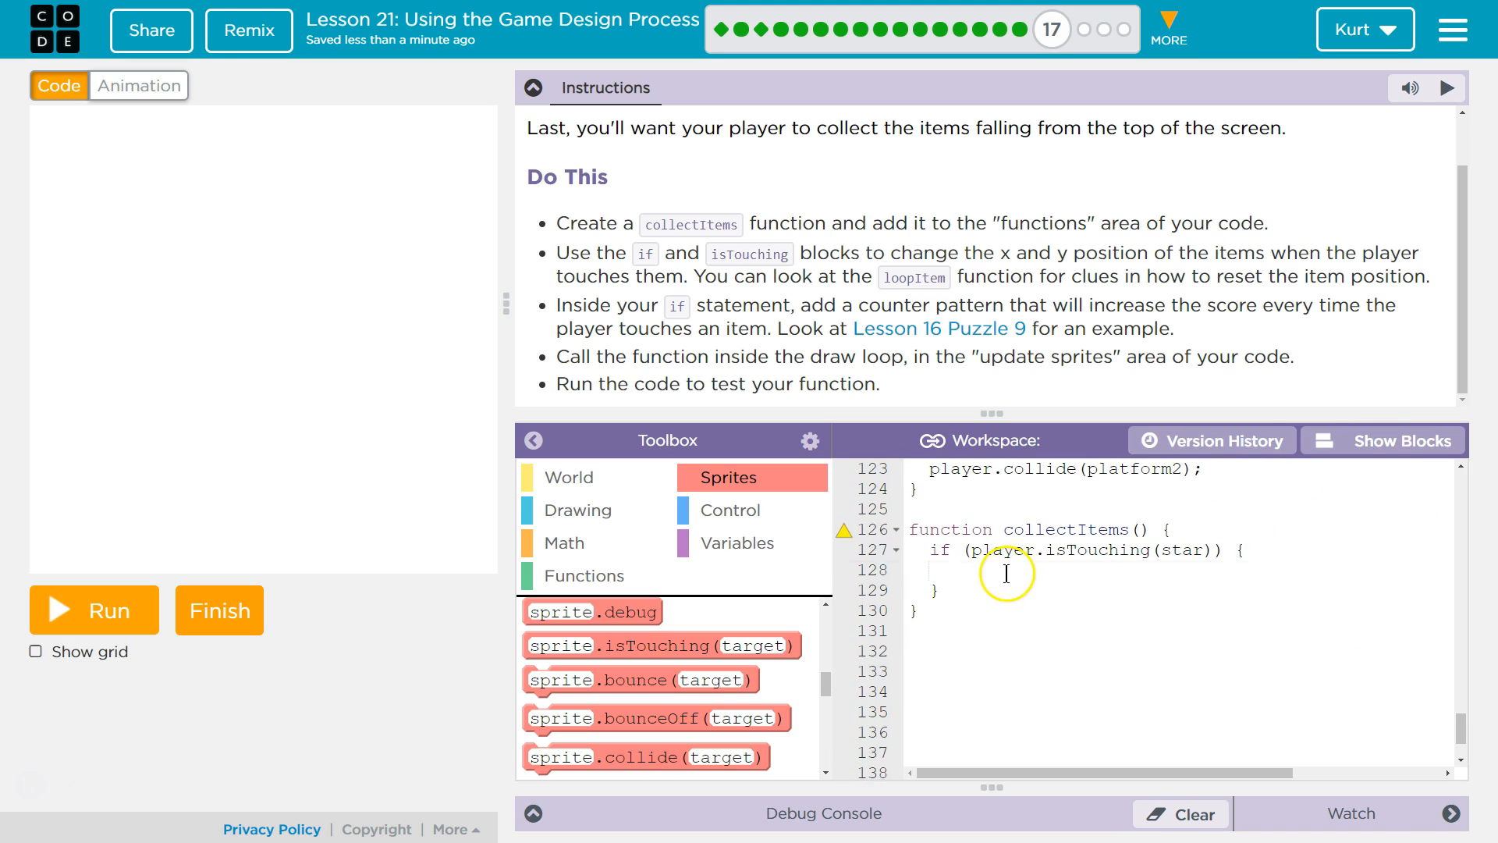
{"action": "right_click", "coordinate": [1005, 573]}
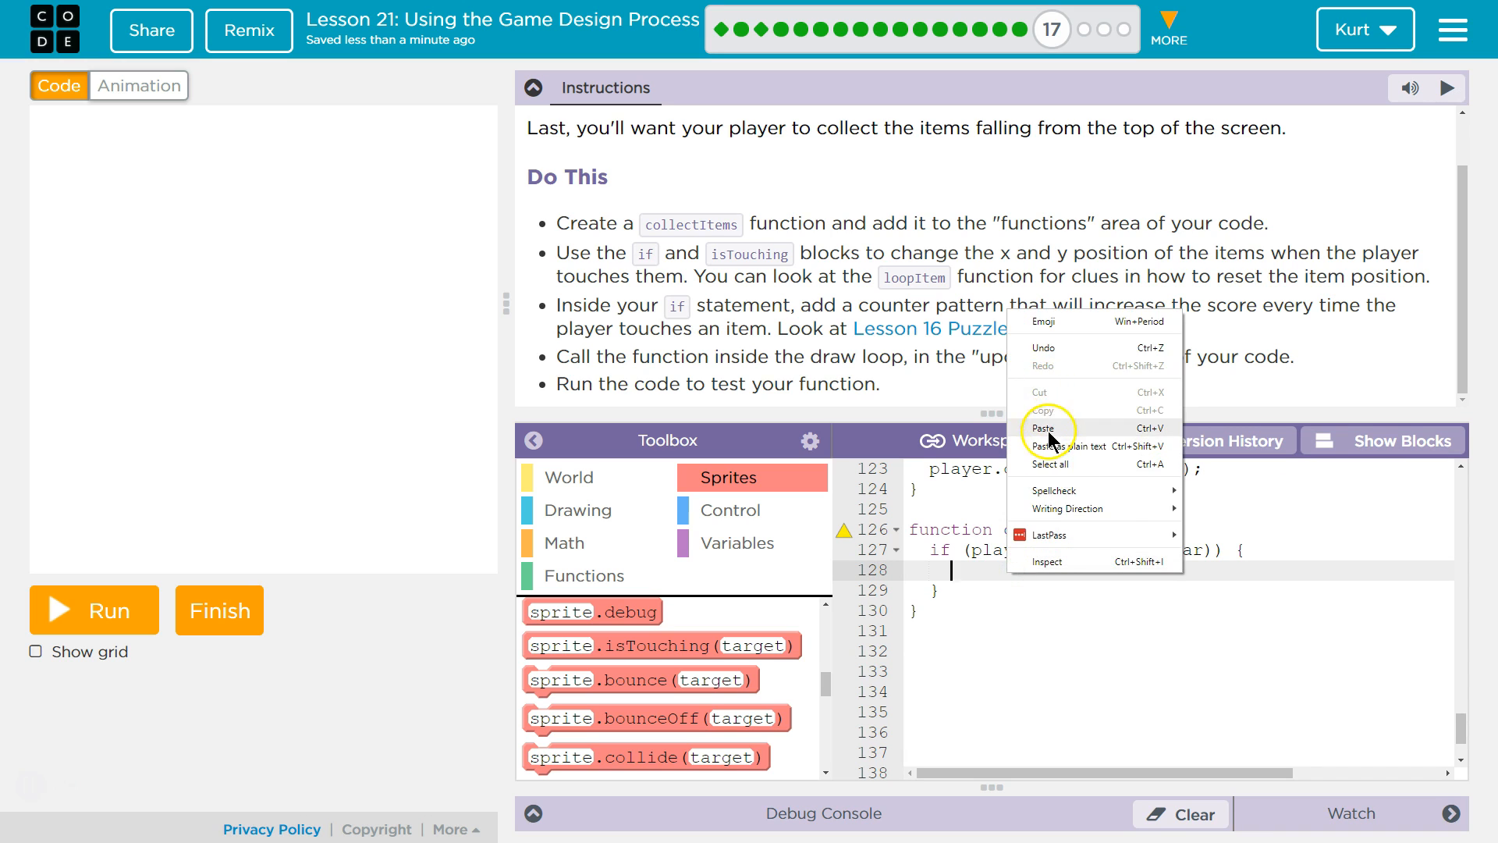
{"action": "left_click", "coordinate": [1045, 427]}
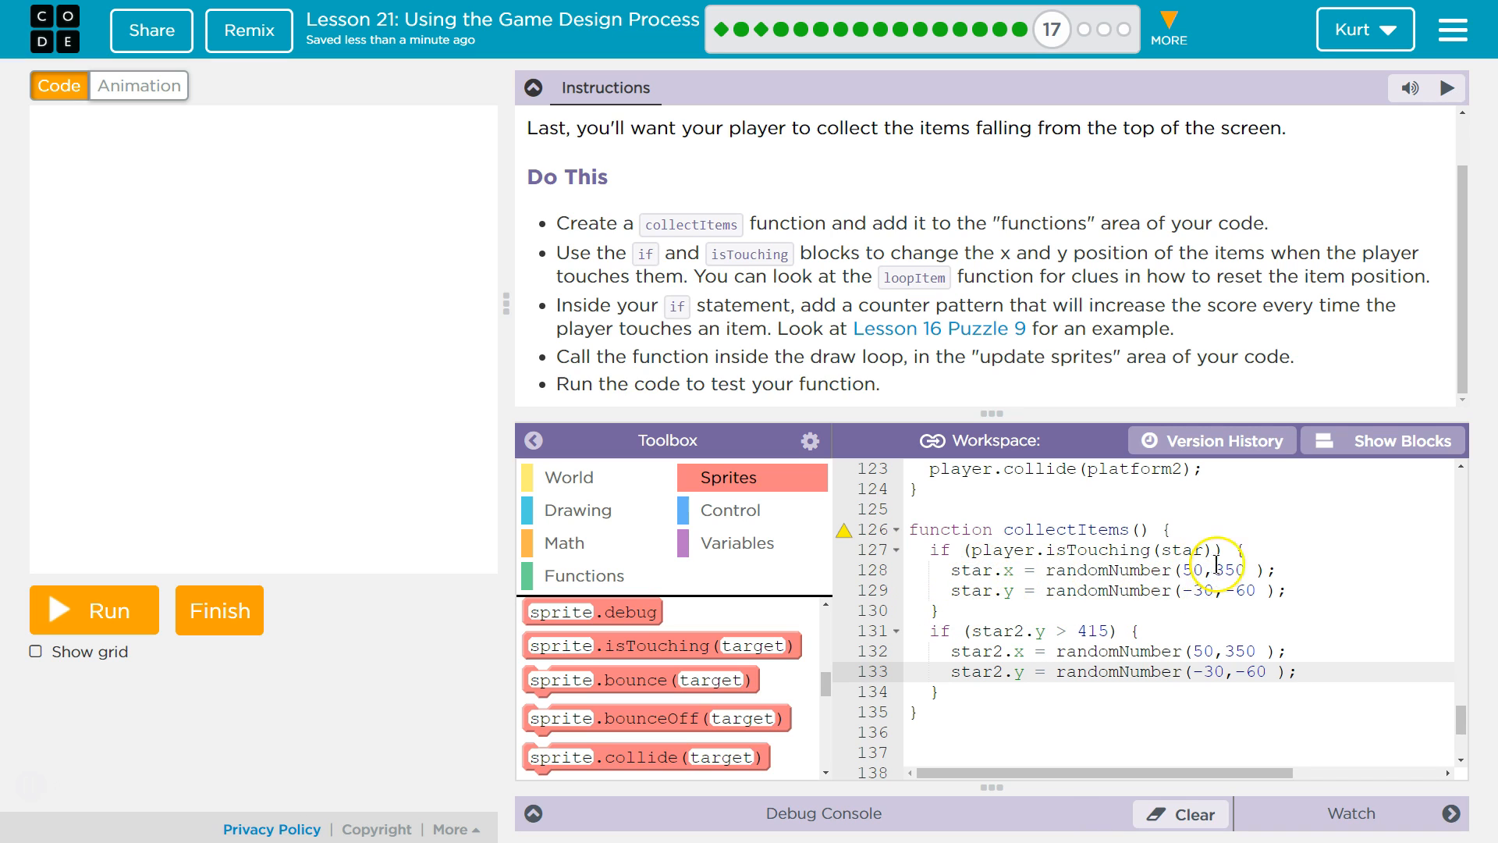
{"action": "left_click", "coordinate": [1211, 550]}
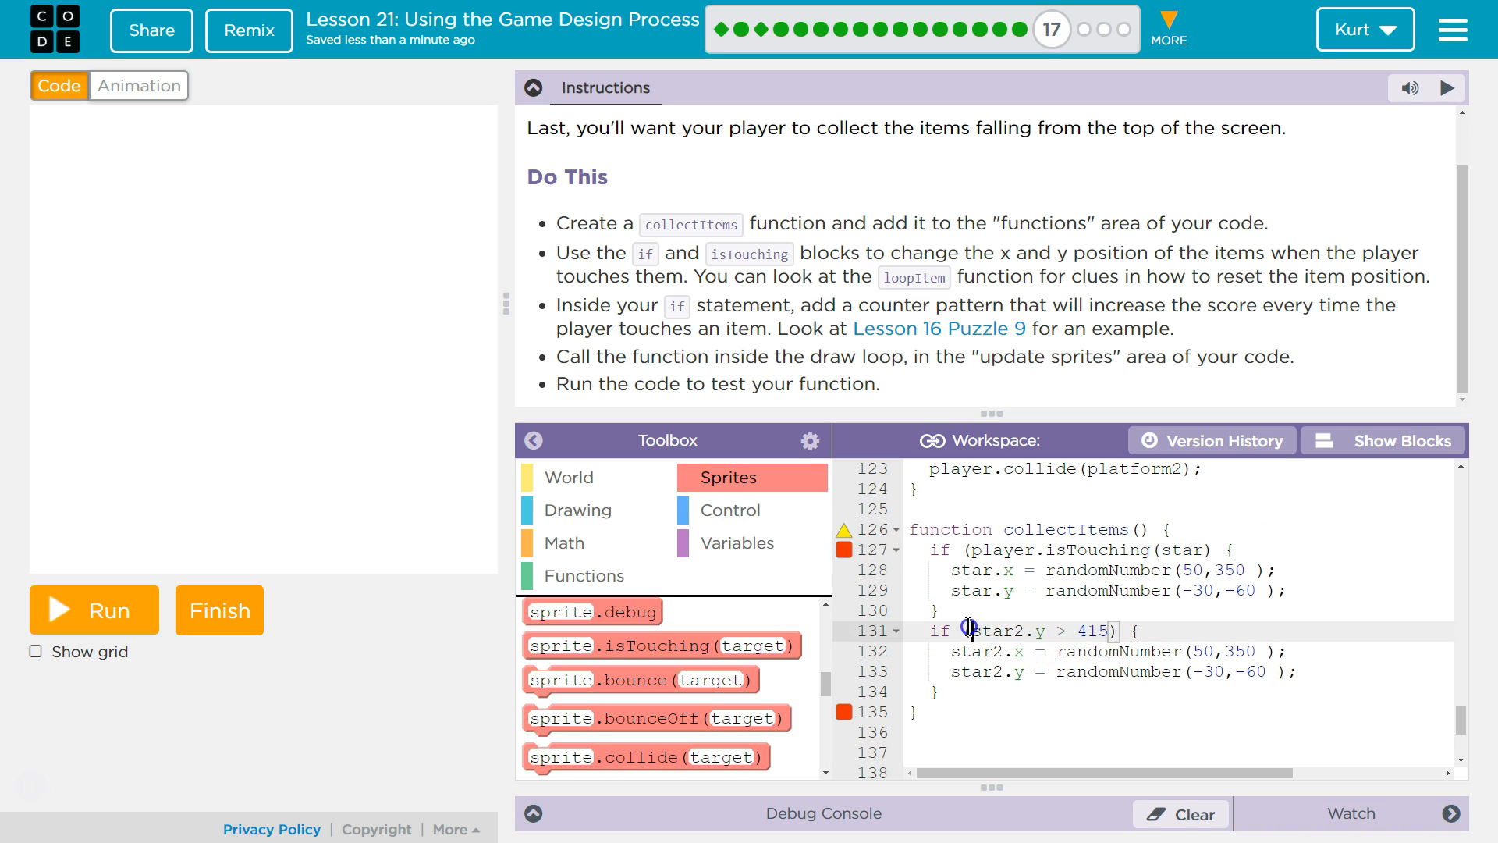
{"action": "mouse_move", "coordinate": [844, 530]}
{"action": "type", "text": ")"}
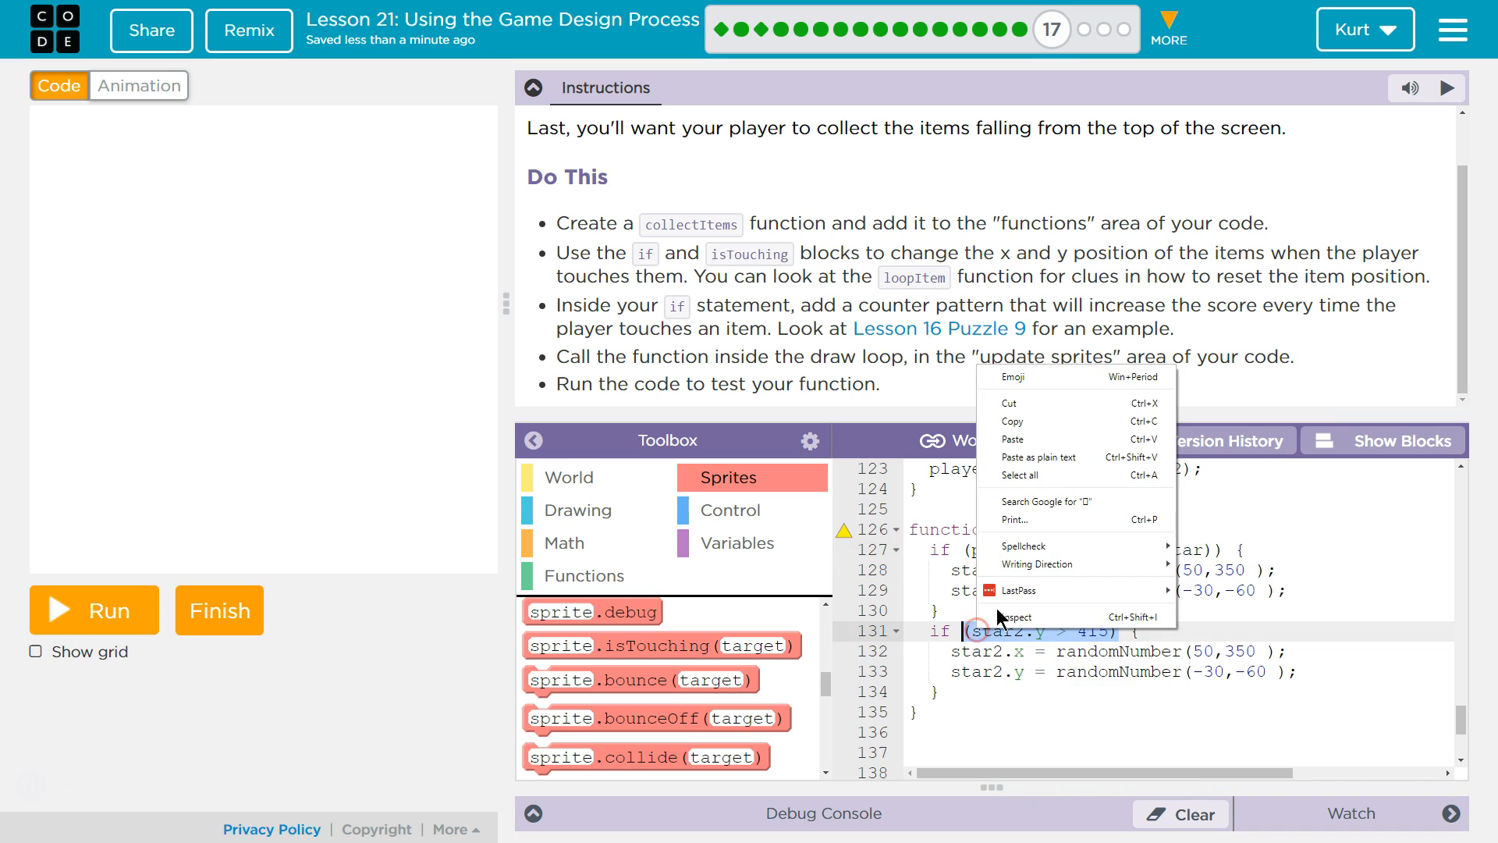
Replace 'star2.y > 415' with player.isTouching(star2) on line 131 and return to blocks
{"action": "left_click", "coordinate": [1097, 632]}
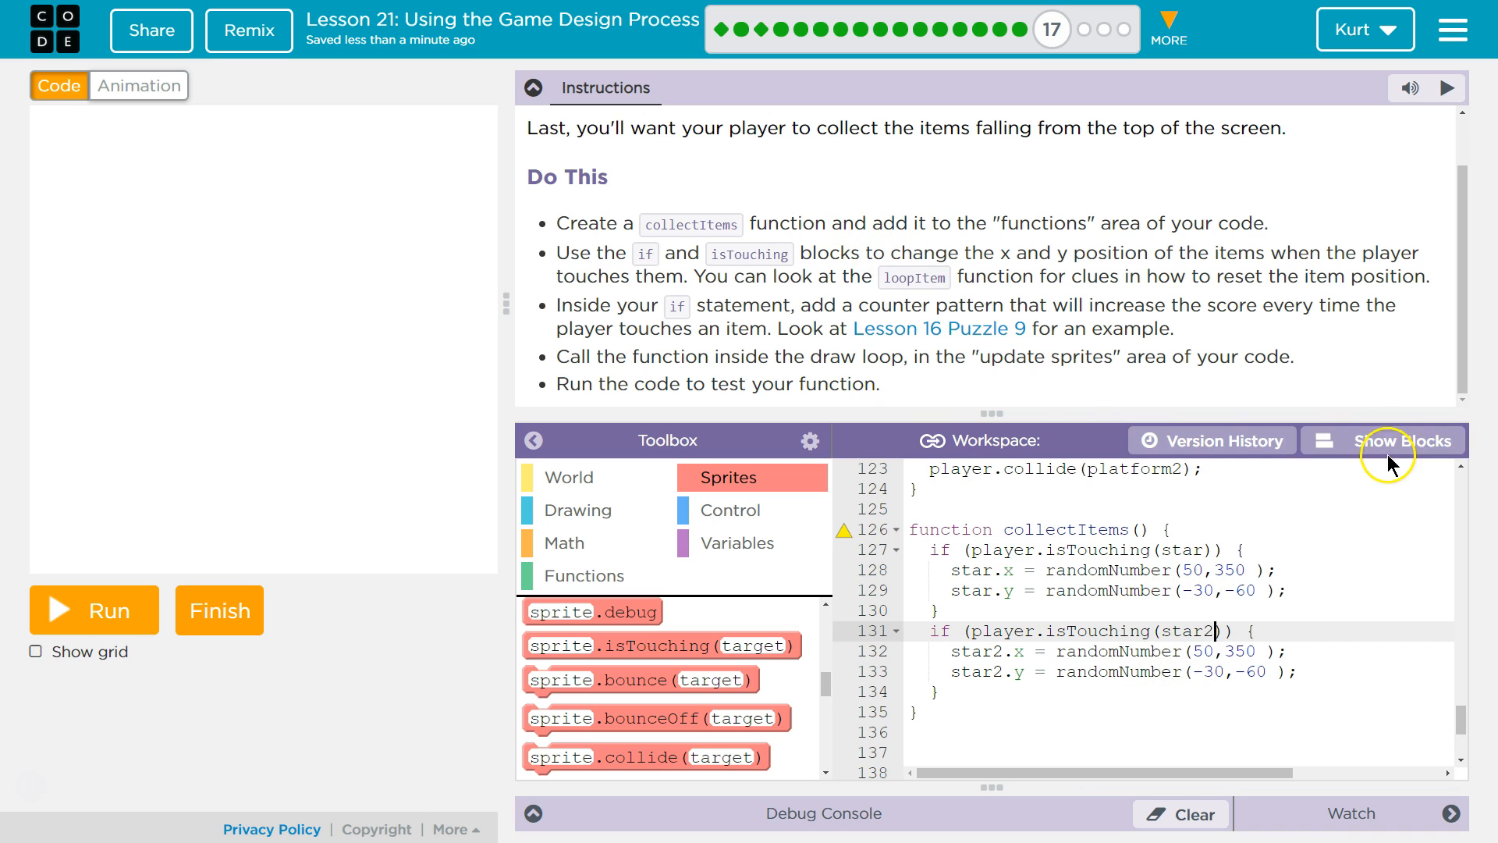
{"action": "left_click", "coordinate": [1382, 440]}
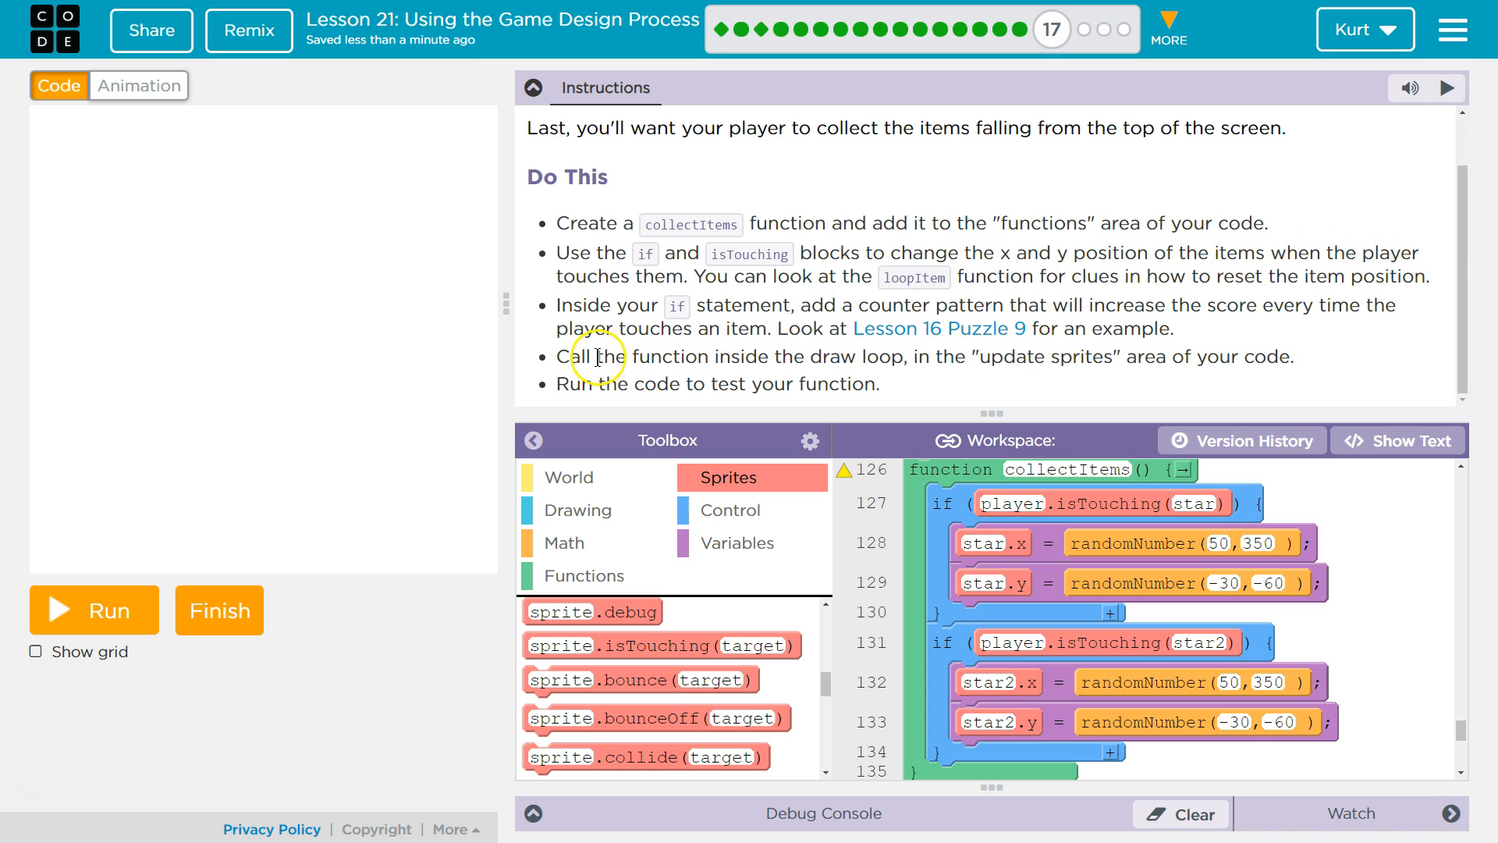
{"action": "mouse_move", "coordinate": [1275, 300]}
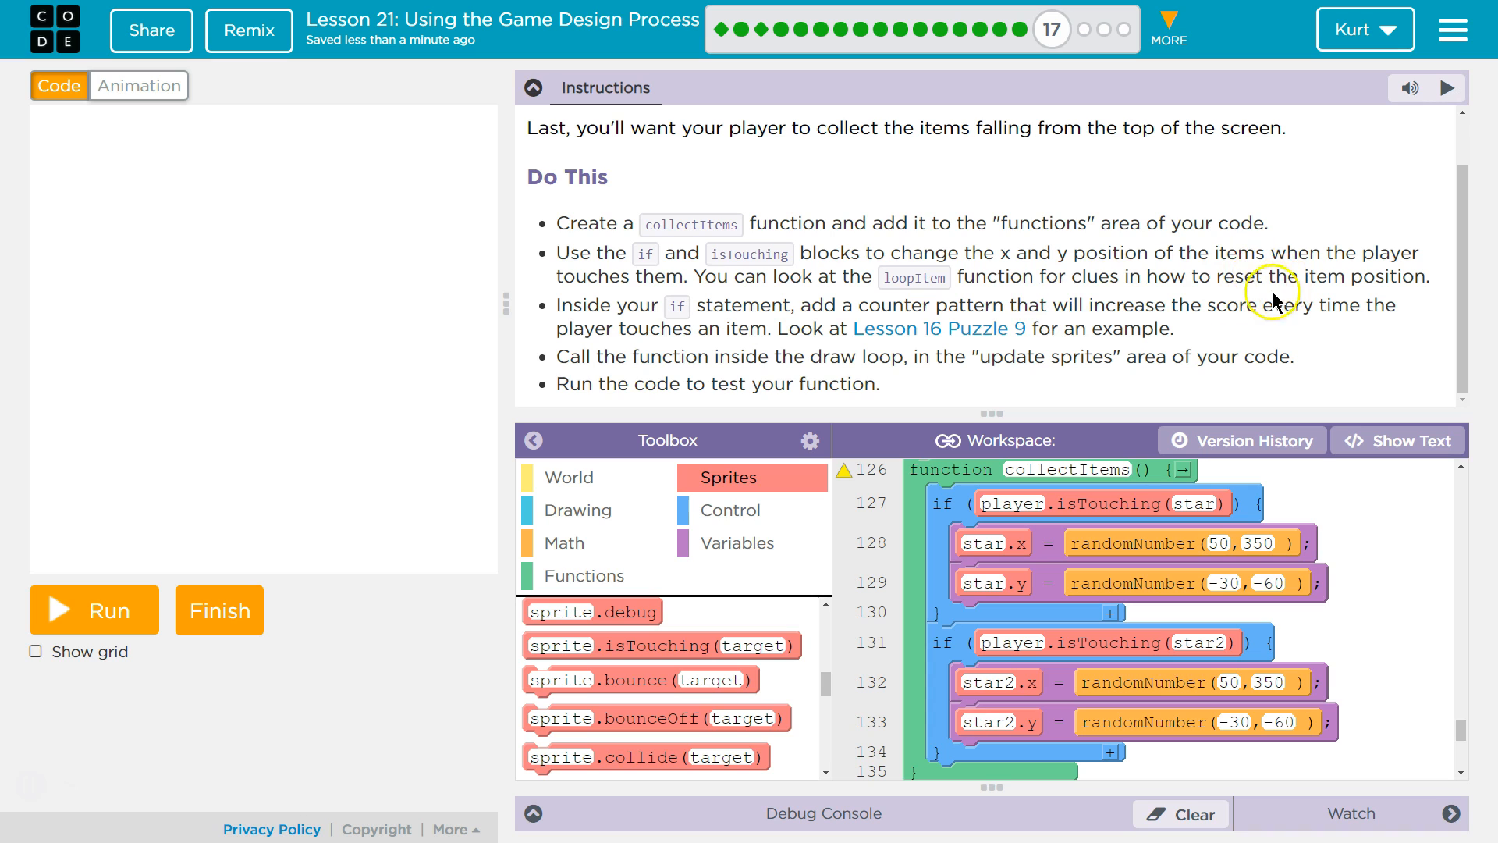
{"action": "mouse_move", "coordinate": [1085, 301]}
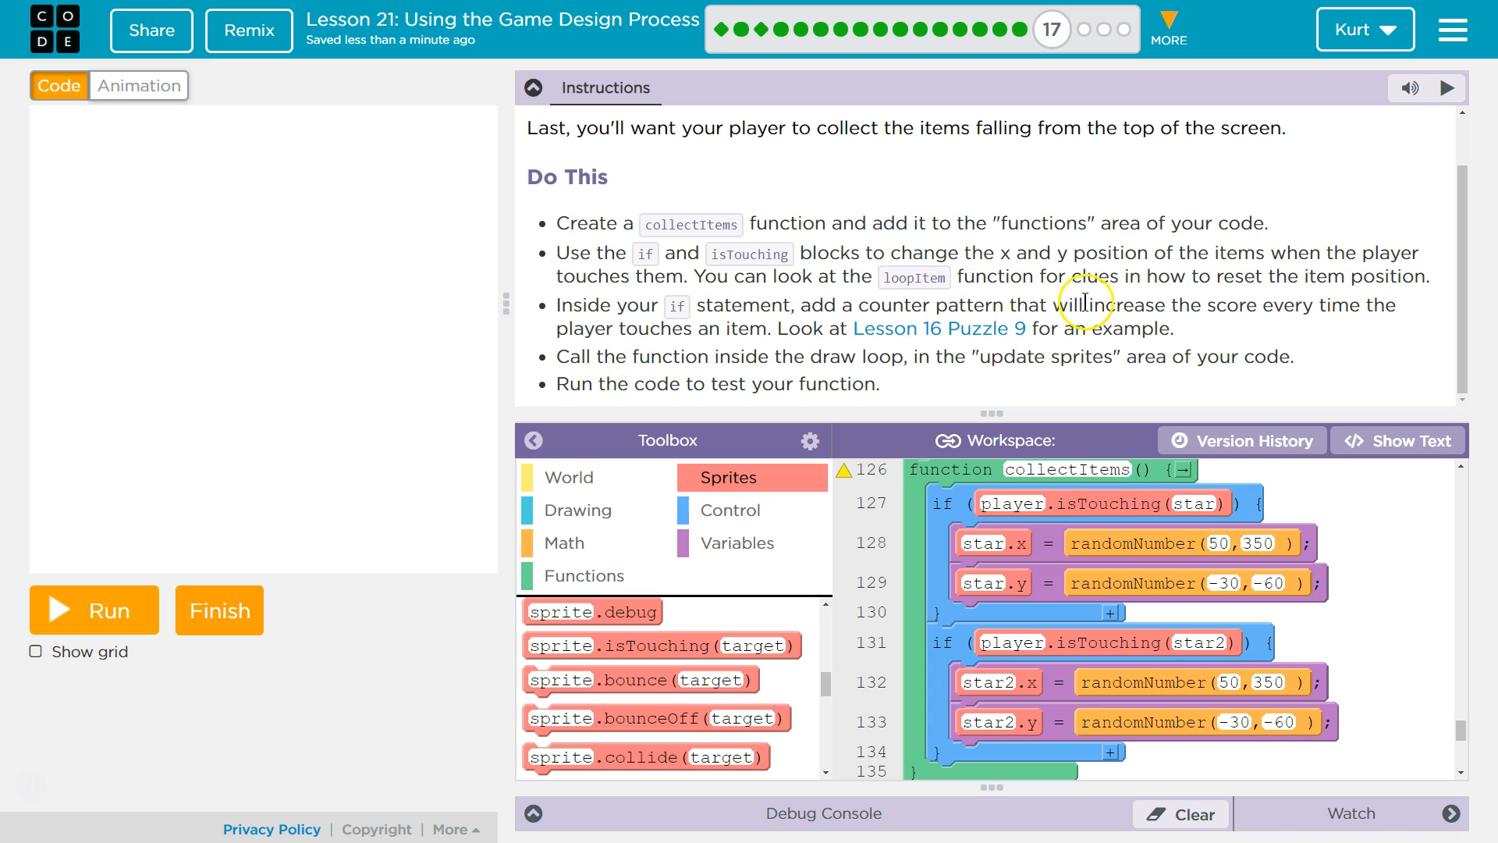
{"action": "mouse_move", "coordinate": [1373, 307]}
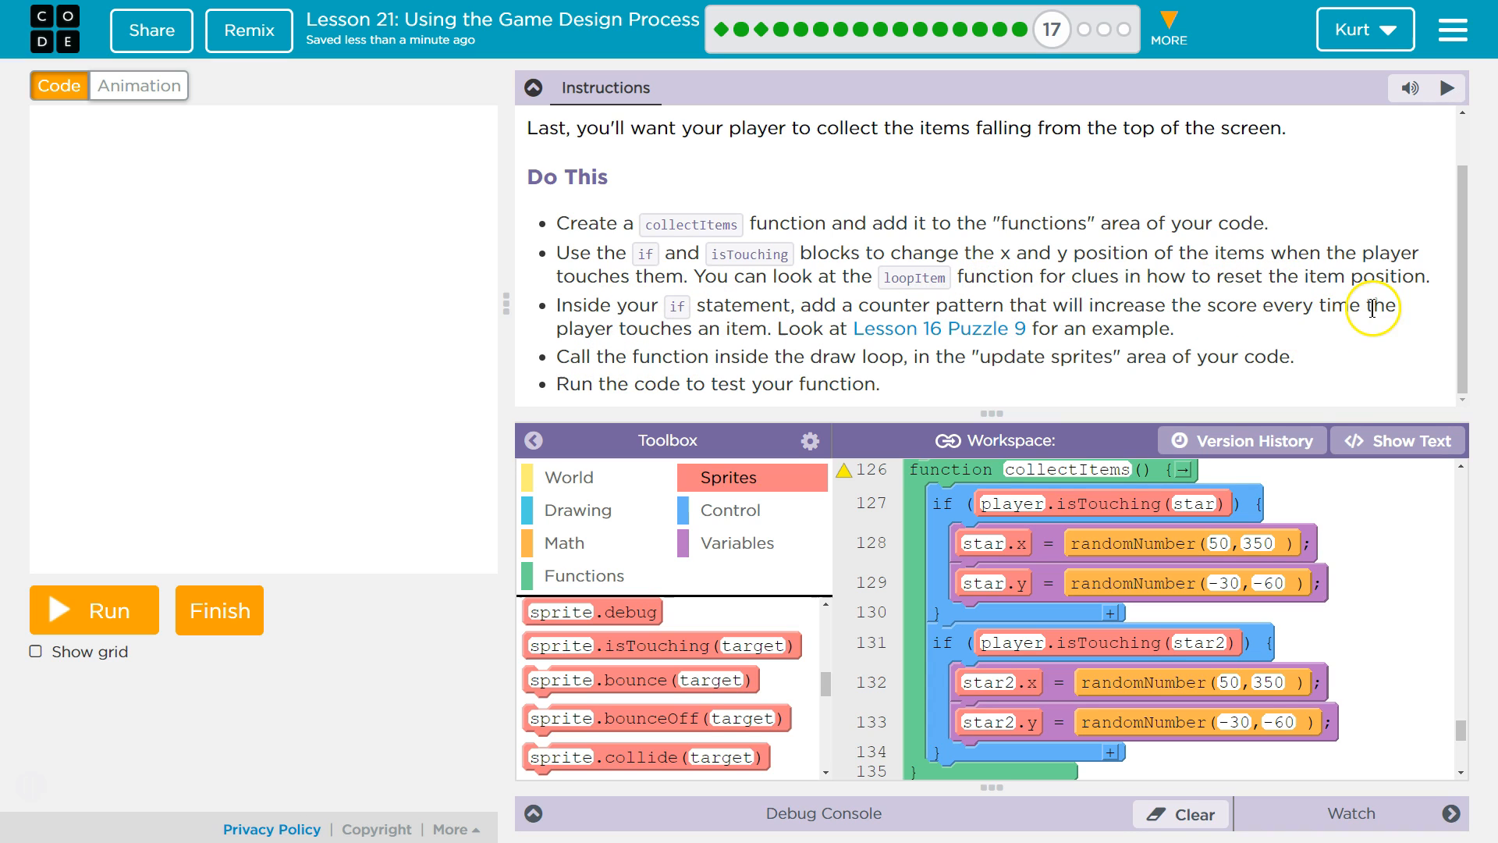
{"action": "mouse_move", "coordinate": [743, 543]}
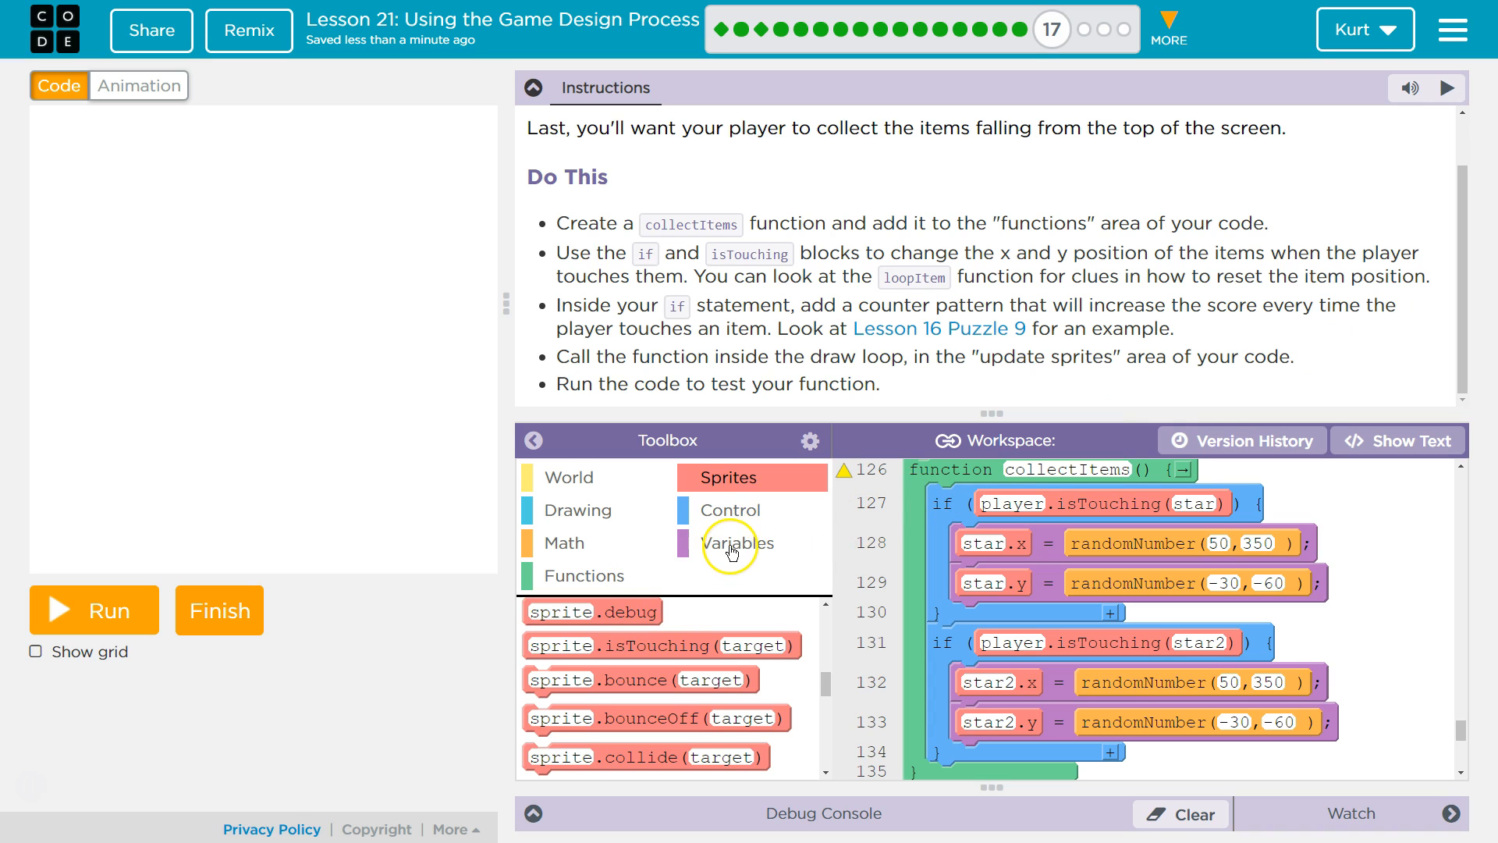
Bring up the Variables blocks to start adding a score counter
{"action": "left_click", "coordinate": [735, 543]}
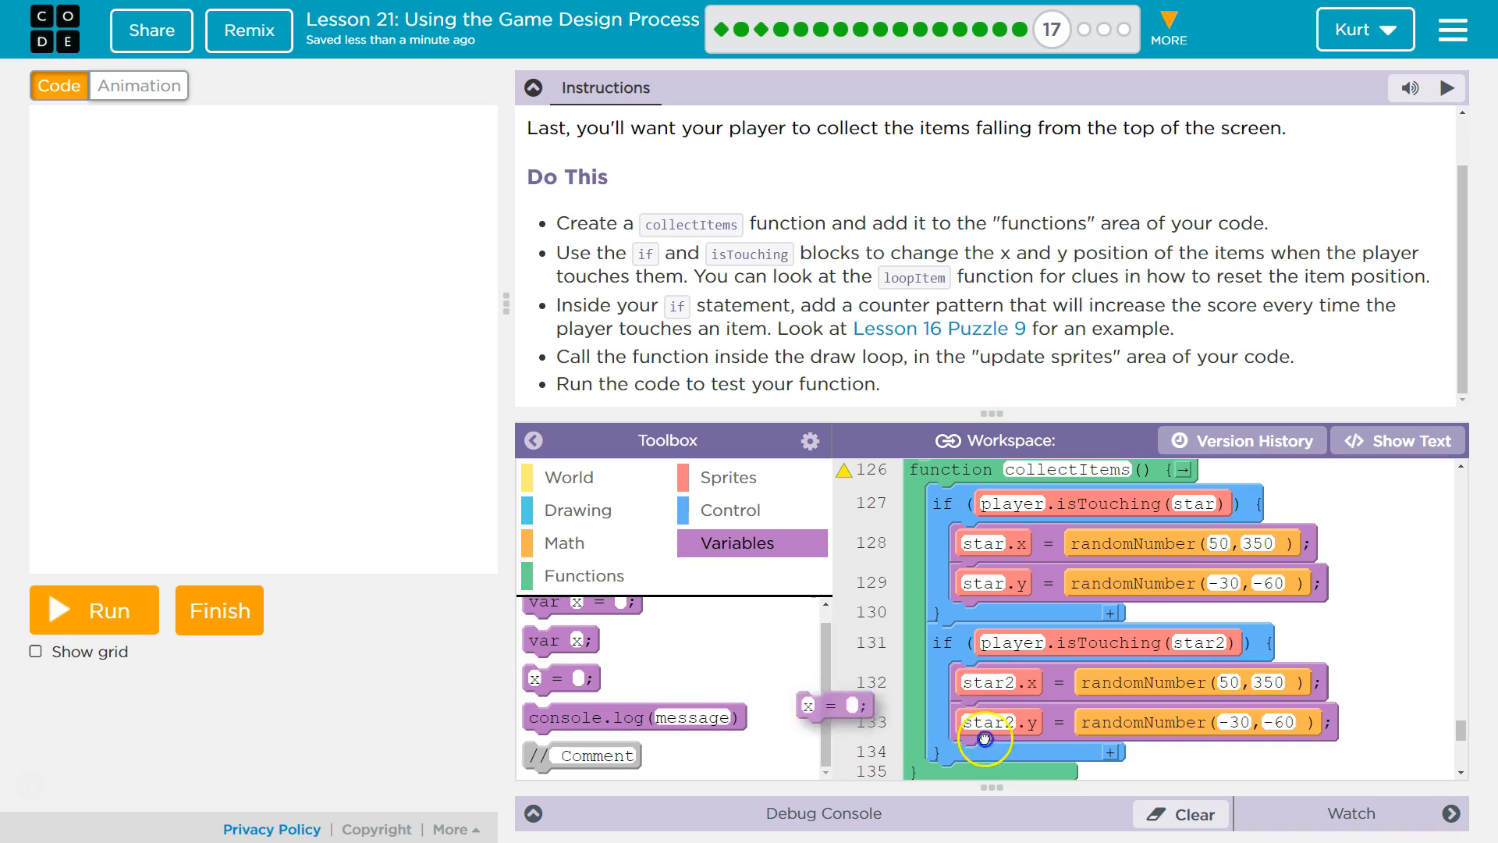
Set score = score + 1 inside the first if using a Math addition block
{"action": "scroll", "scroll_direction": "down", "scroll_amount": 3}
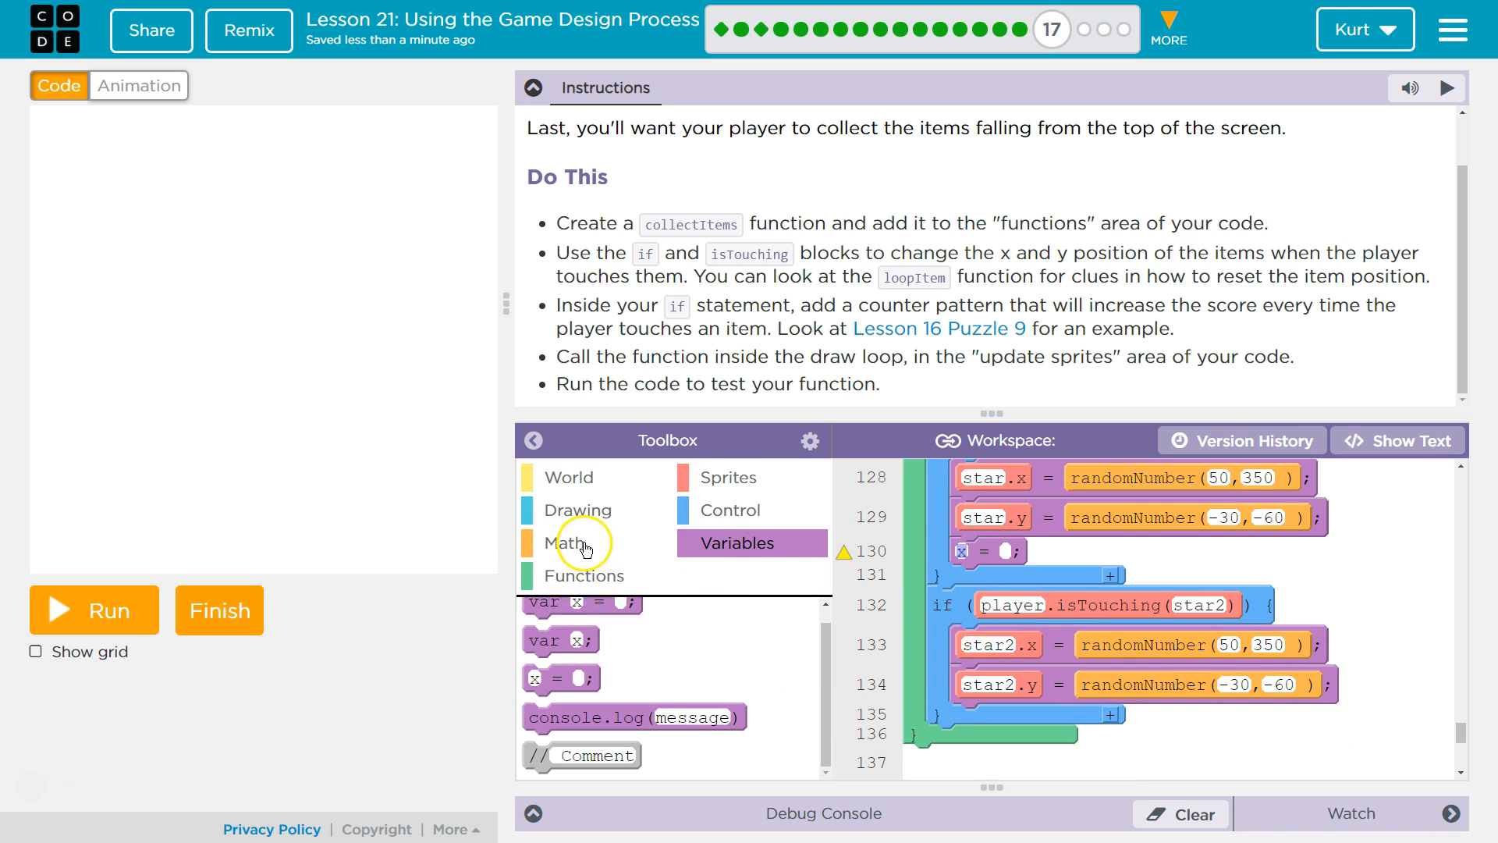
{"action": "left_click", "coordinate": [569, 543]}
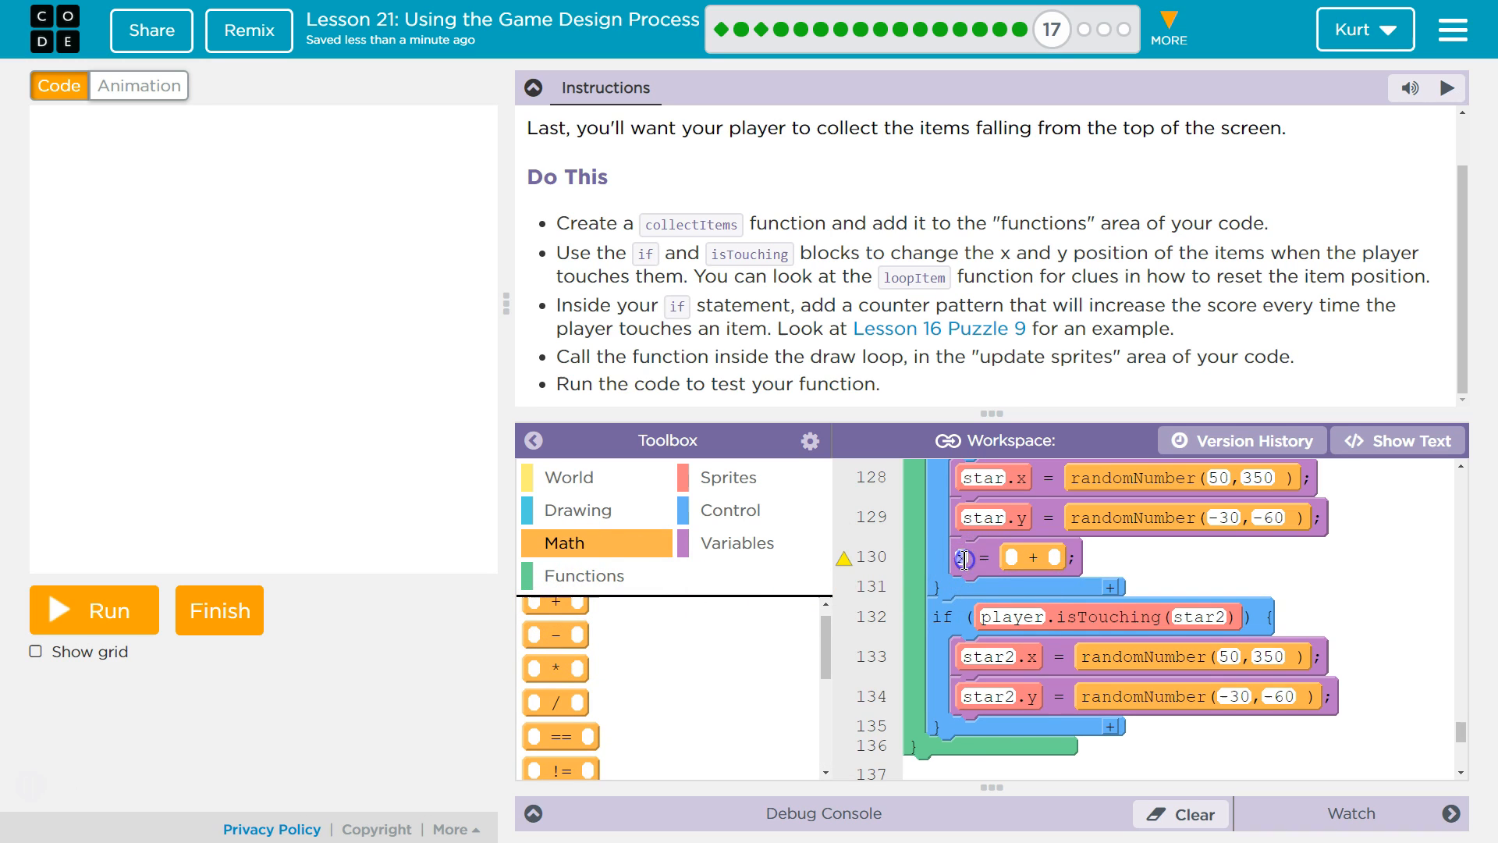
{"action": "type", "text": "score"}
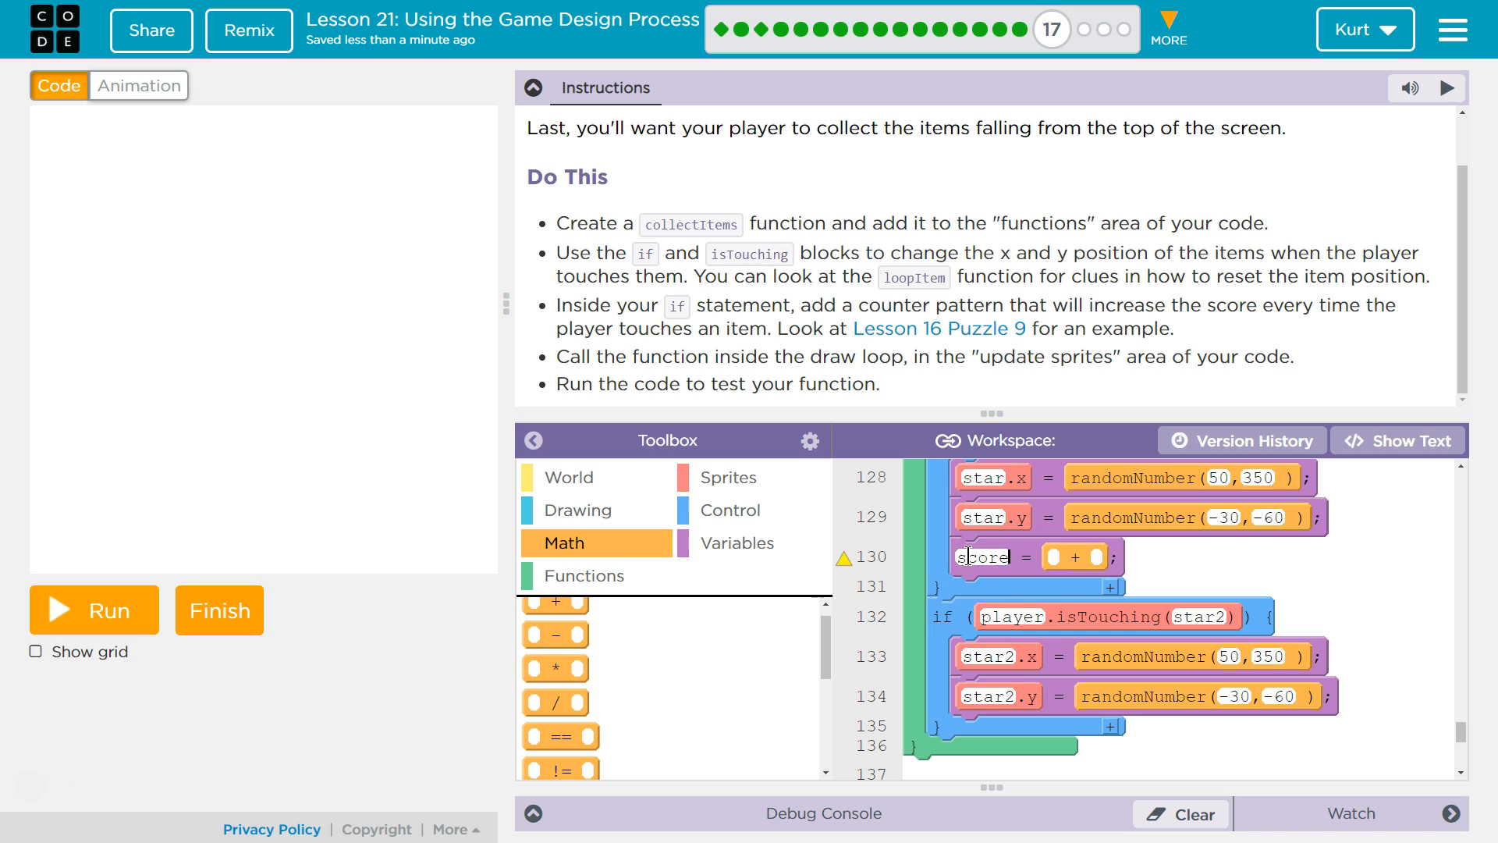
{"action": "type", "text": "sd"}
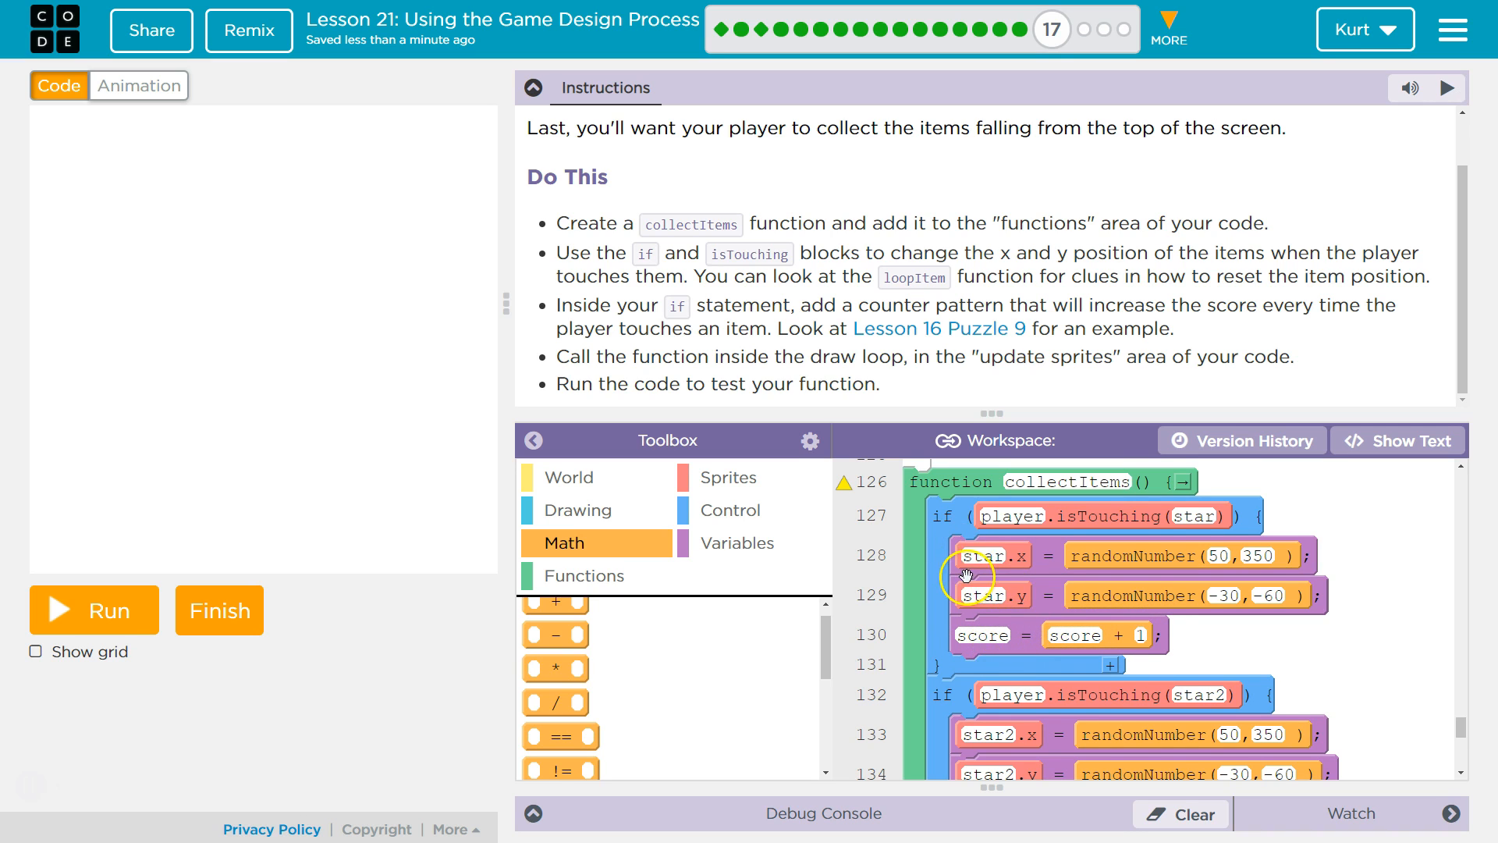
{"action": "scroll", "scroll_direction": "down", "scroll_amount": 3}
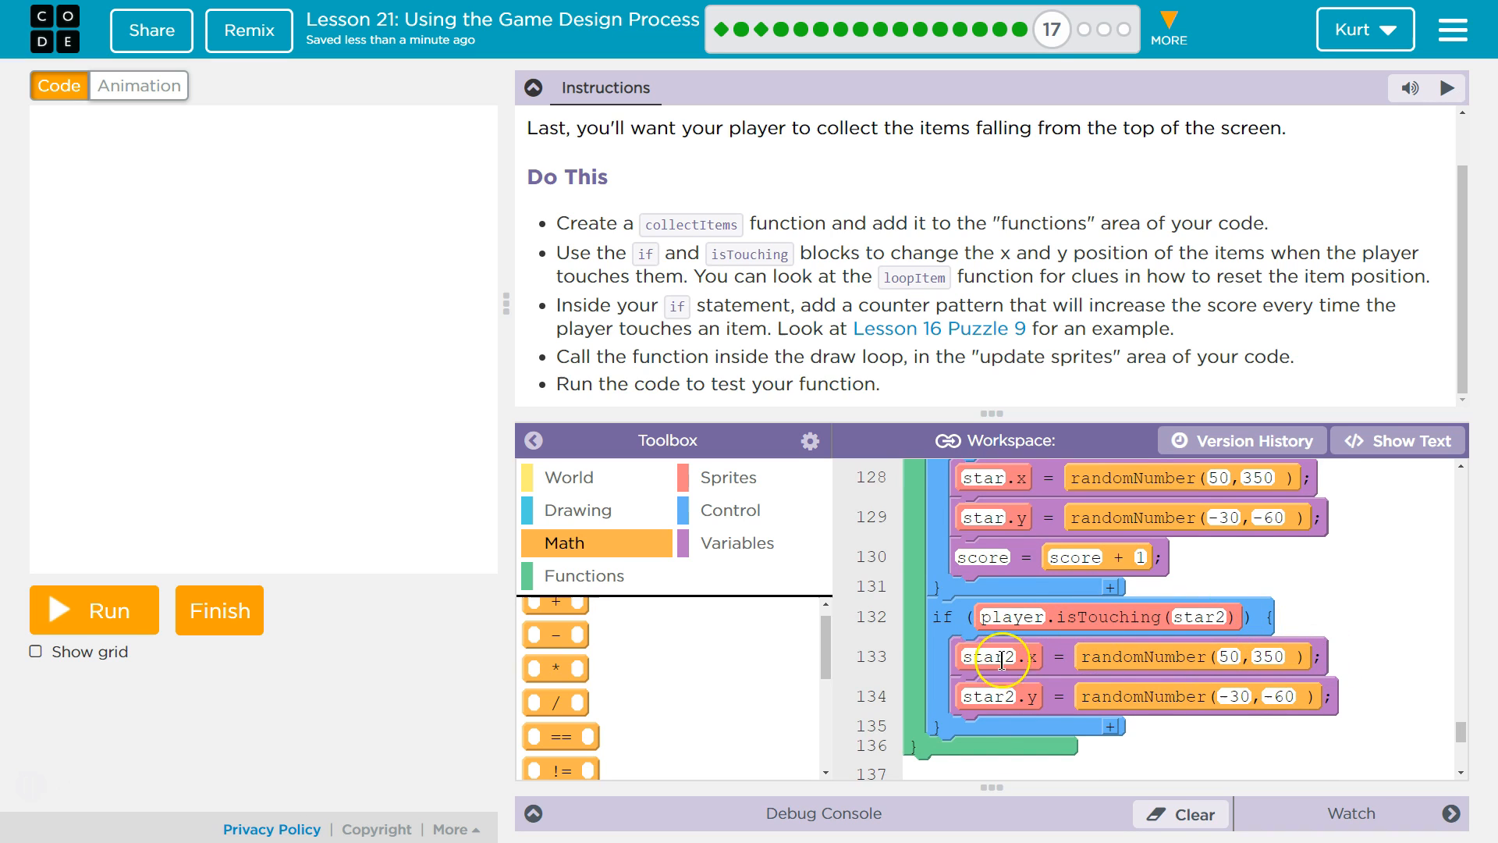
{"action": "mouse_move", "coordinate": [951, 746]}
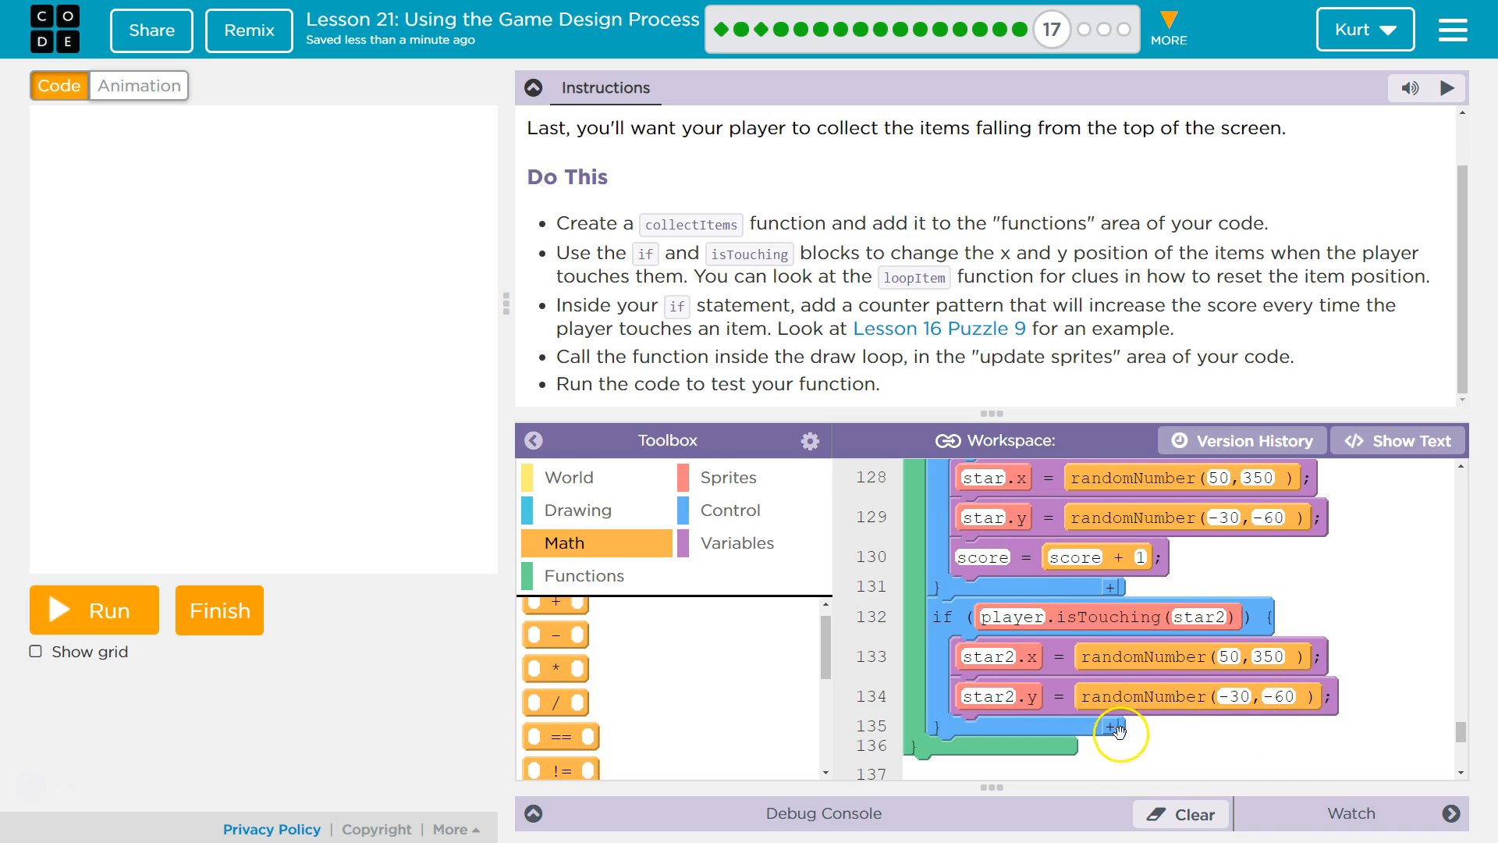
Copy the score = score + 1 line into the star2 if statement via text view
{"action": "left_click", "coordinate": [1395, 440]}
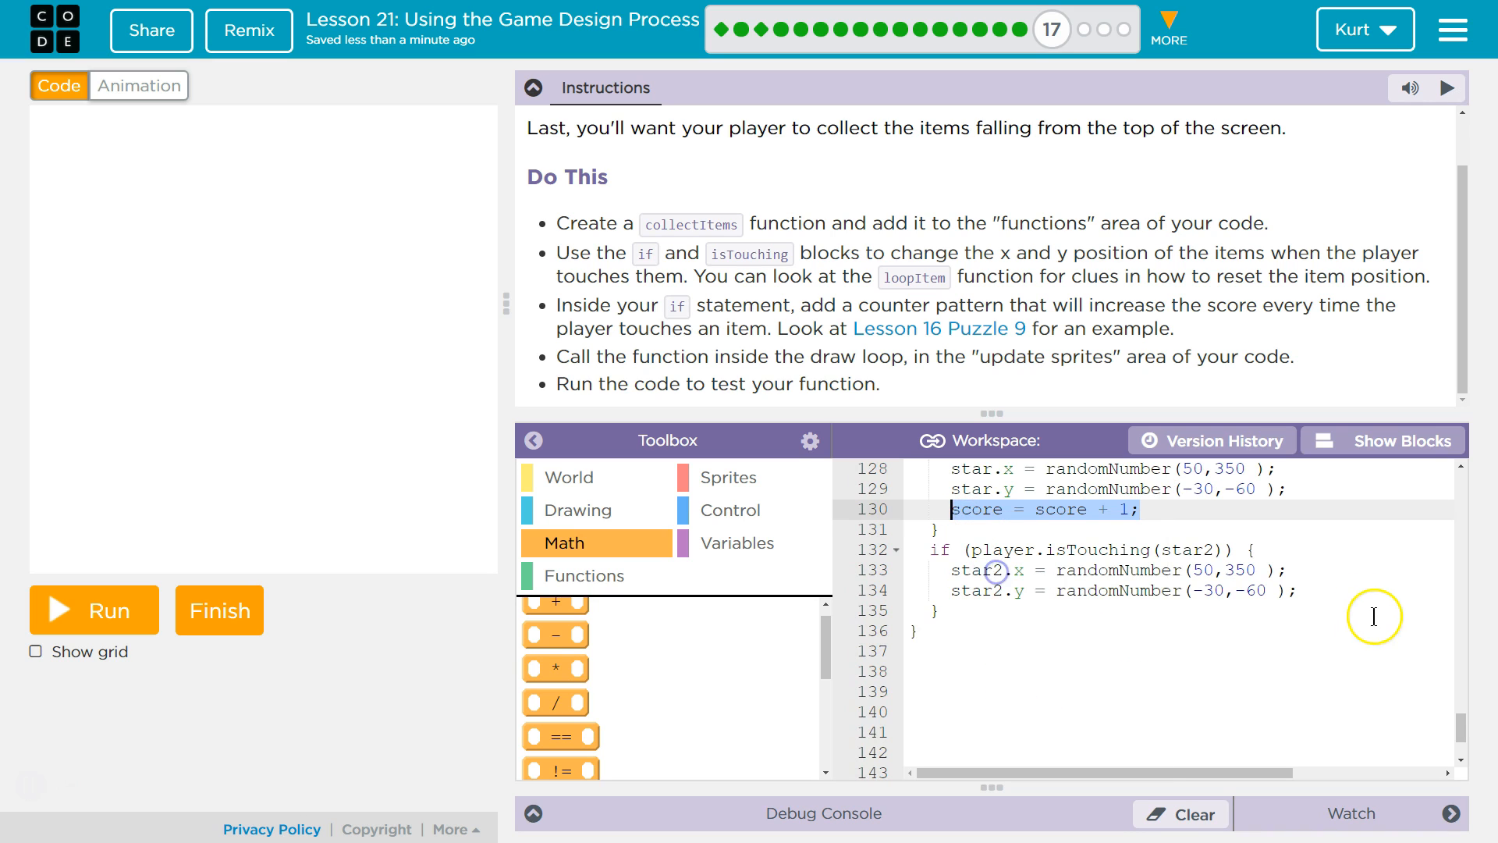
{"action": "right_click", "coordinate": [1061, 616]}
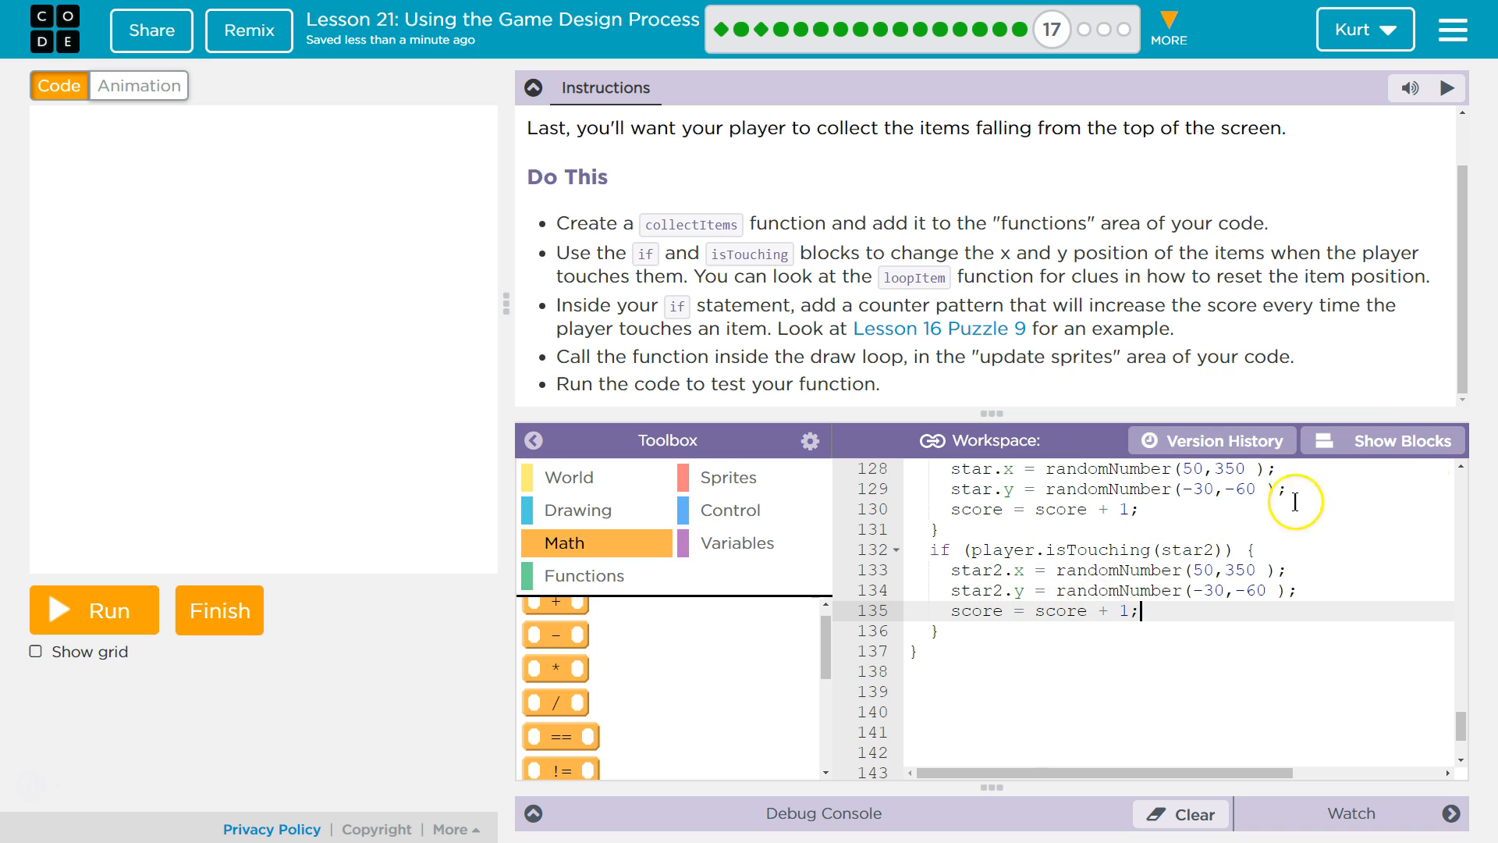
{"action": "left_click", "coordinate": [1381, 440]}
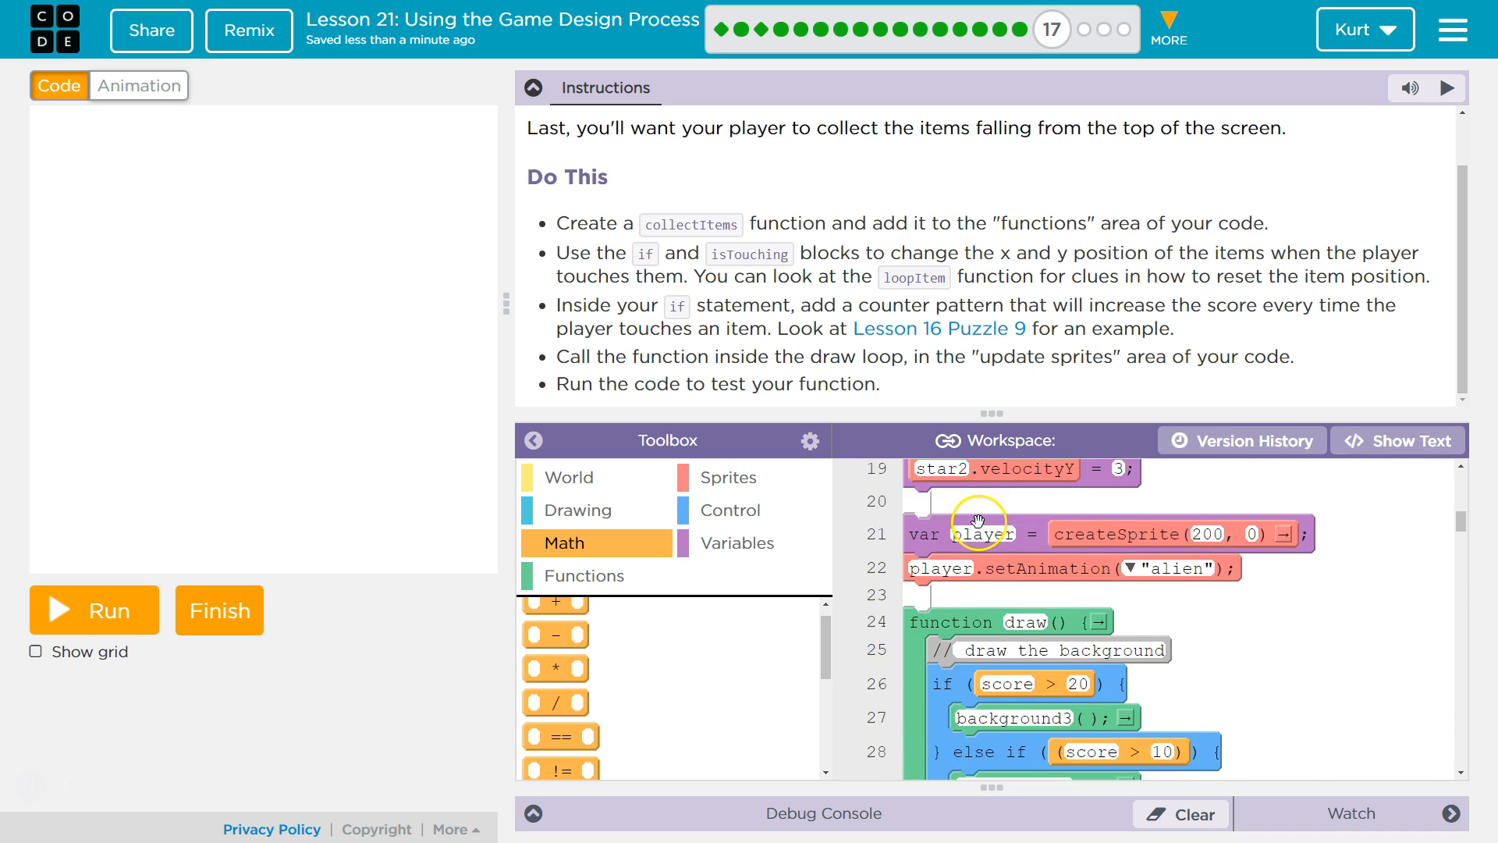
Place a collectItems() call after playerLands() in the draw loop
{"action": "scroll", "scroll_direction": "down", "scroll_amount": 3}
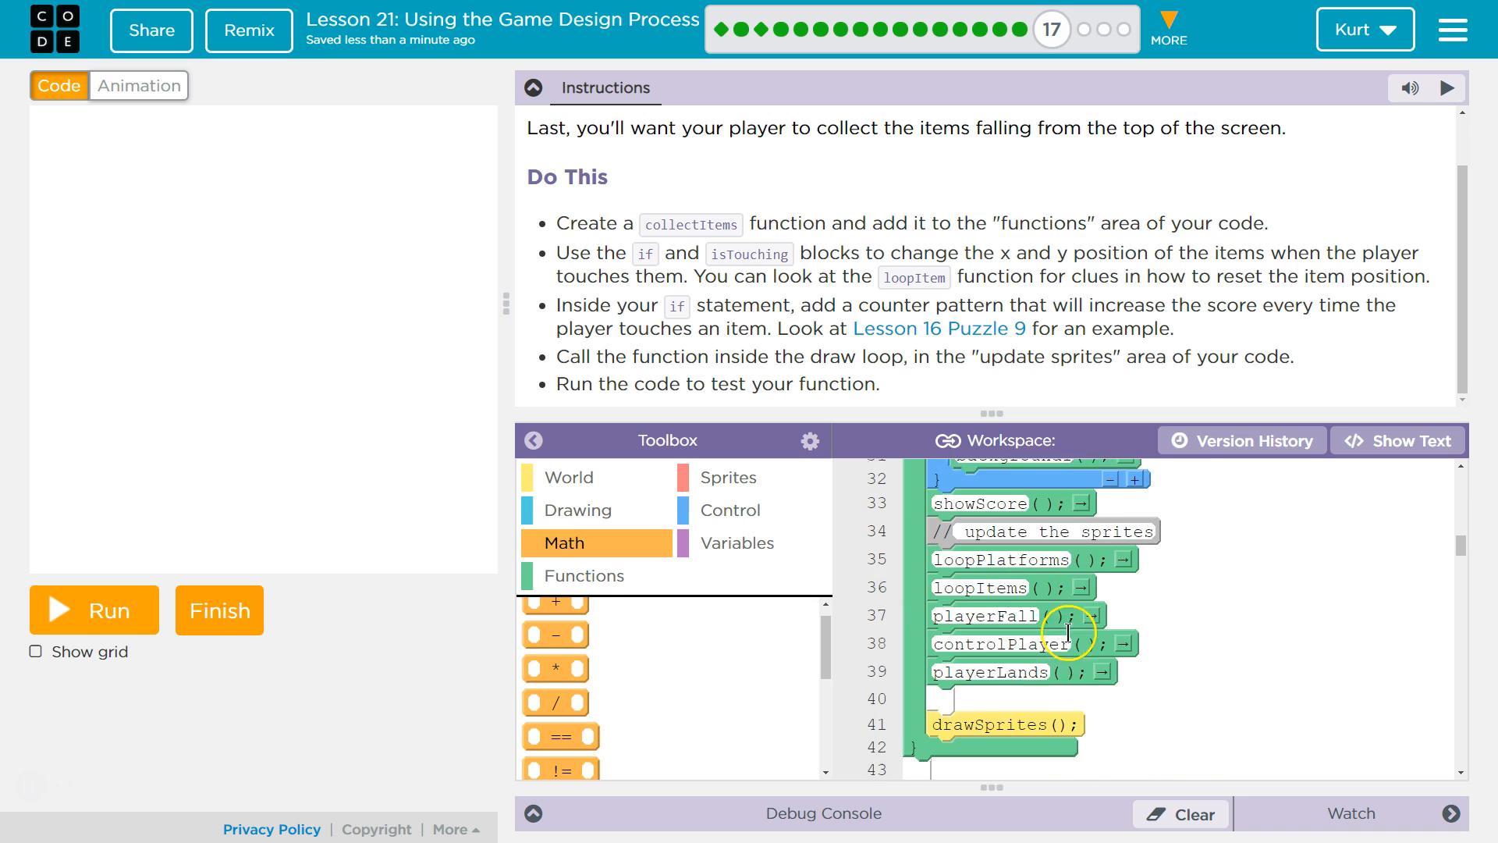
{"action": "left_click", "coordinate": [584, 576]}
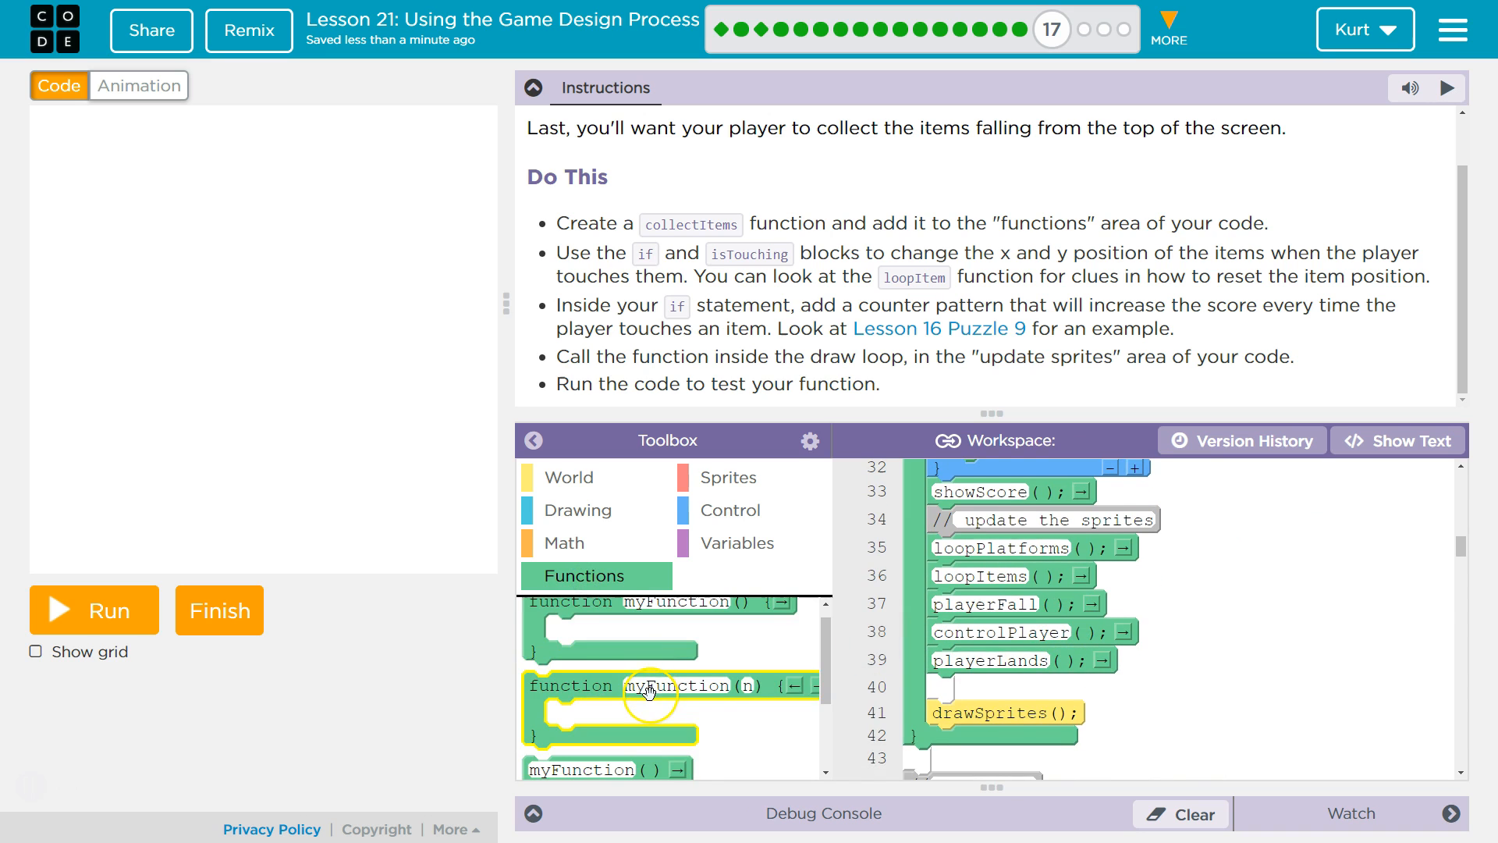
{"action": "left_click_drag", "start_coordinate": [649, 685], "coordinate": [1027, 685]}
{"action": "type", "text": "collectItems"}
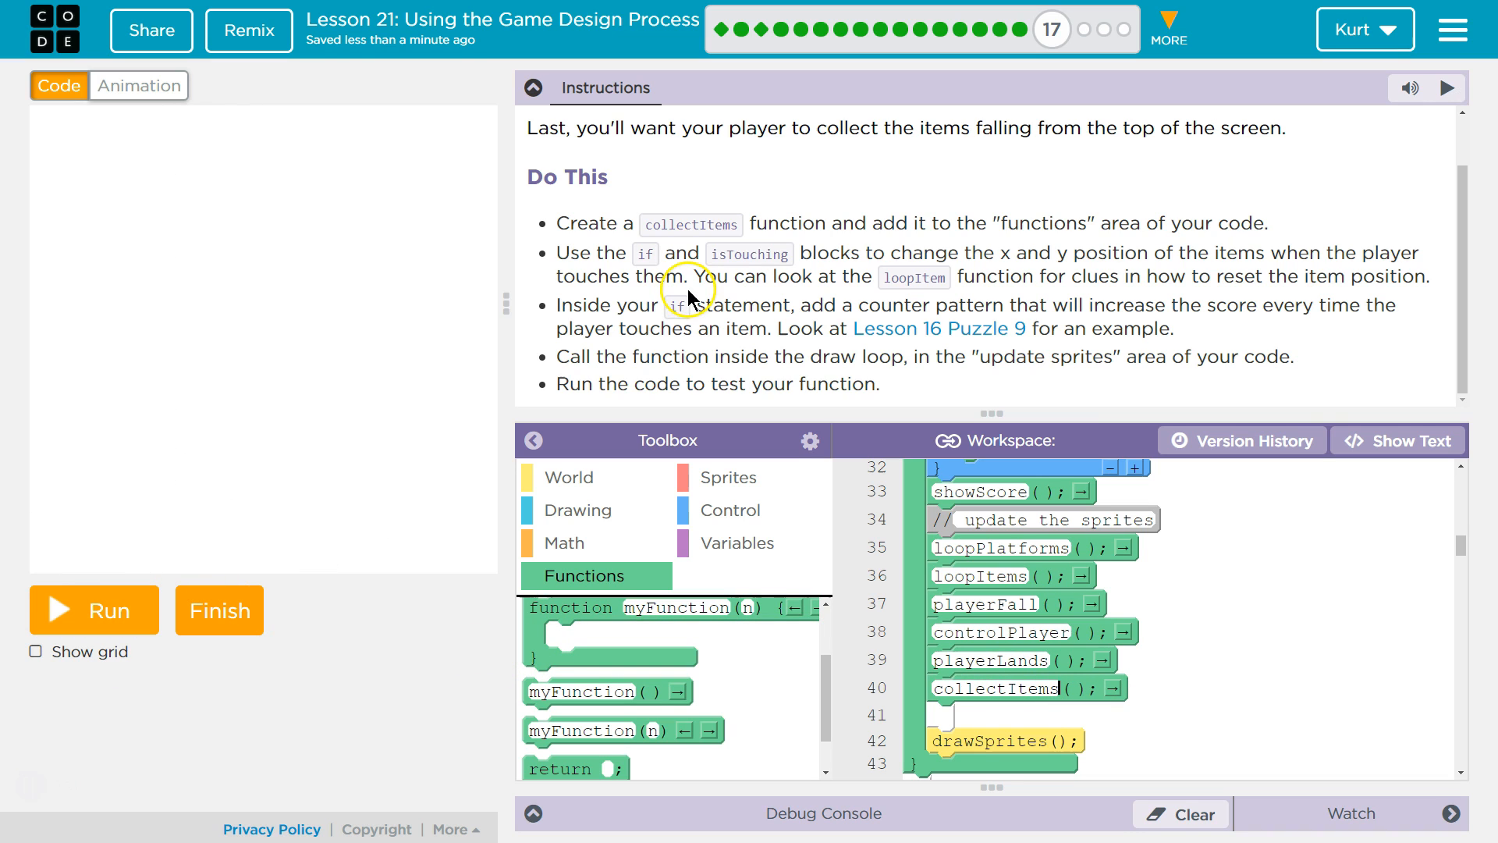
{"action": "mouse_move", "coordinate": [1239, 348]}
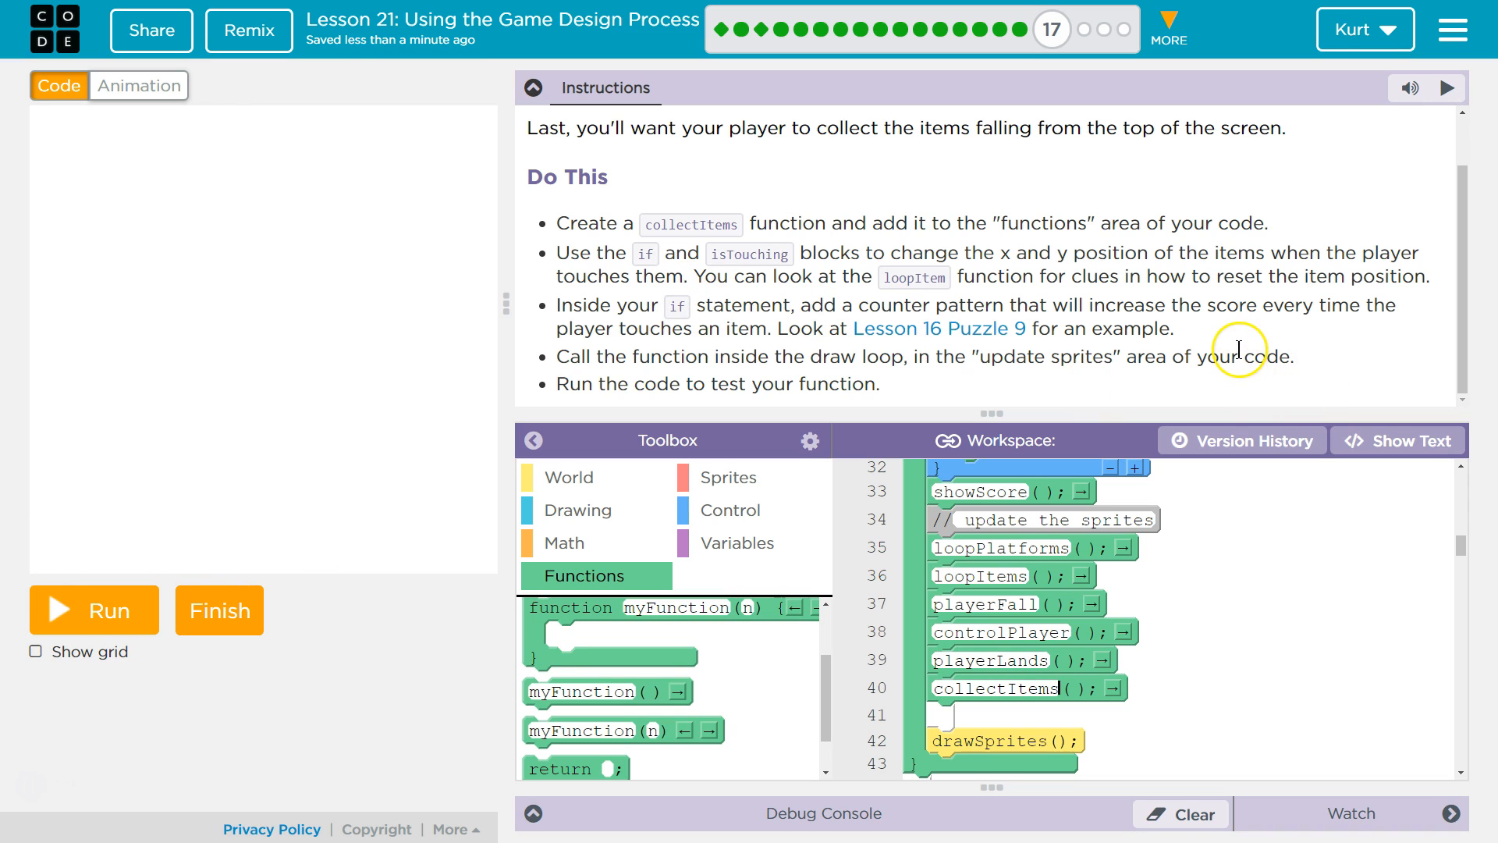
{"action": "mouse_move", "coordinate": [1297, 346]}
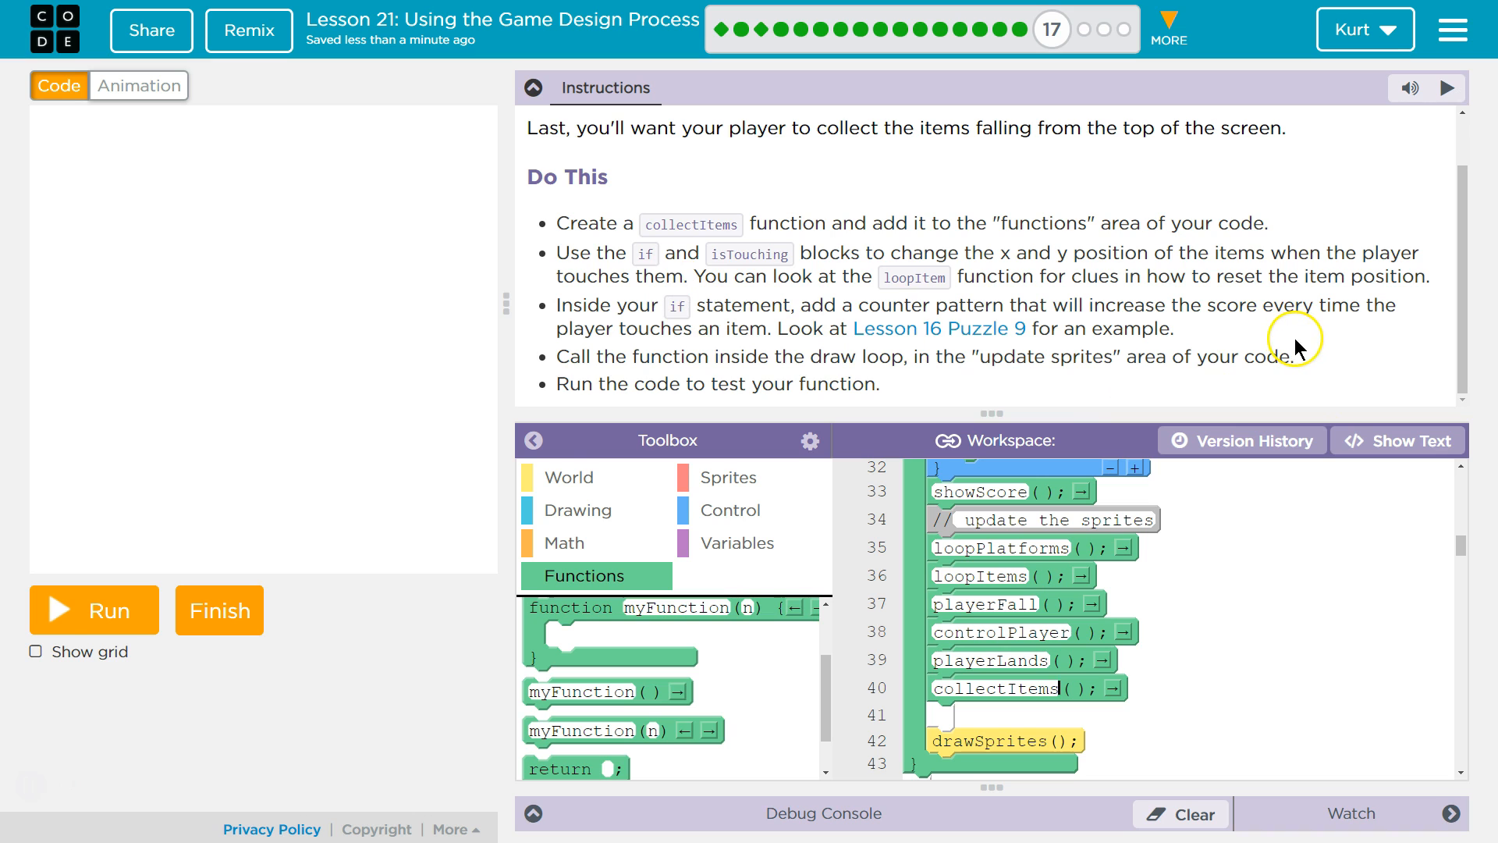
Run and restart the game, collecting stars so the score climbs to 7
{"action": "left_click", "coordinate": [92, 611]}
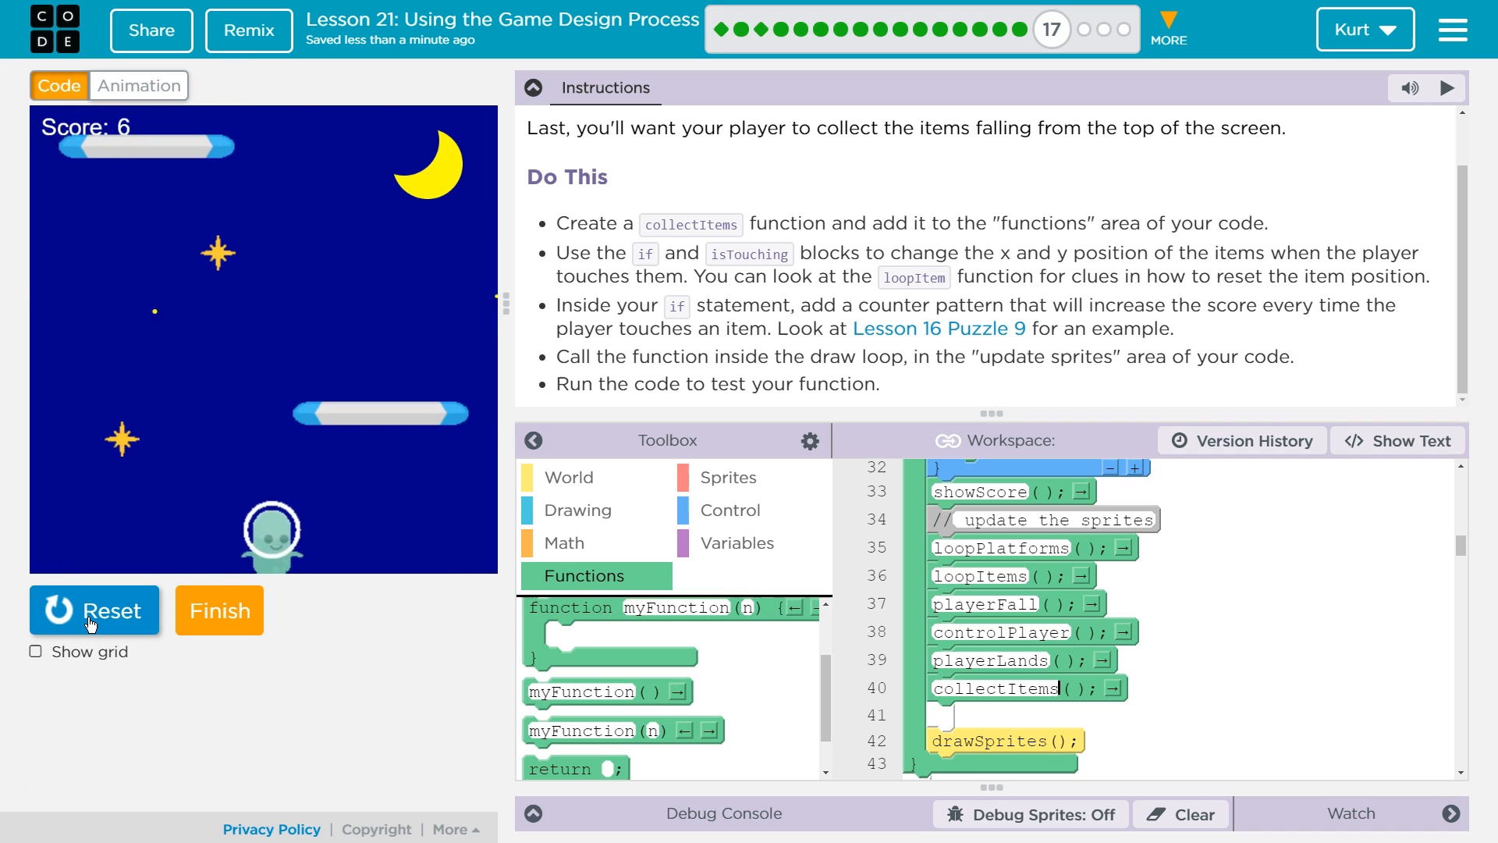
{"action": "left_click", "coordinate": [92, 610]}
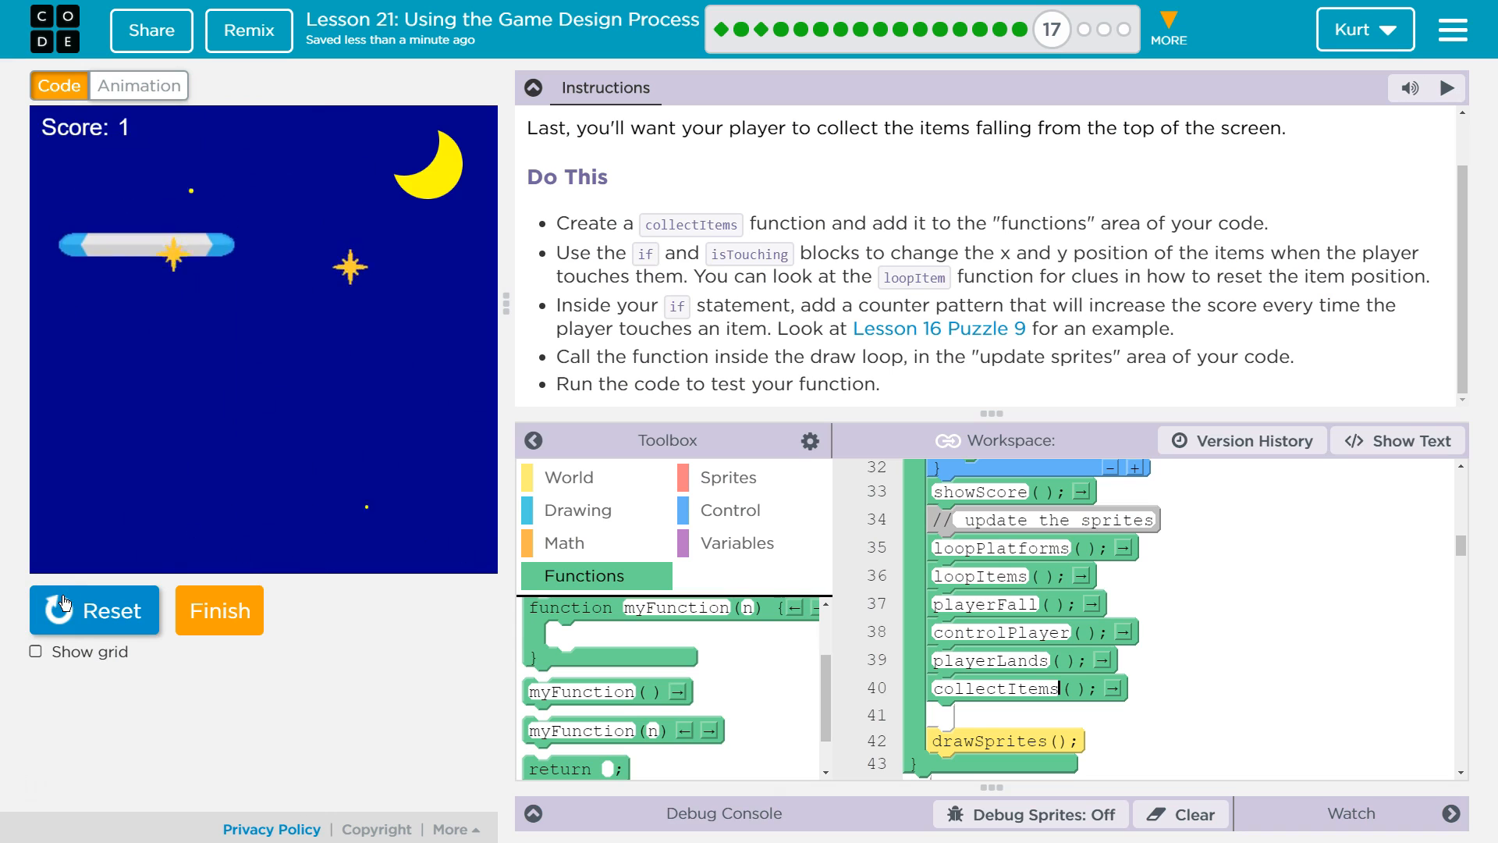
{"action": "left_click", "coordinate": [94, 610]}
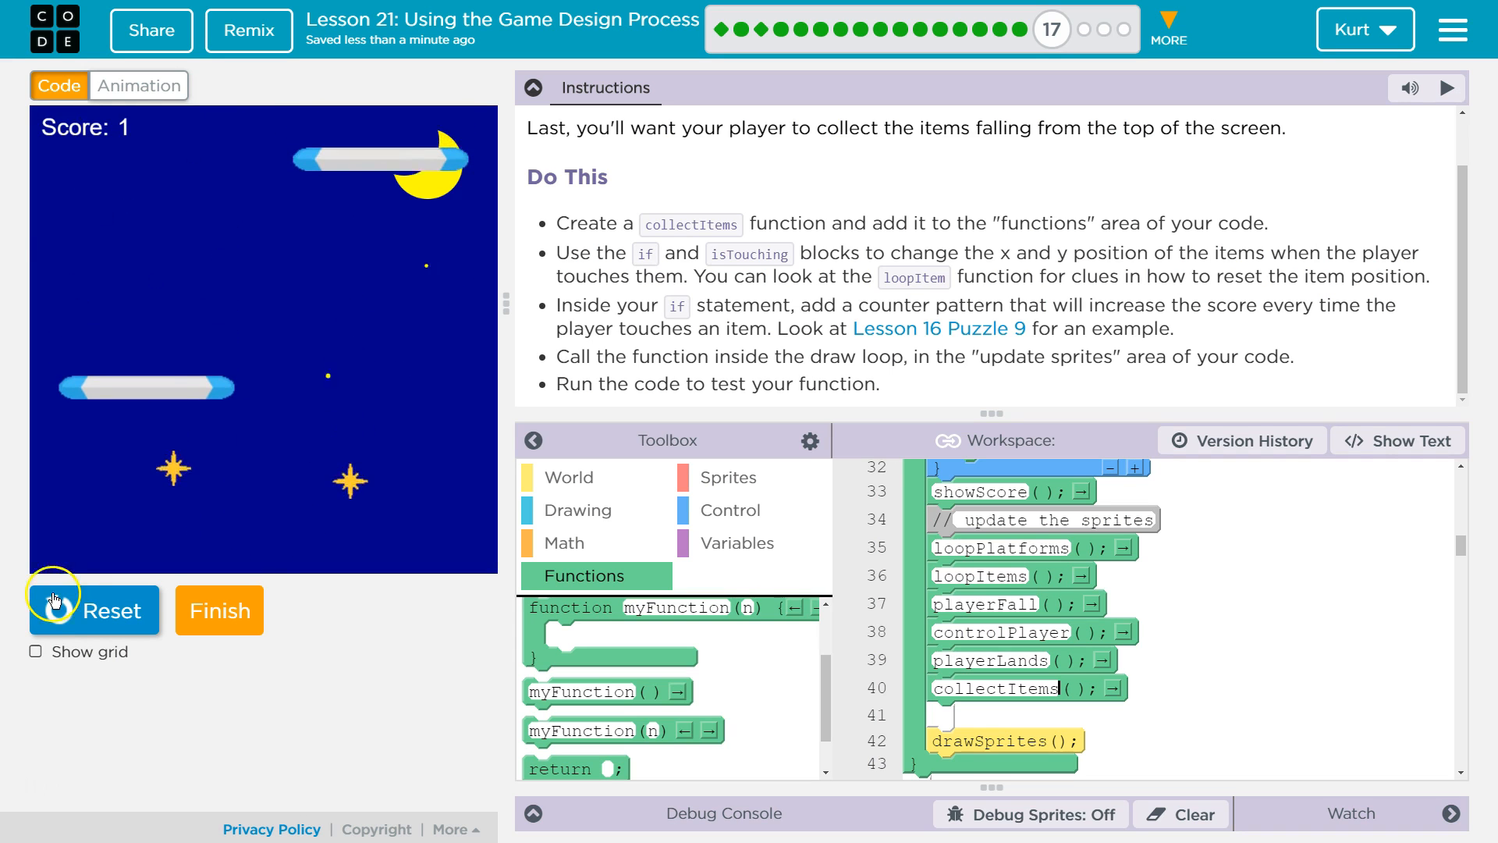
{"action": "left_click", "coordinate": [92, 611]}
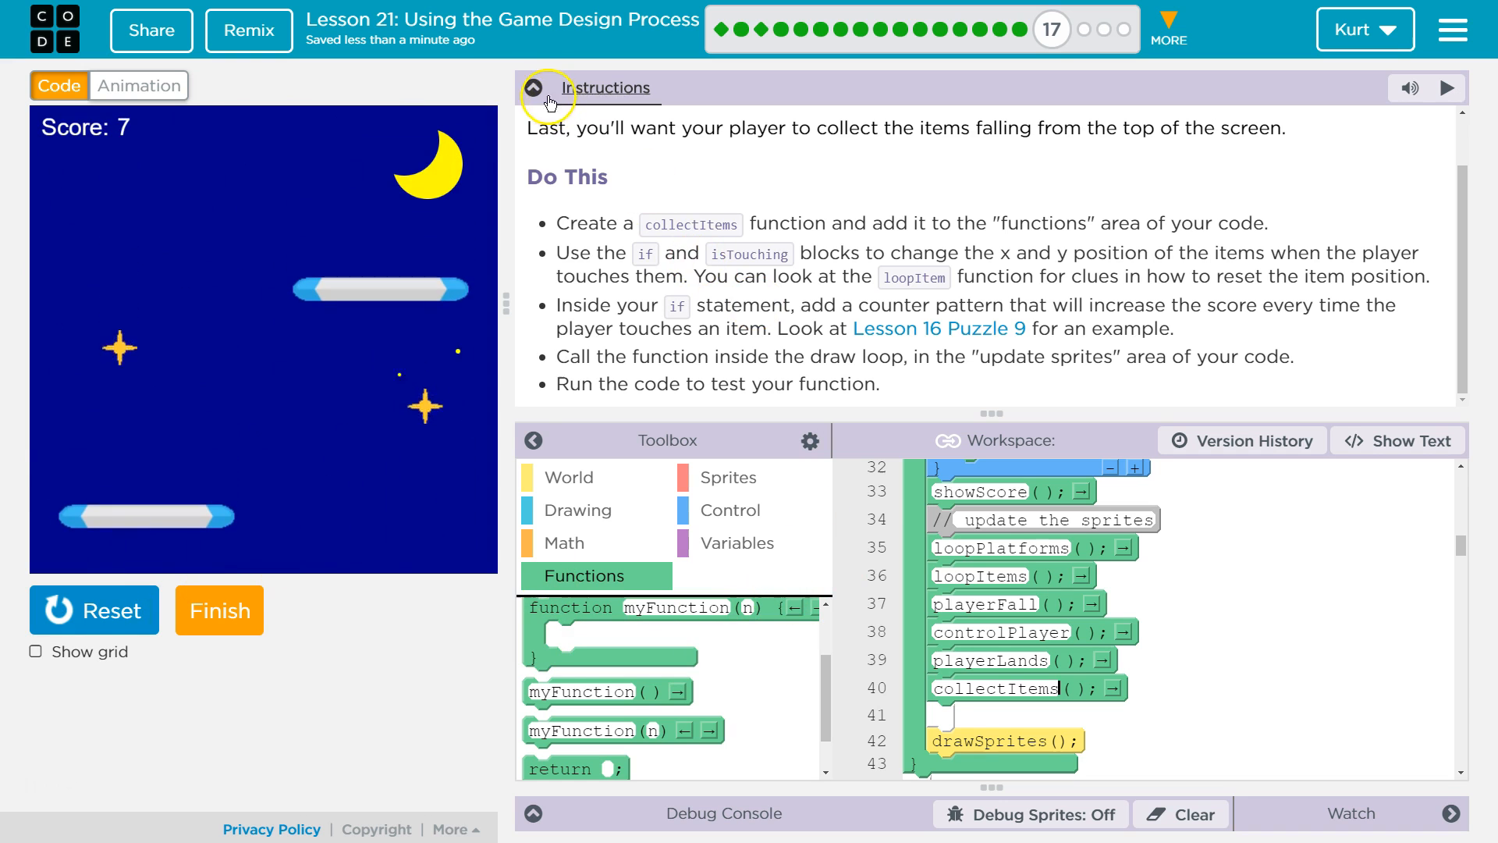
Collapse the Instructions panel and Toolbox, then scroll to the finished collectItems function
{"action": "left_click", "coordinate": [534, 87]}
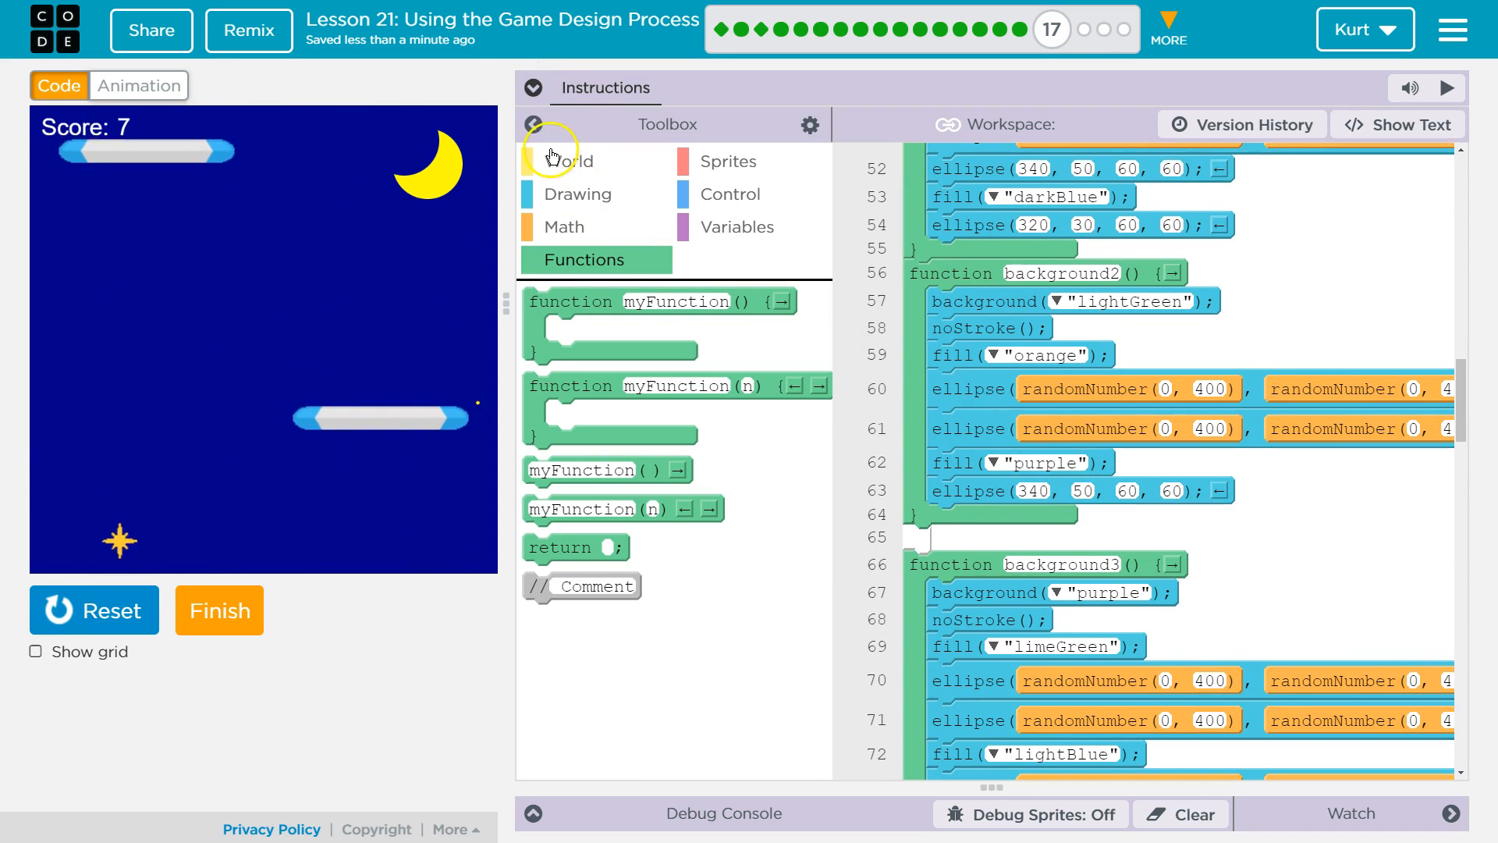
{"action": "left_click", "coordinate": [531, 125]}
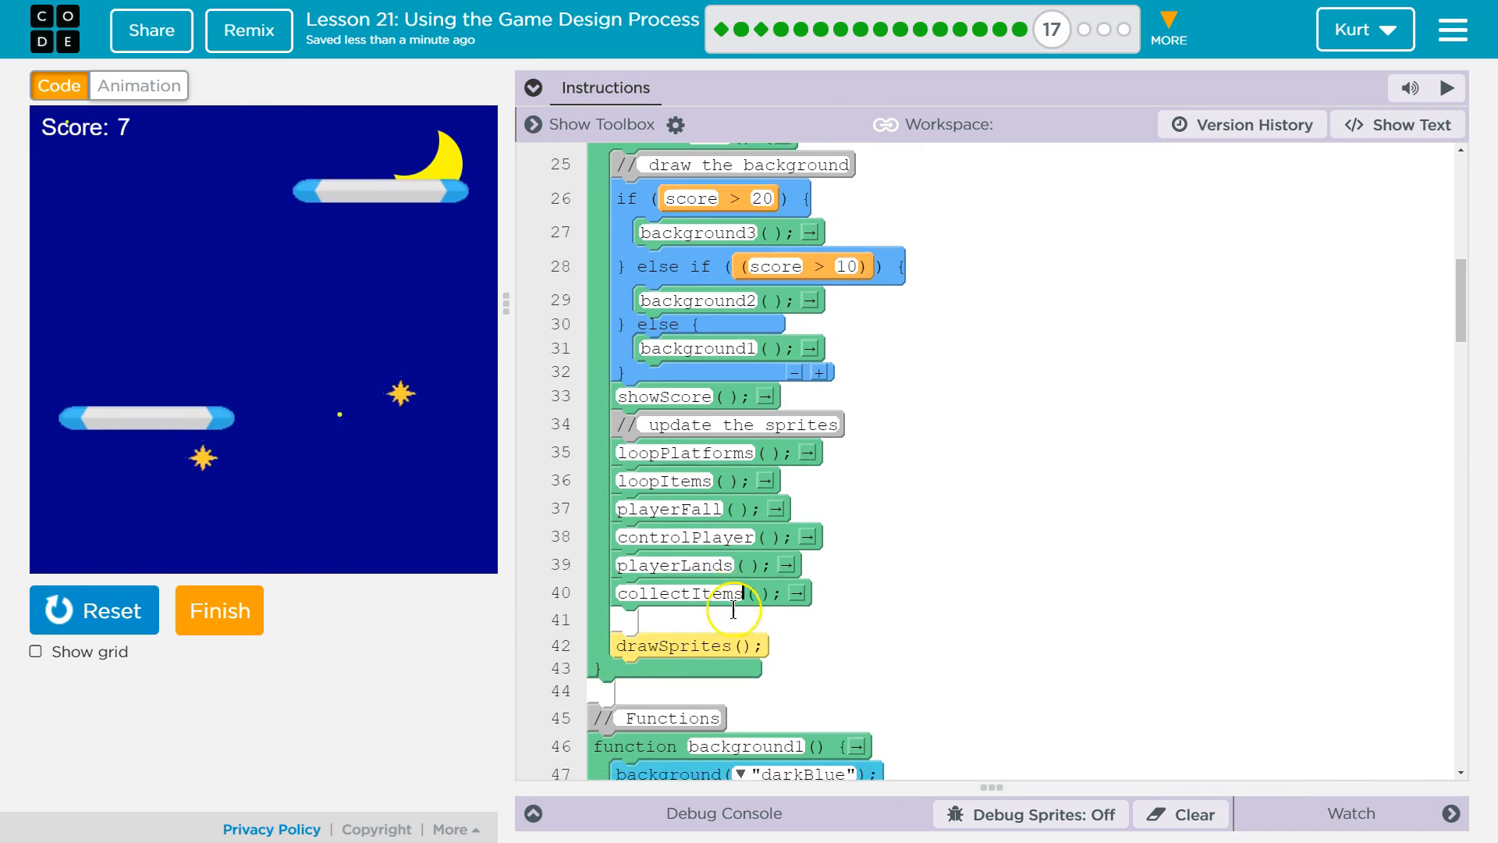
{"action": "scroll", "scroll_direction": "down", "scroll_amount": 3}
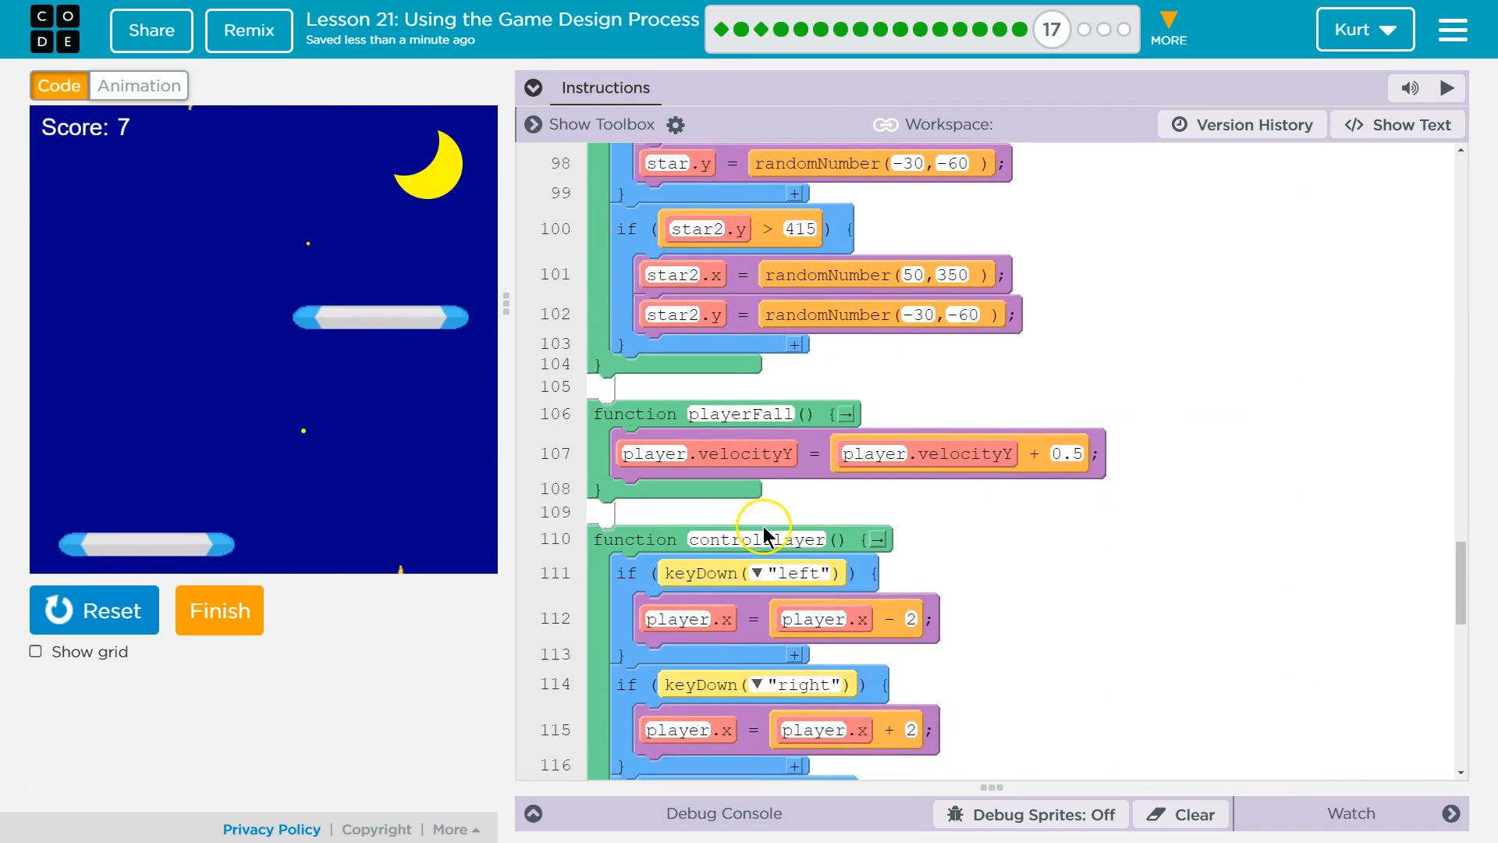
{"action": "scroll", "scroll_direction": "down", "scroll_amount": 3}
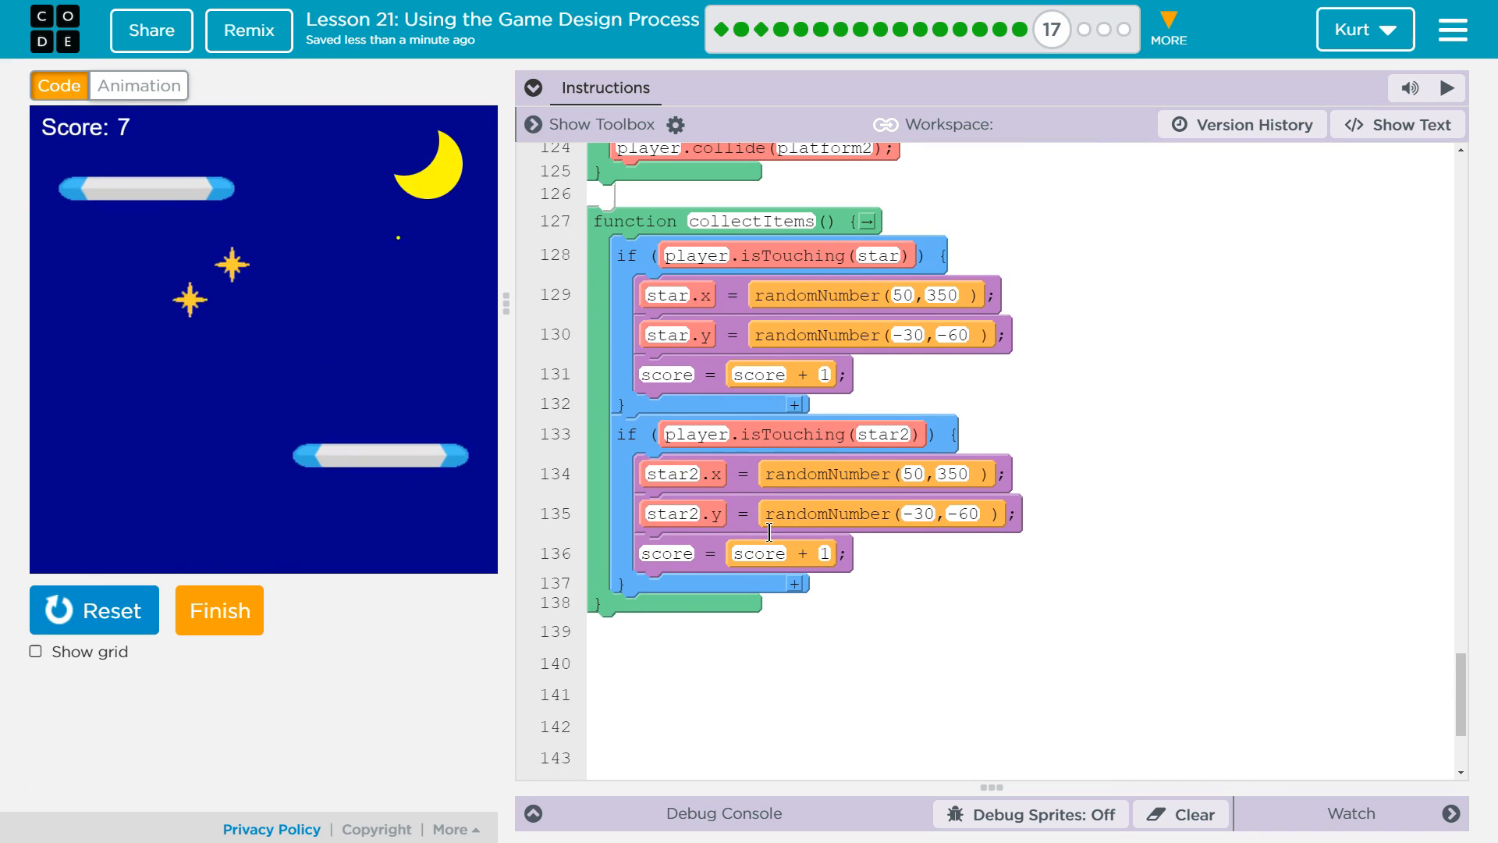